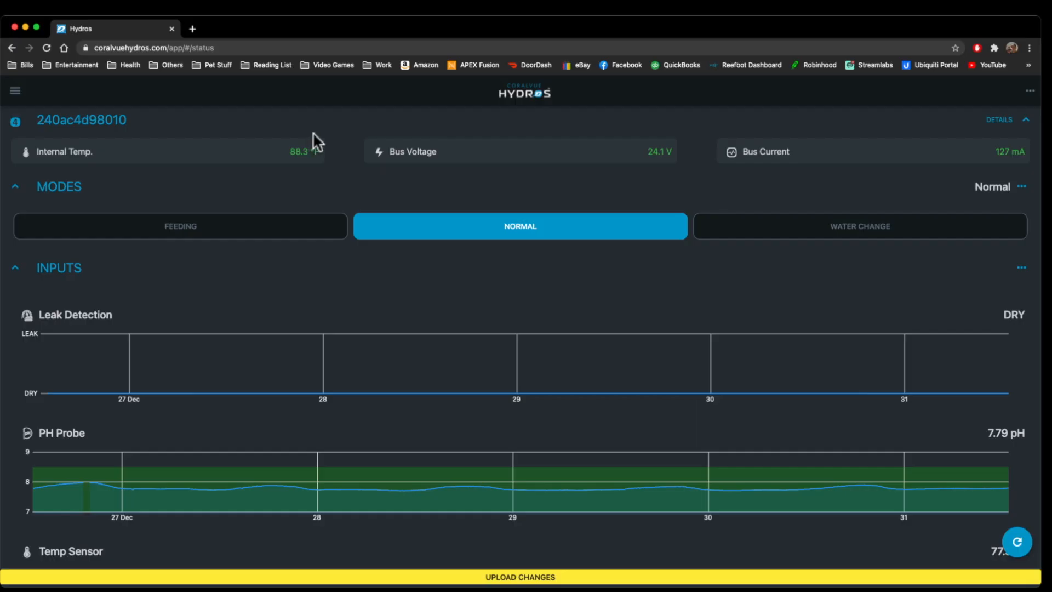
pyautogui.moveTo(73, 65)
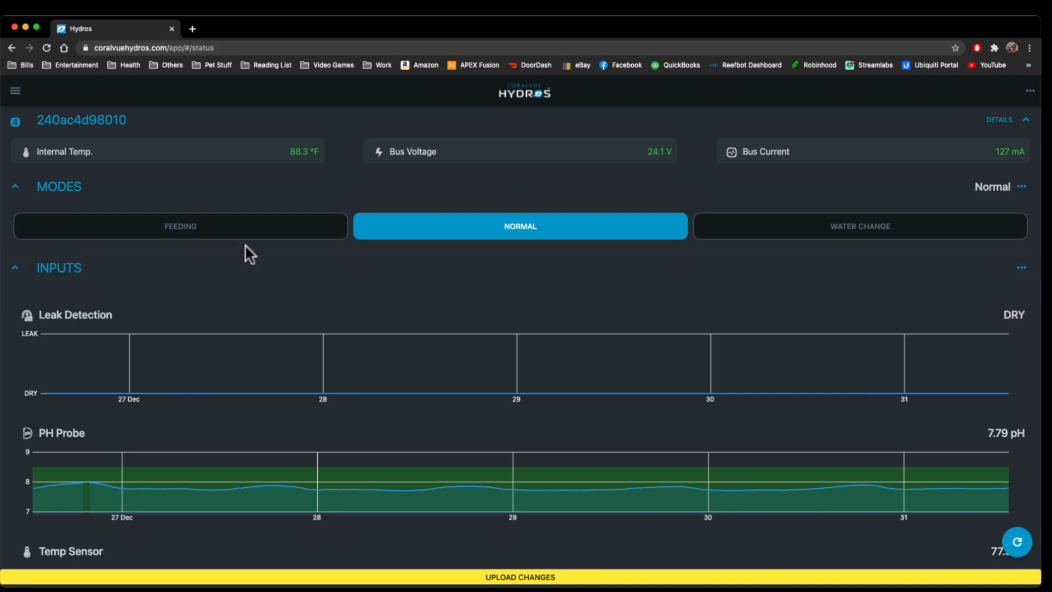
pyautogui.moveTo(29, 139)
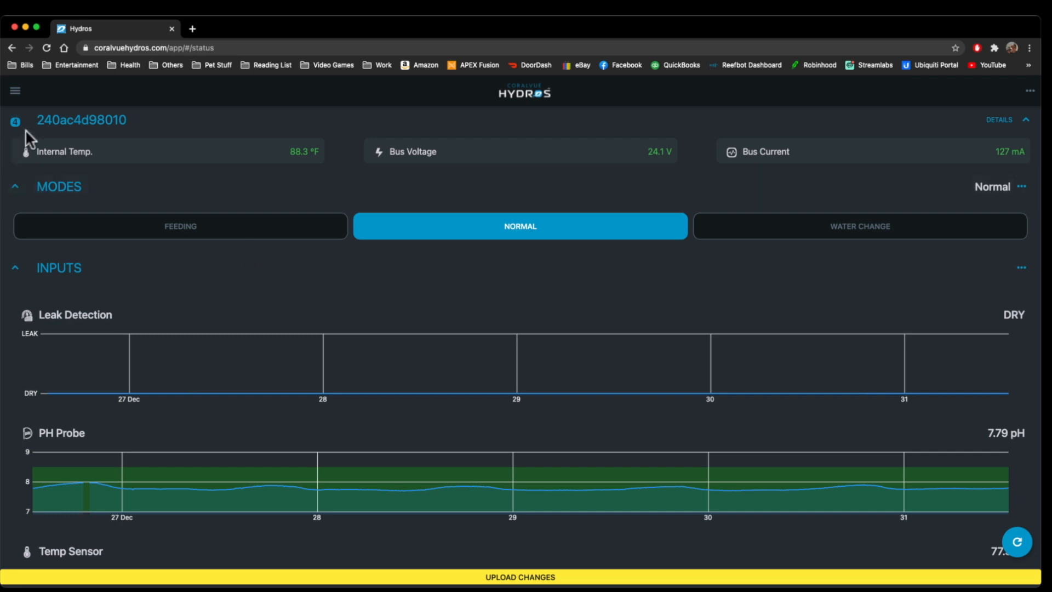
# Step: Open the navigation menu from the hamburger icon over the status dashboard
pyautogui.click(14, 91)
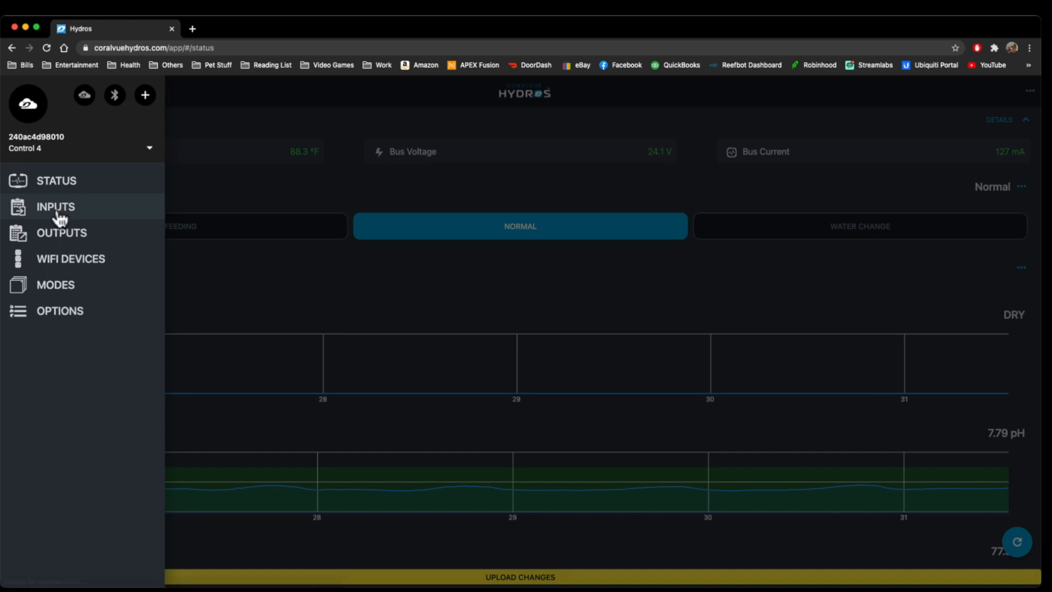
# Step: From Inputs, create a new input named 'Test' and land on its settings page
pyautogui.click(56, 207)
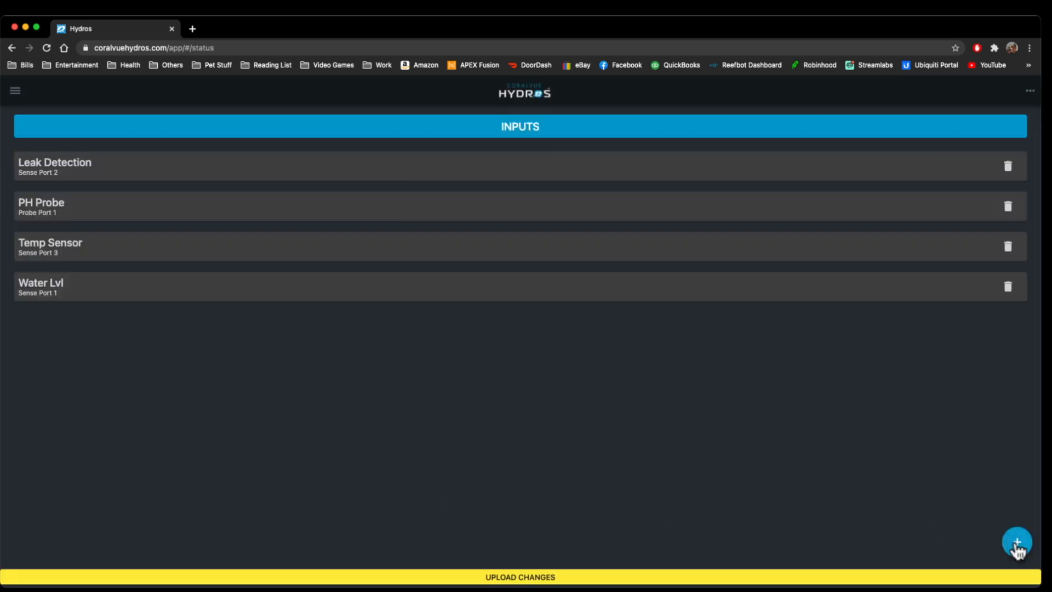
pyautogui.click(1017, 541)
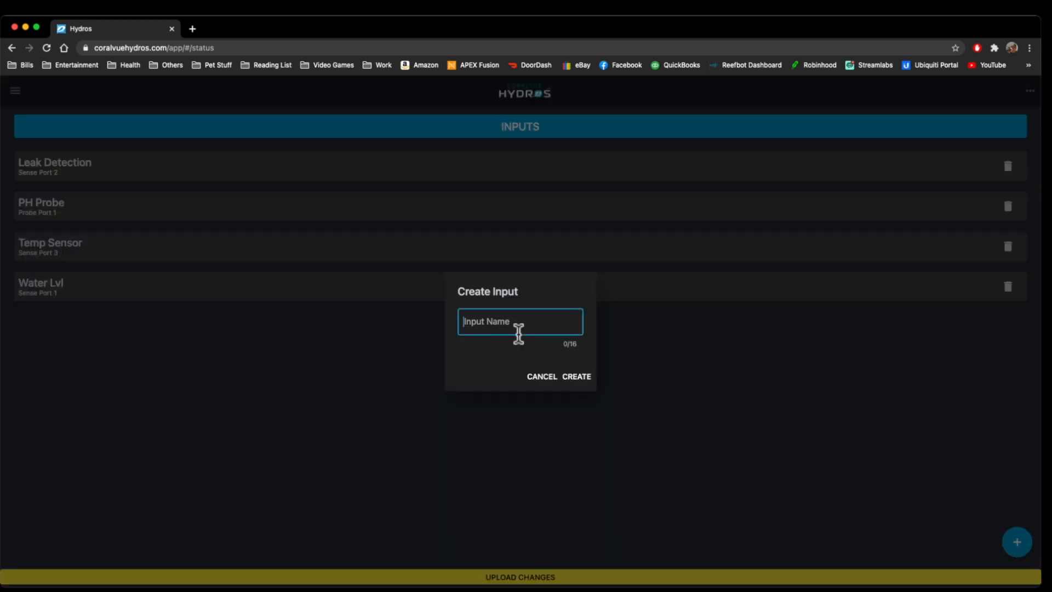
pyautogui.write('Test')
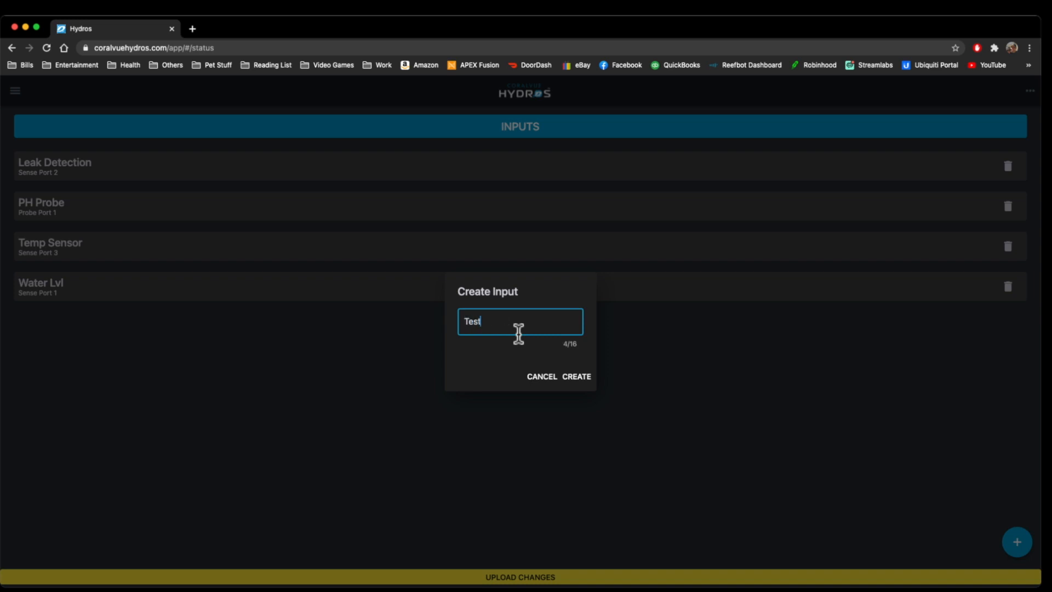
pyautogui.click(575, 376)
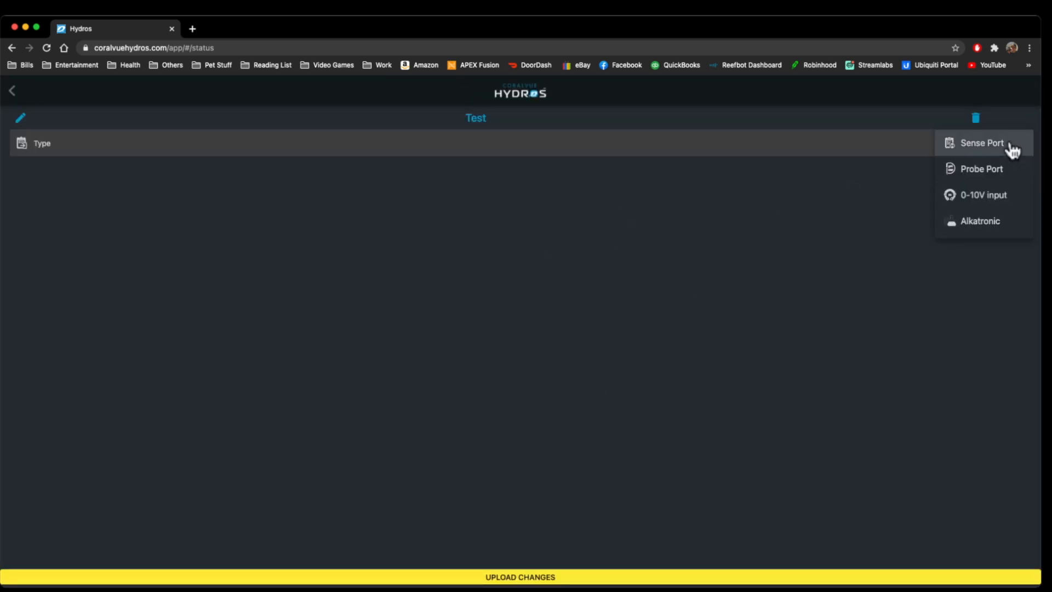
pyautogui.moveTo(986, 146)
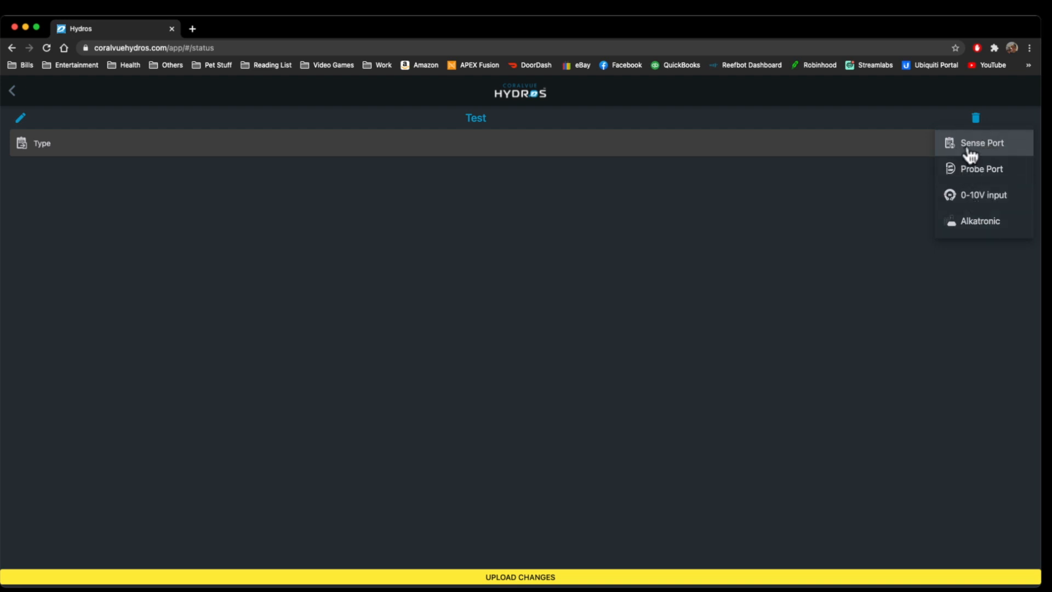
# Step: Set Type to Sense Port, confirm Sense Port 4, and list the sense modes without choosing one
pyautogui.click(982, 143)
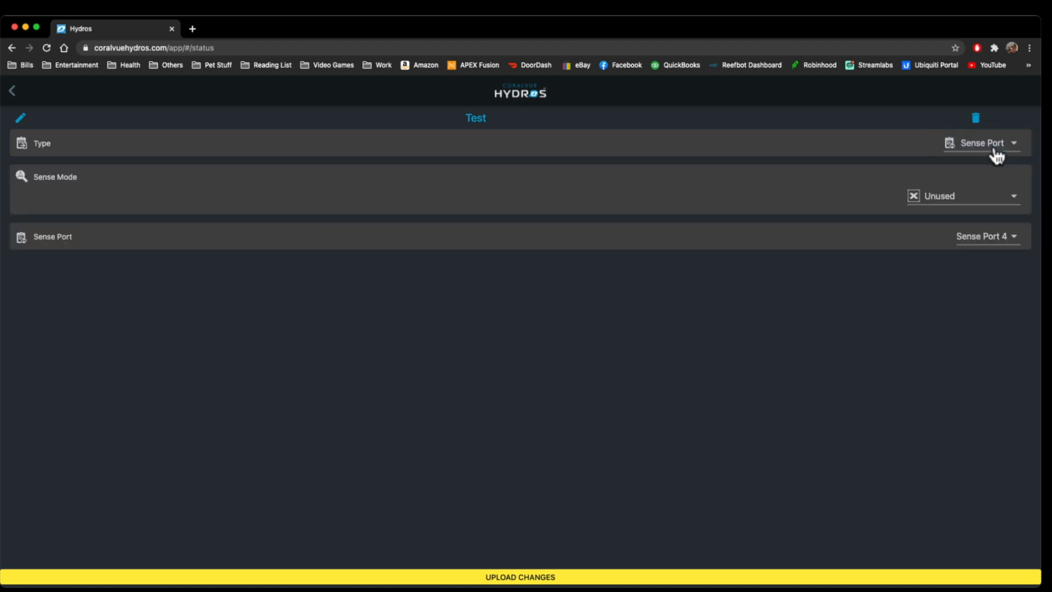
pyautogui.moveTo(970, 204)
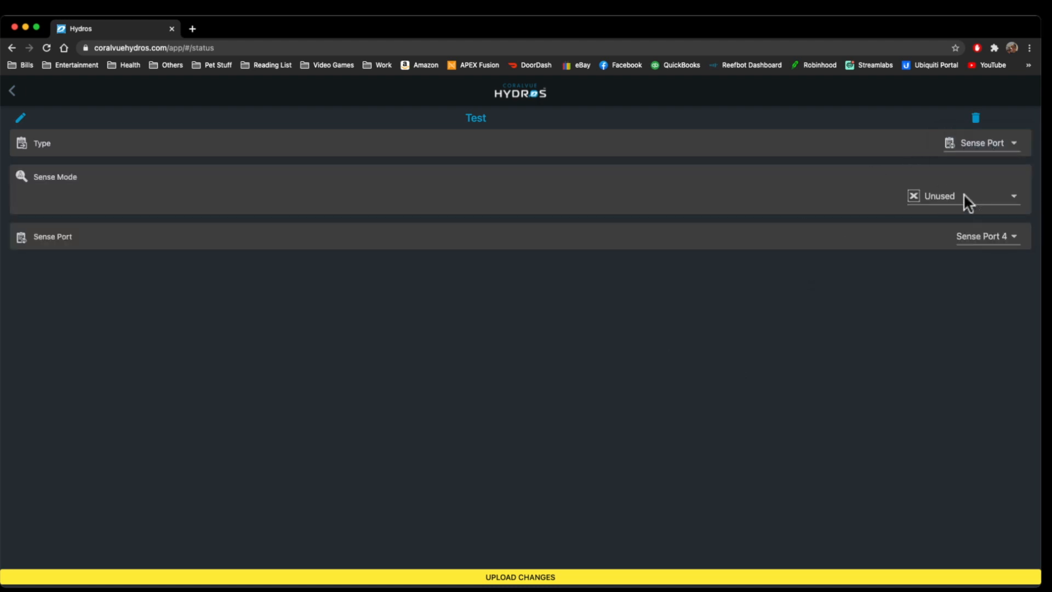
pyautogui.click(962, 196)
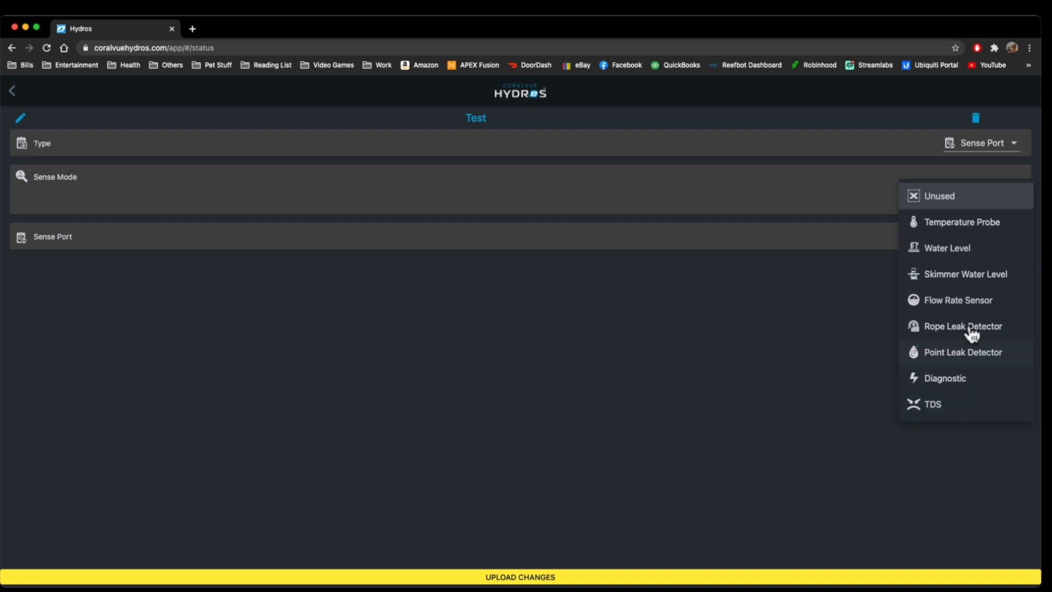
pyautogui.moveTo(999, 226)
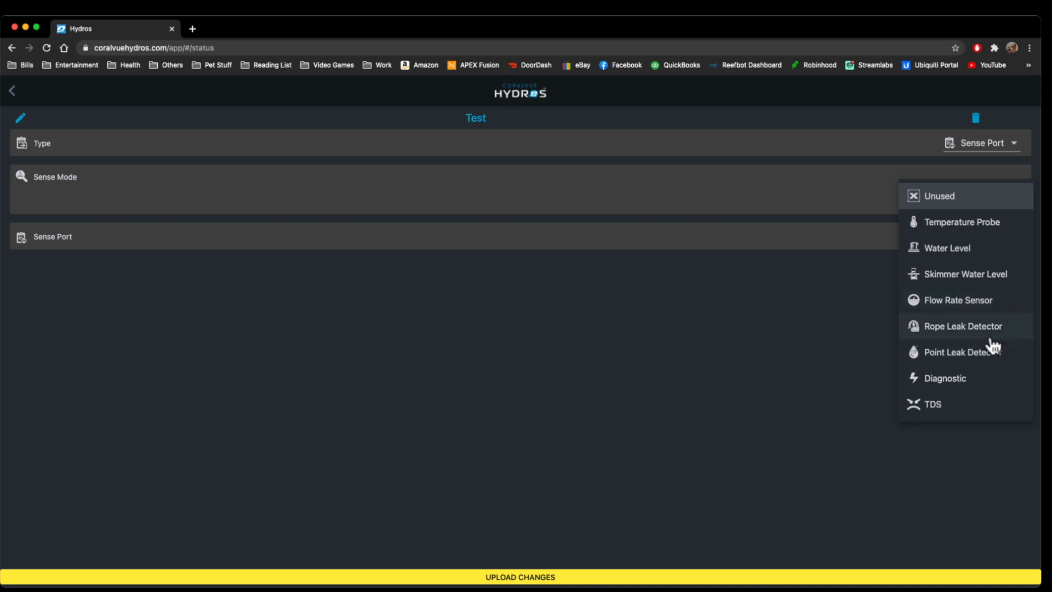
pyautogui.moveTo(983, 388)
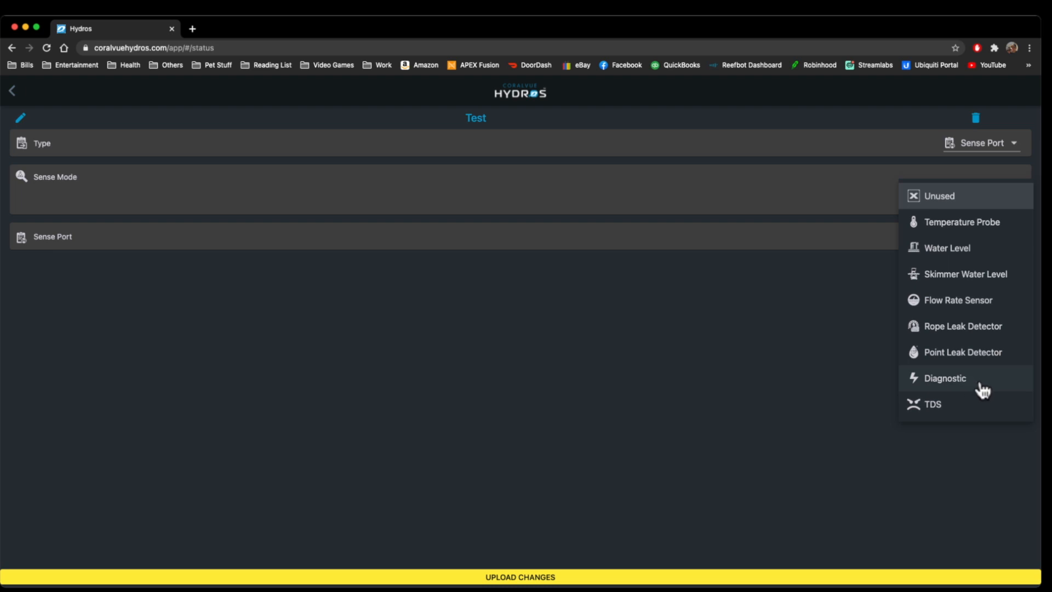
pyautogui.moveTo(805, 277)
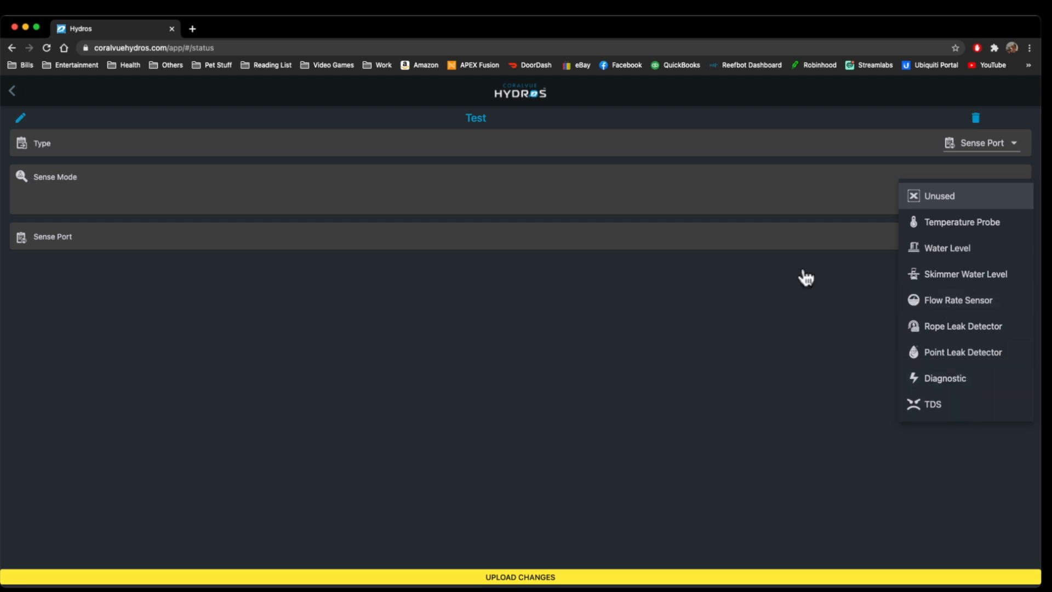
pyautogui.click(939, 195)
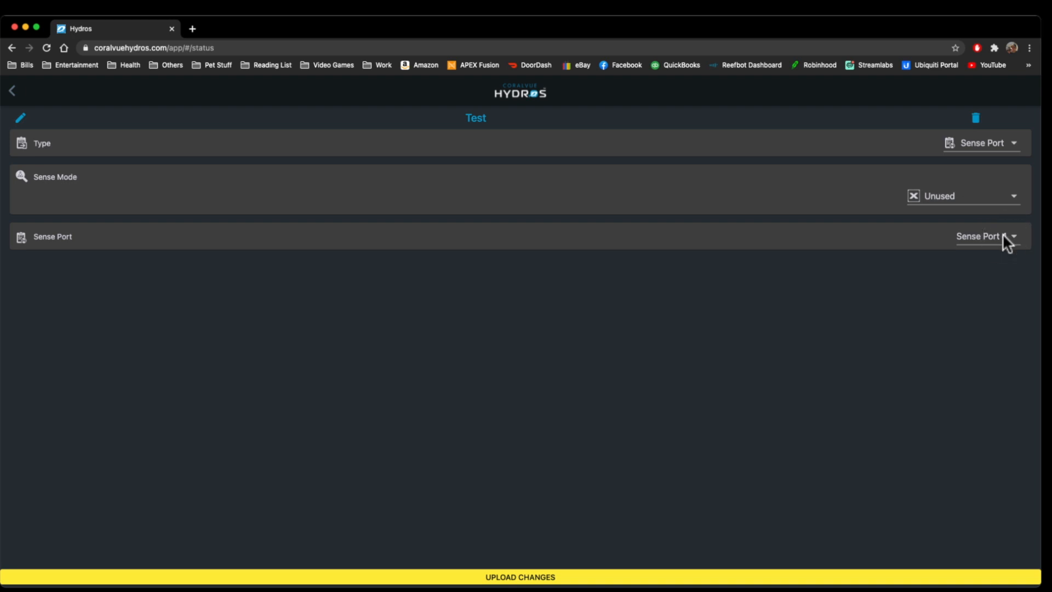
pyautogui.click(986, 235)
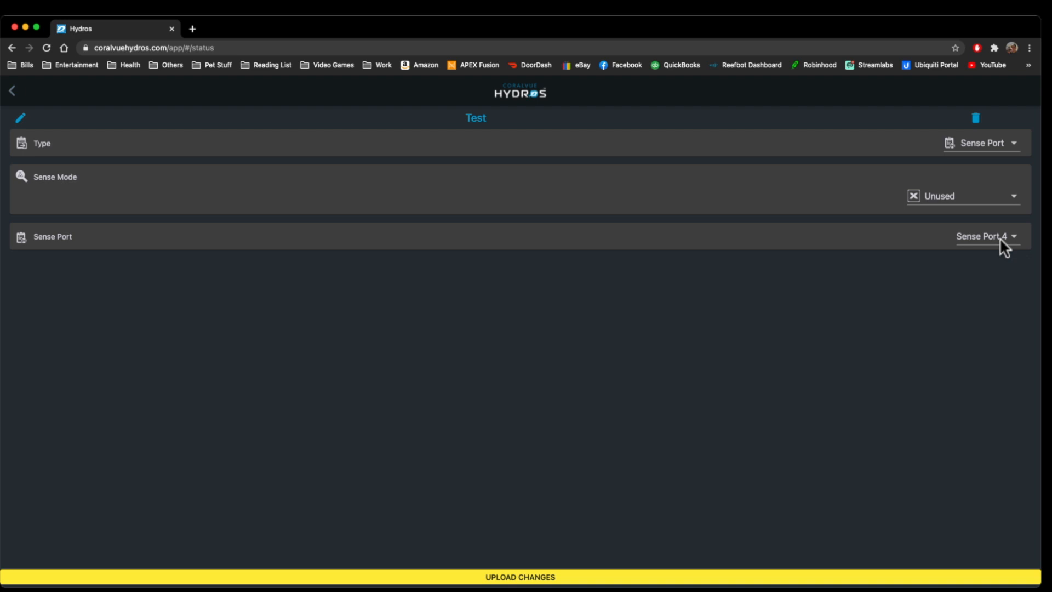
pyautogui.moveTo(885, 303)
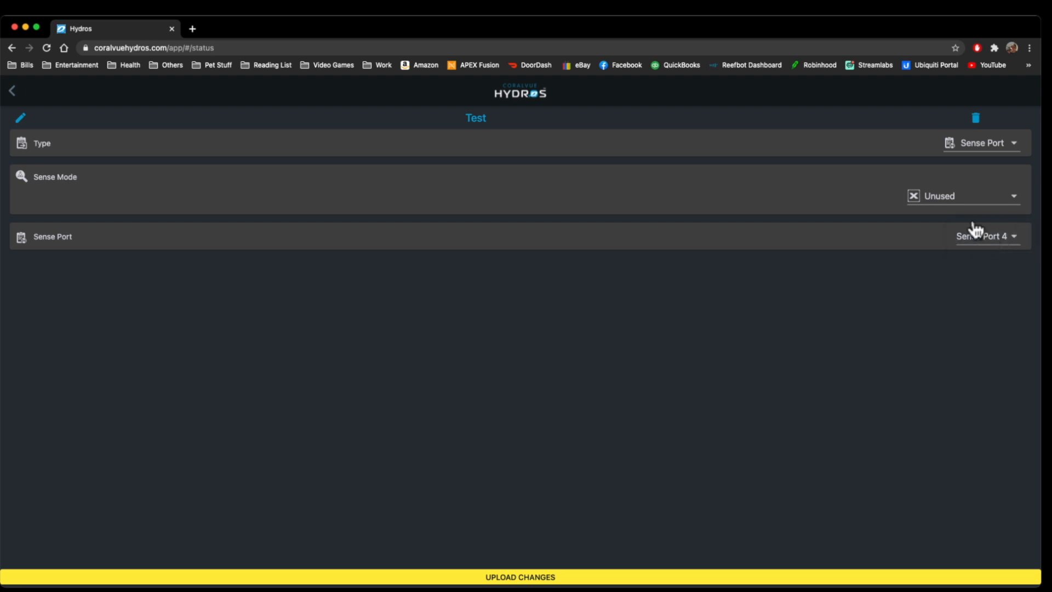
pyautogui.click(964, 195)
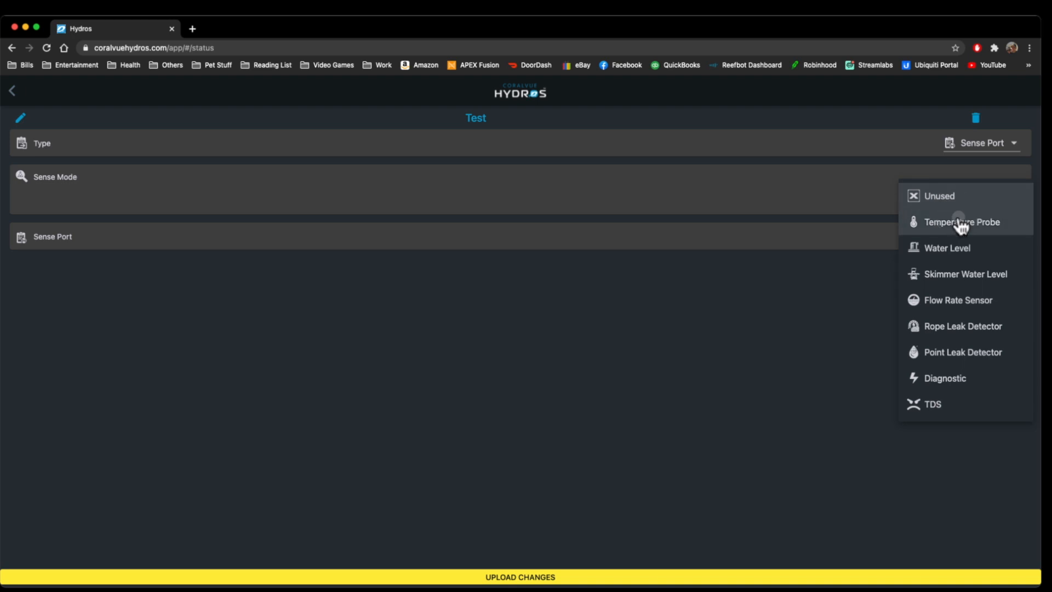
# Step: Choose Temperature Probe mode, keep notifications at Orange and leave the offset at 0.0
pyautogui.click(963, 223)
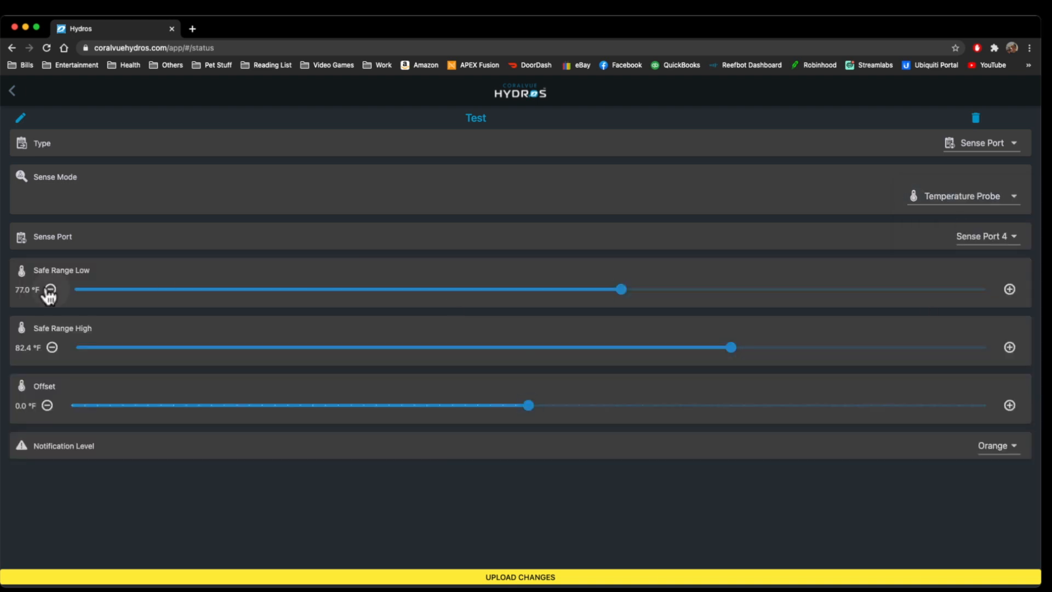
pyautogui.moveTo(79, 389)
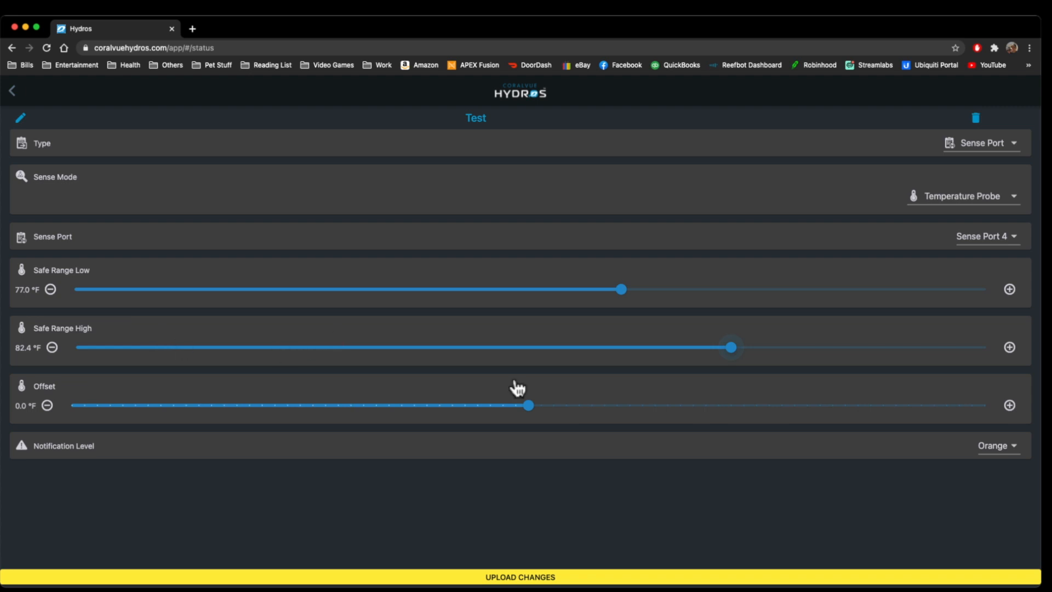
pyautogui.click(996, 445)
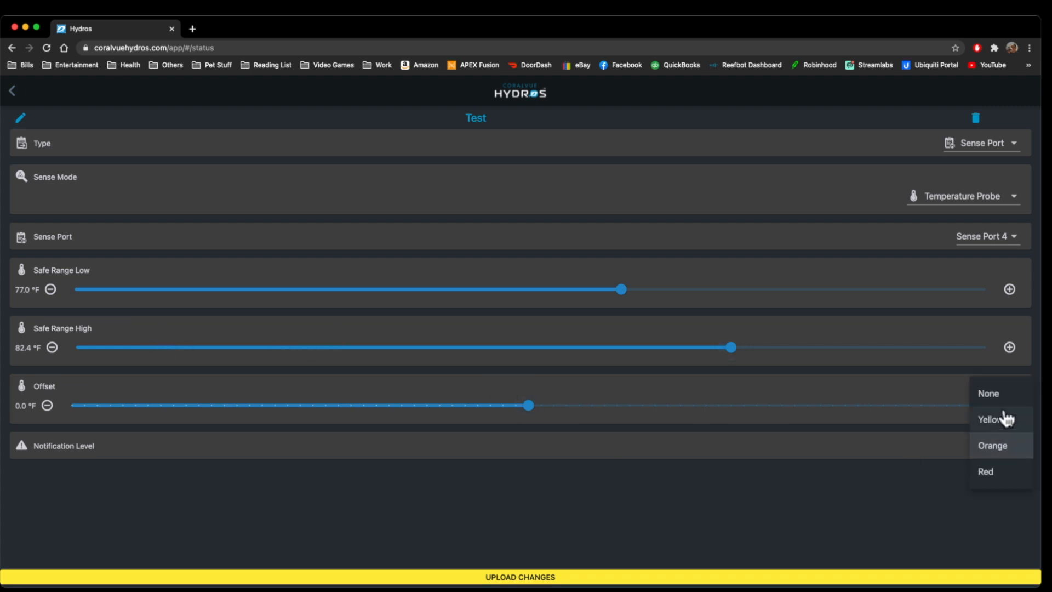
pyautogui.moveTo(999, 449)
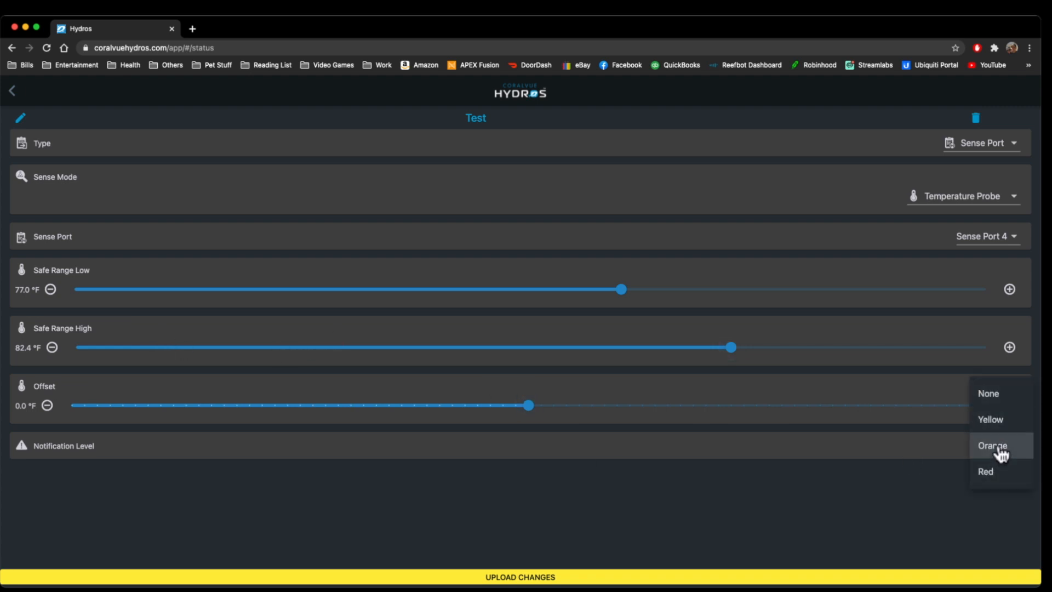
pyautogui.click(991, 445)
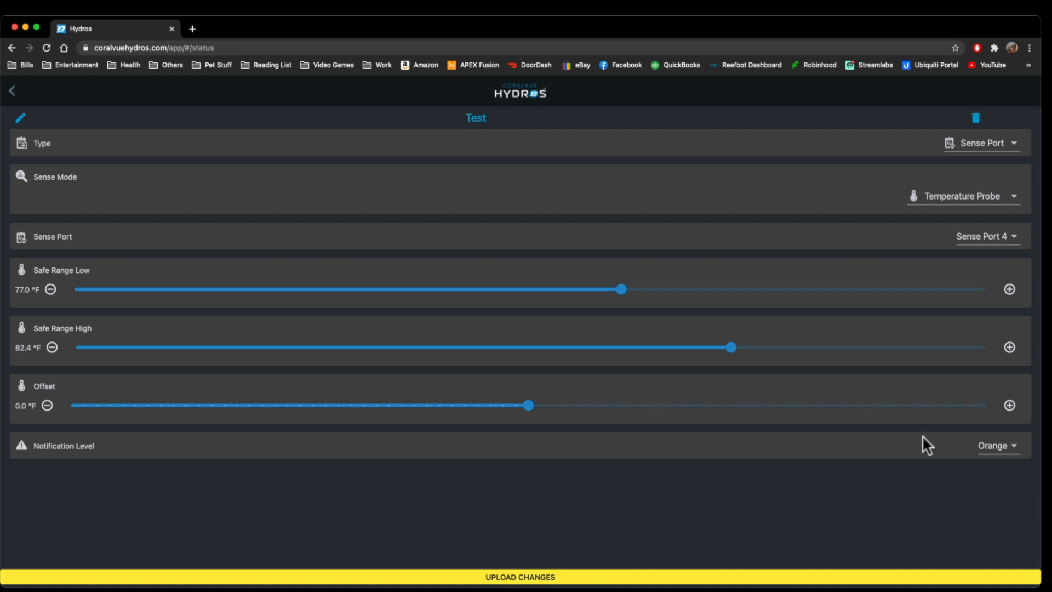
pyautogui.moveTo(999, 149)
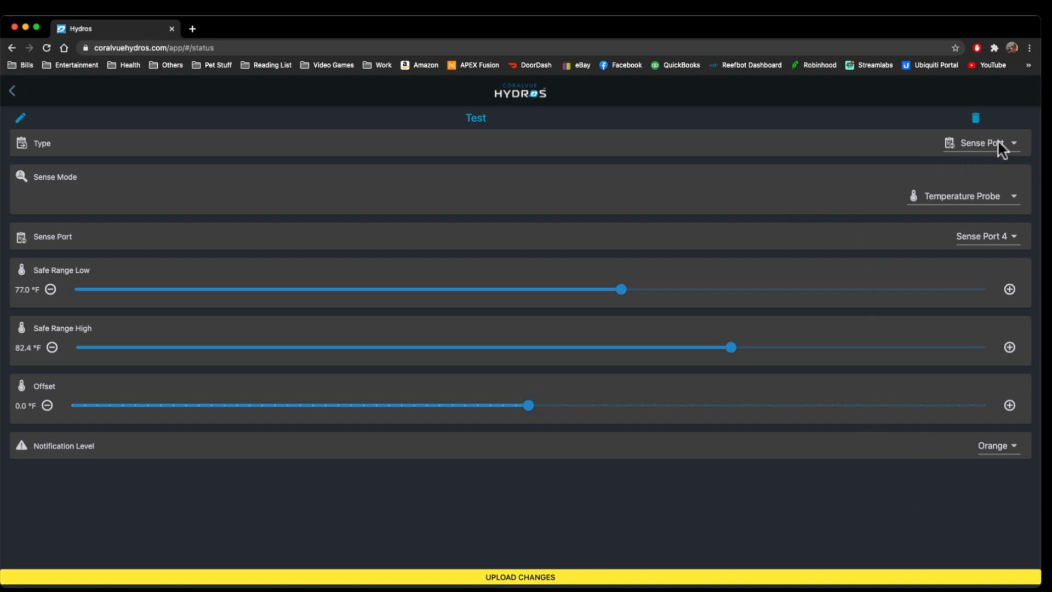
pyautogui.moveTo(936, 209)
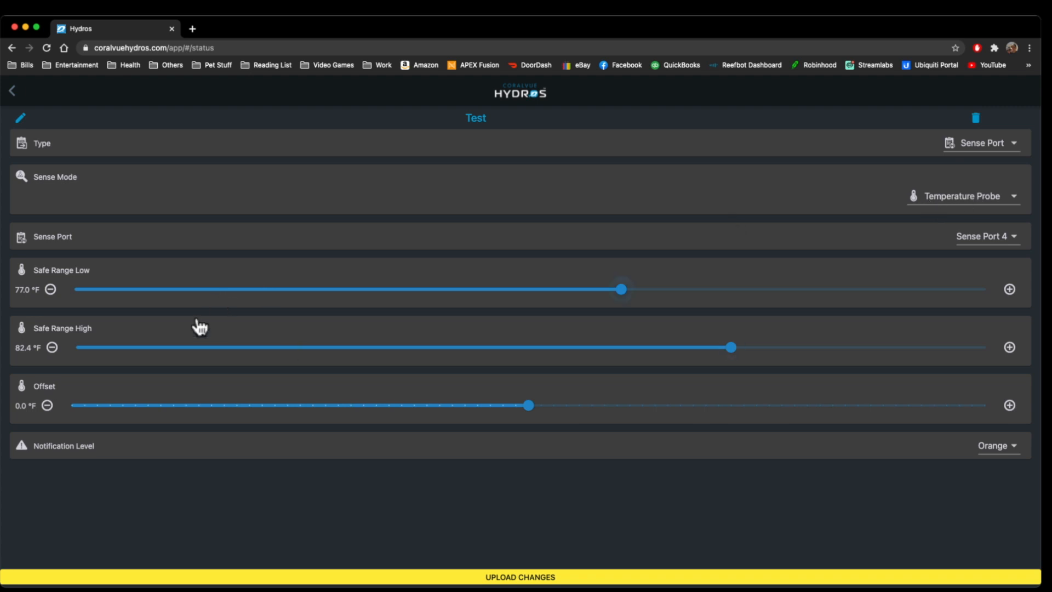
pyautogui.moveTo(147, 401)
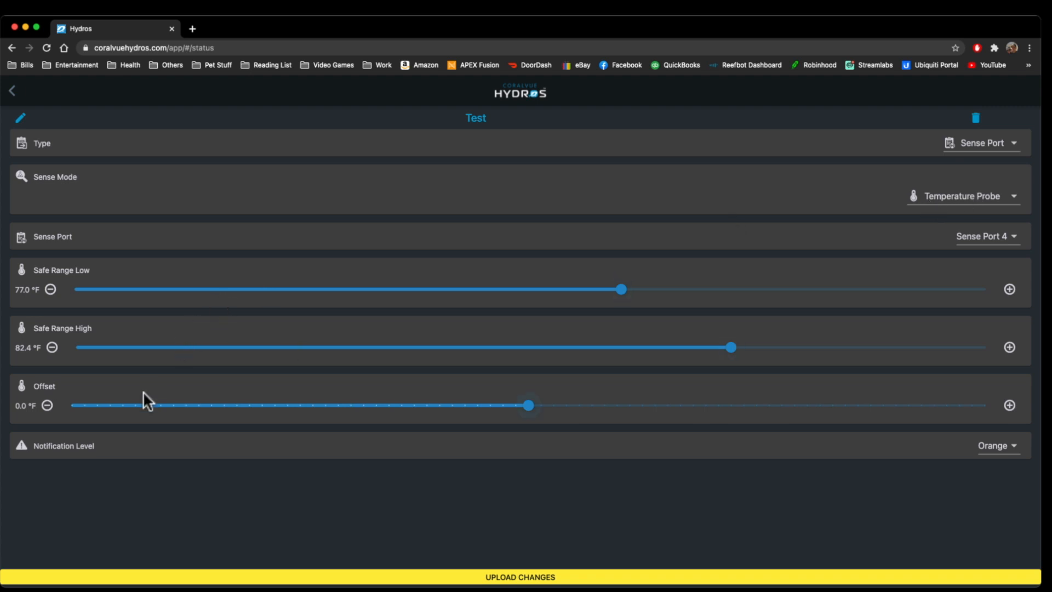
pyautogui.moveTo(531, 409)
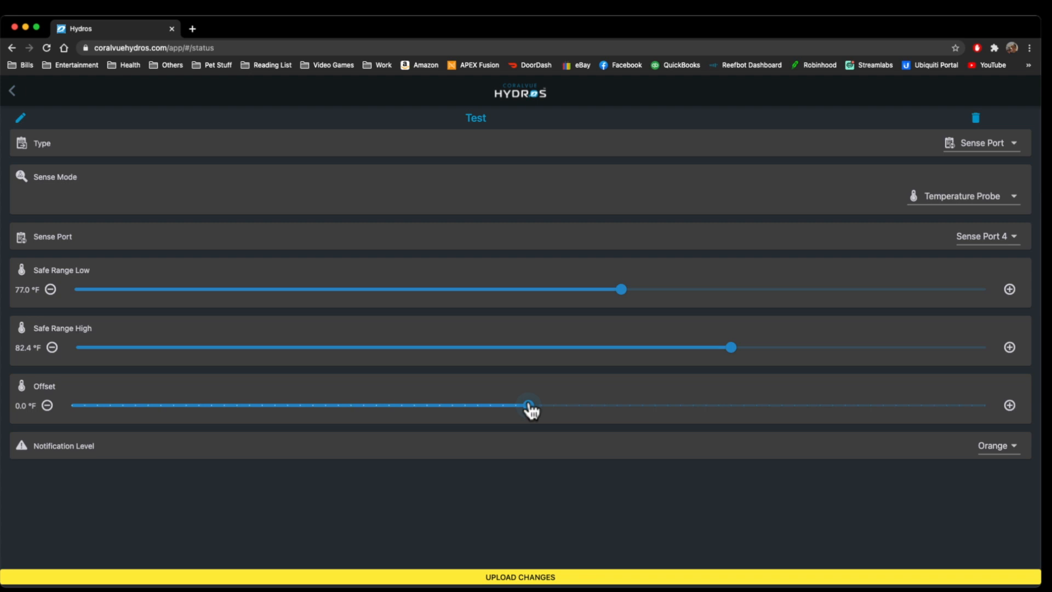
pyautogui.click(529, 405)
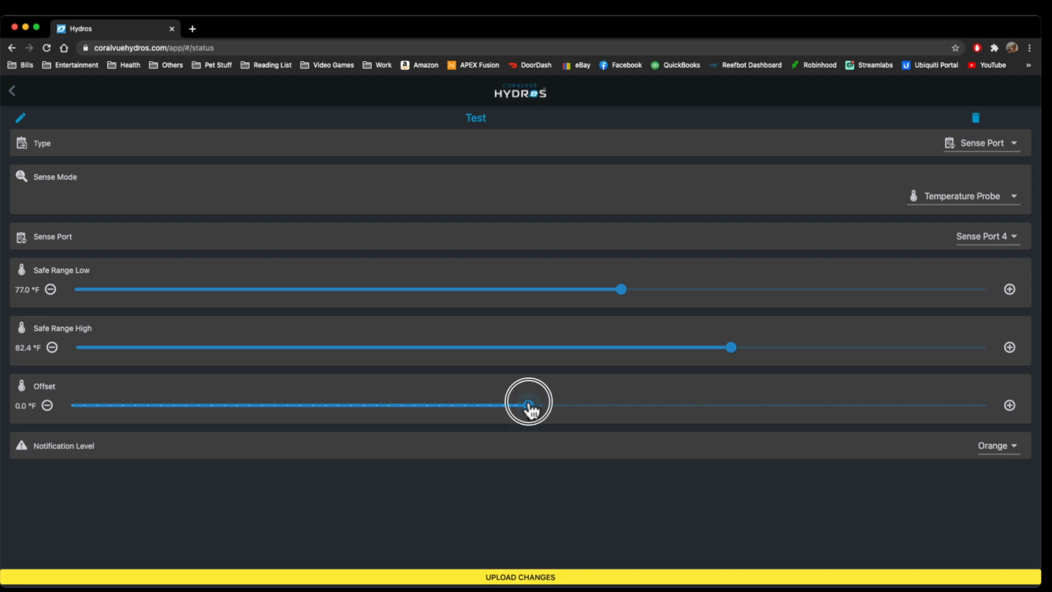
pyautogui.moveTo(528, 404); pyautogui.dragTo(493, 404)
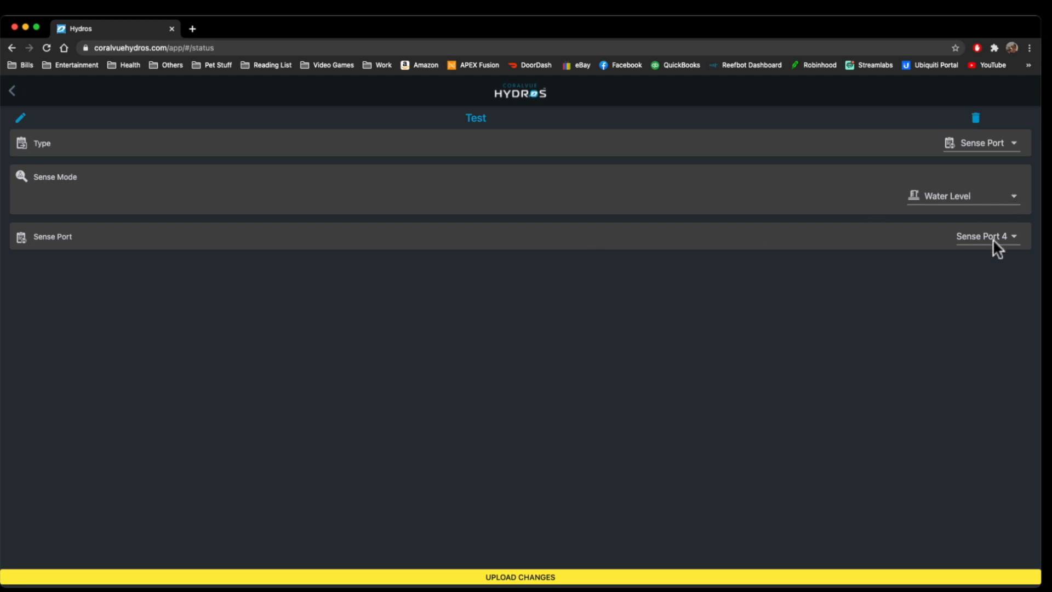
pyautogui.moveTo(965, 209)
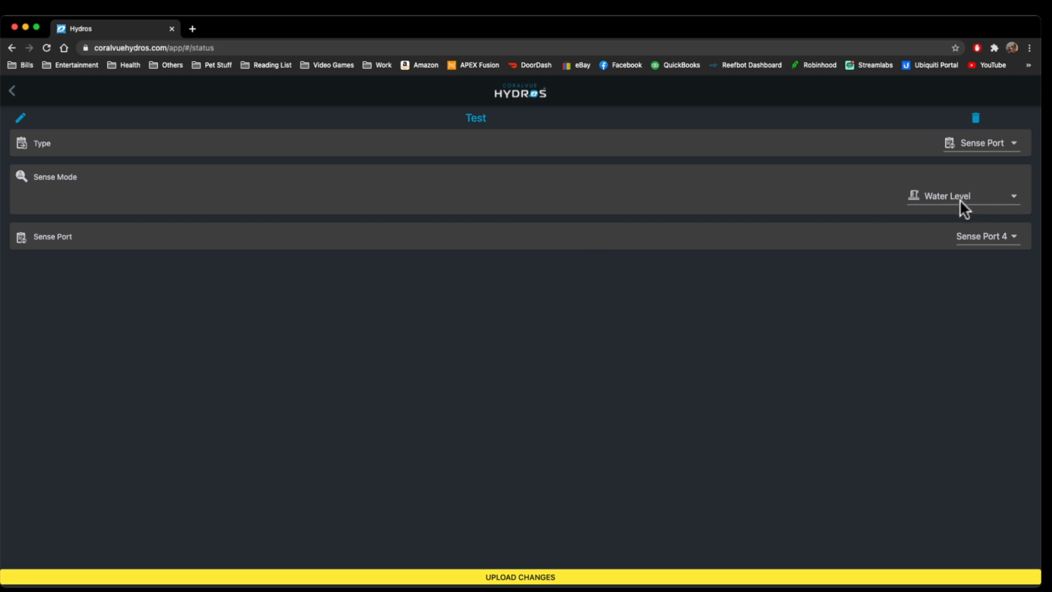
# Step: Switch sense mode to Flow Rate Sensor and keep FM-025 as the flow rate model
pyautogui.click(962, 195)
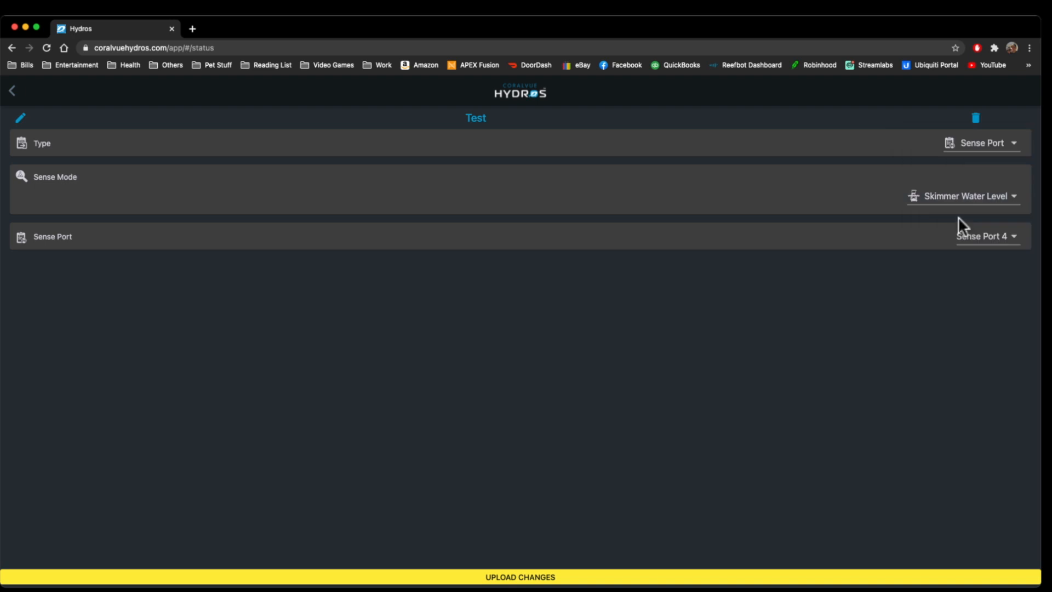
pyautogui.moveTo(966, 209)
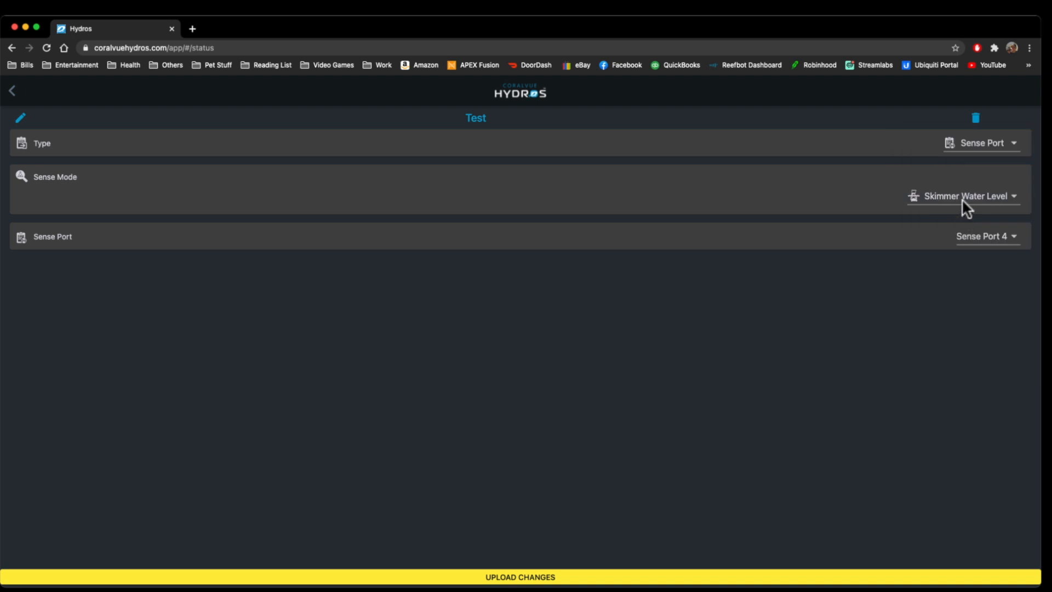
pyautogui.moveTo(465, 129)
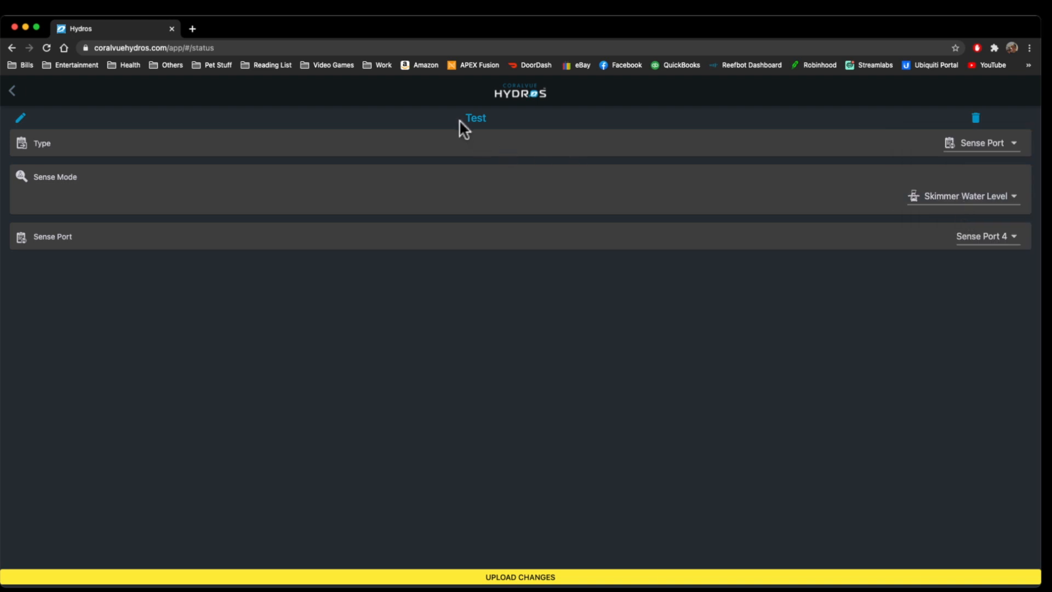
pyautogui.moveTo(781, 221)
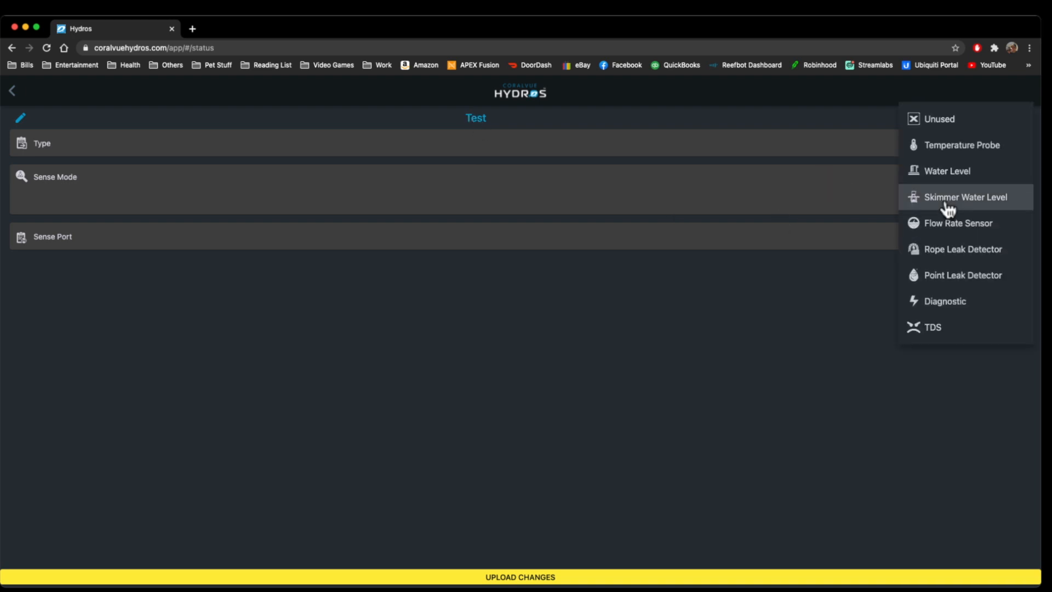
pyautogui.click(958, 223)
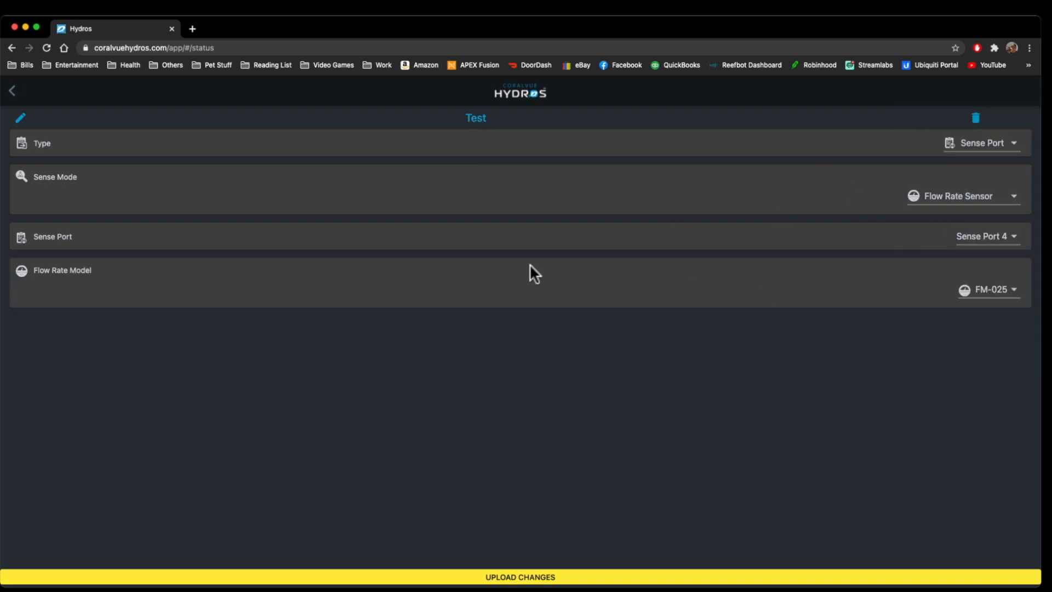
pyautogui.click(987, 289)
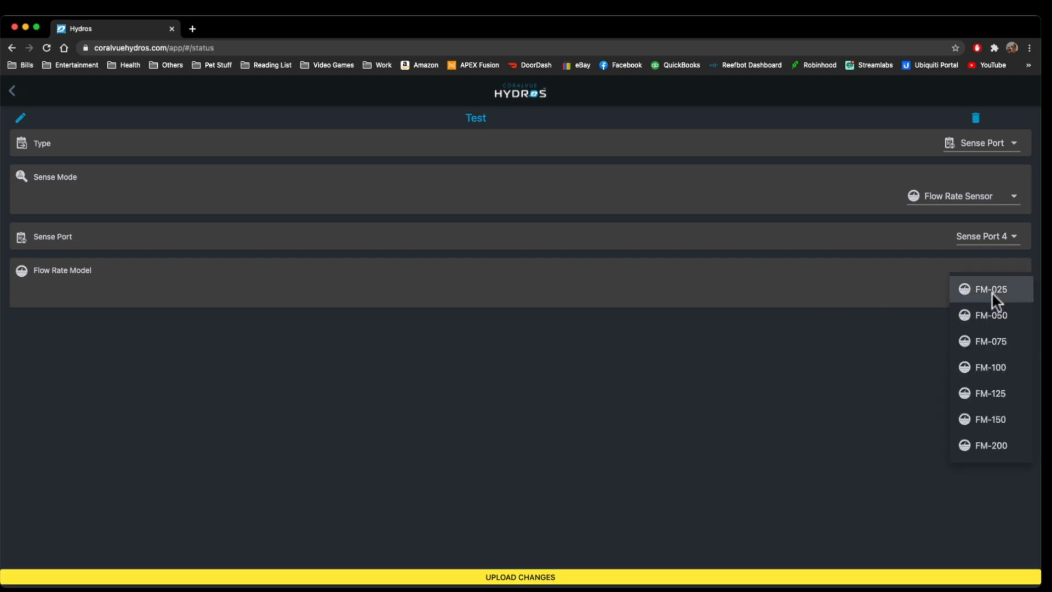
pyautogui.click(991, 289)
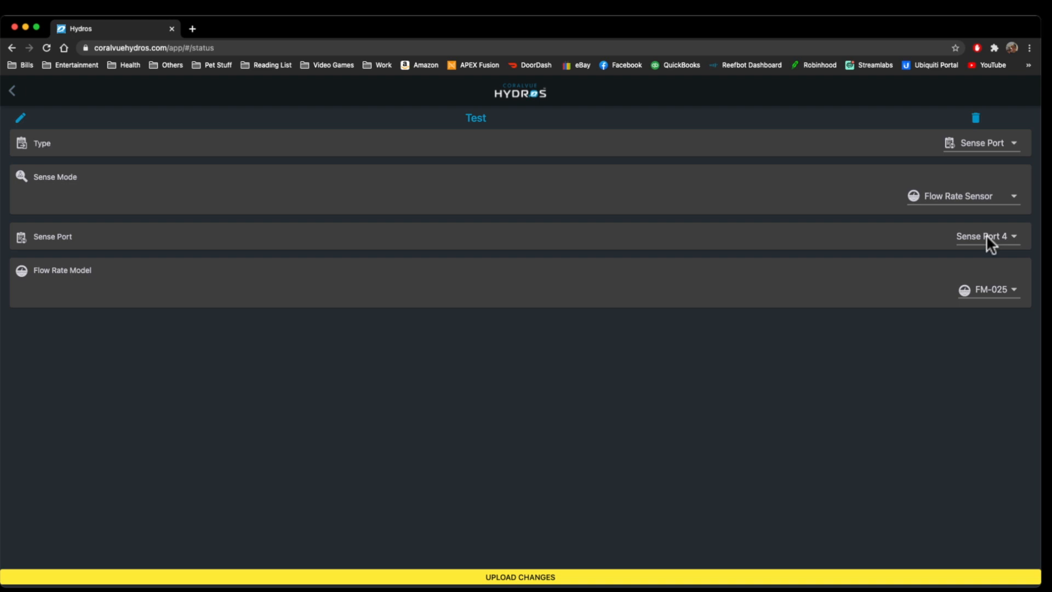
pyautogui.click(982, 142)
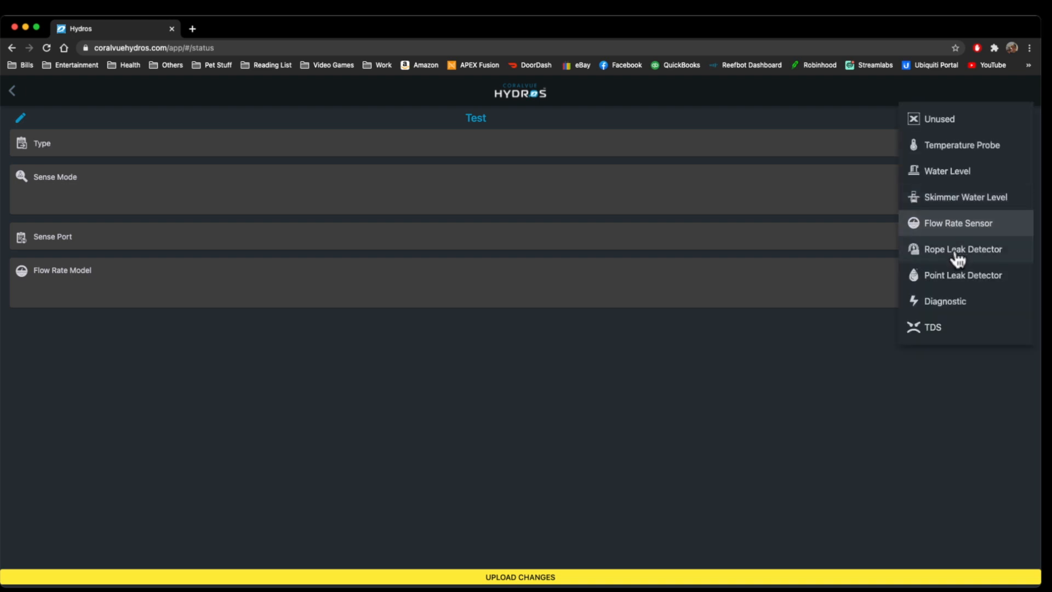
# Step: Try Rope Leak Detector with a 1.9 V trigger threshold, then Point Leak Detector, ending on TDS
pyautogui.click(962, 249)
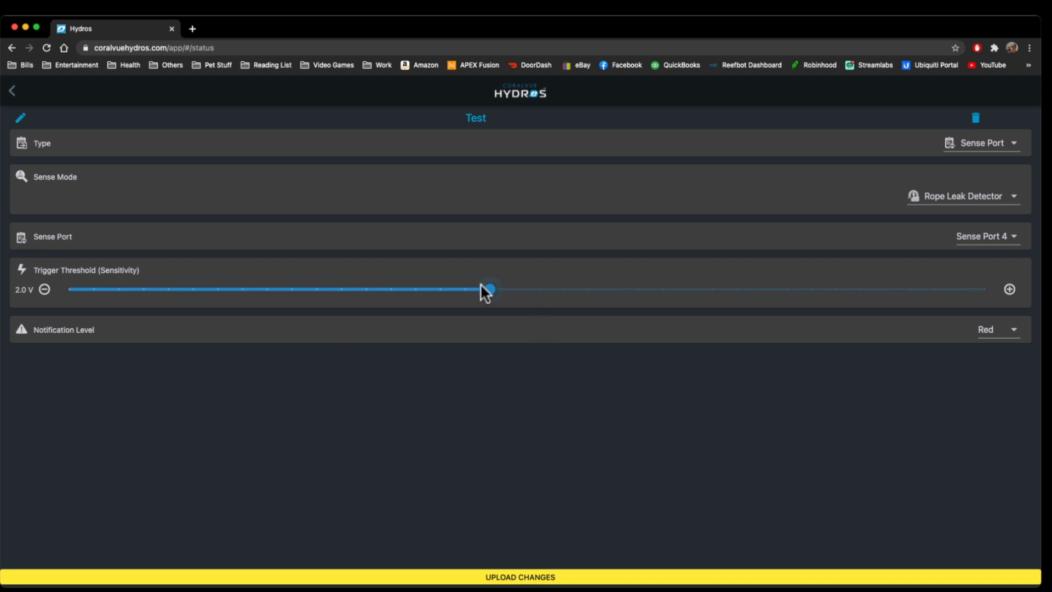
pyautogui.moveTo(489, 289); pyautogui.dragTo(365, 289)
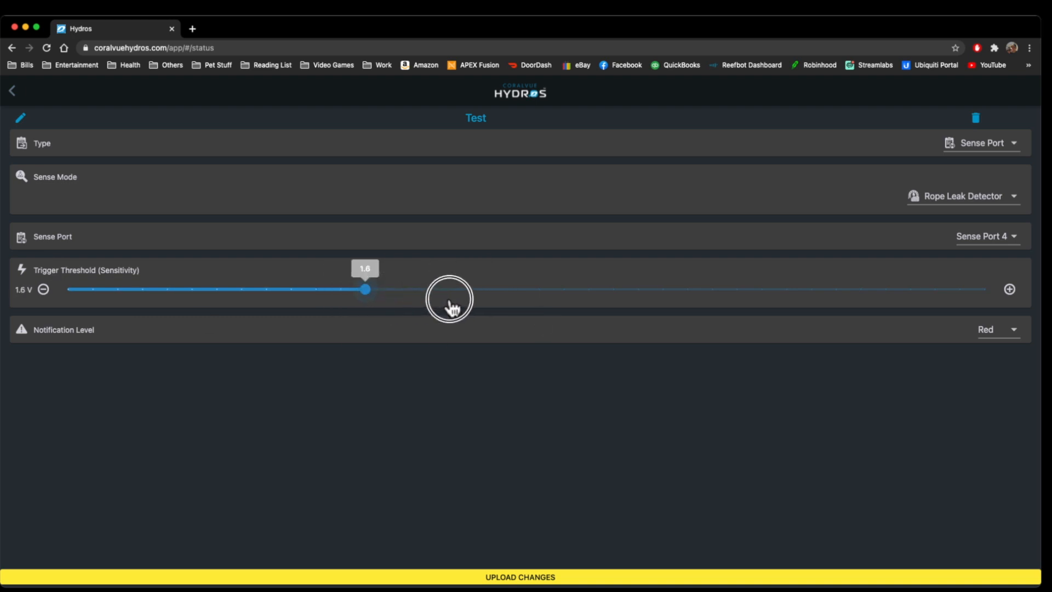
pyautogui.moveTo(364, 289); pyautogui.dragTo(464, 290)
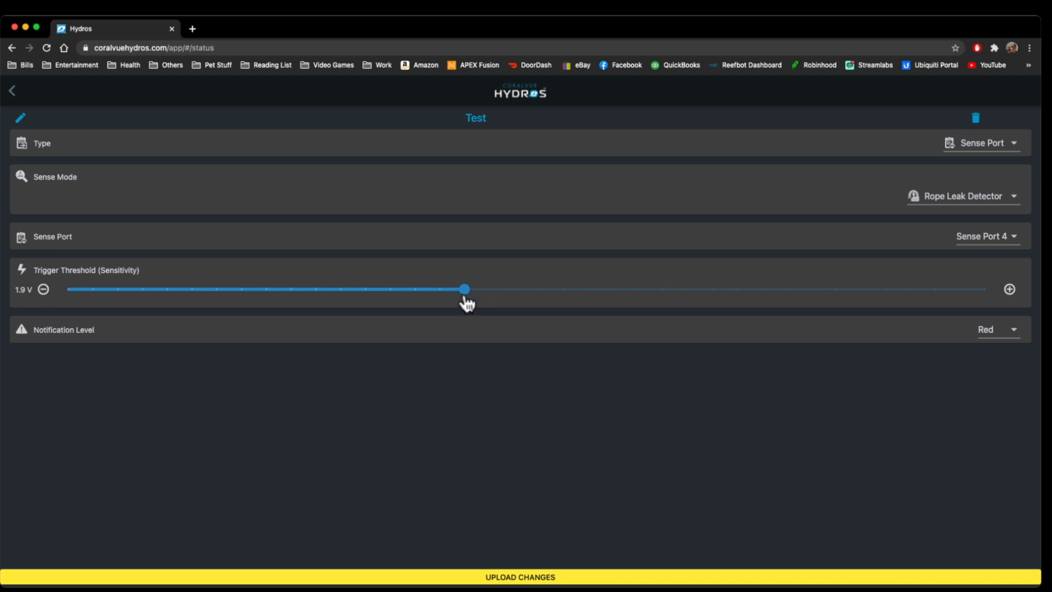
pyautogui.moveTo(467, 304)
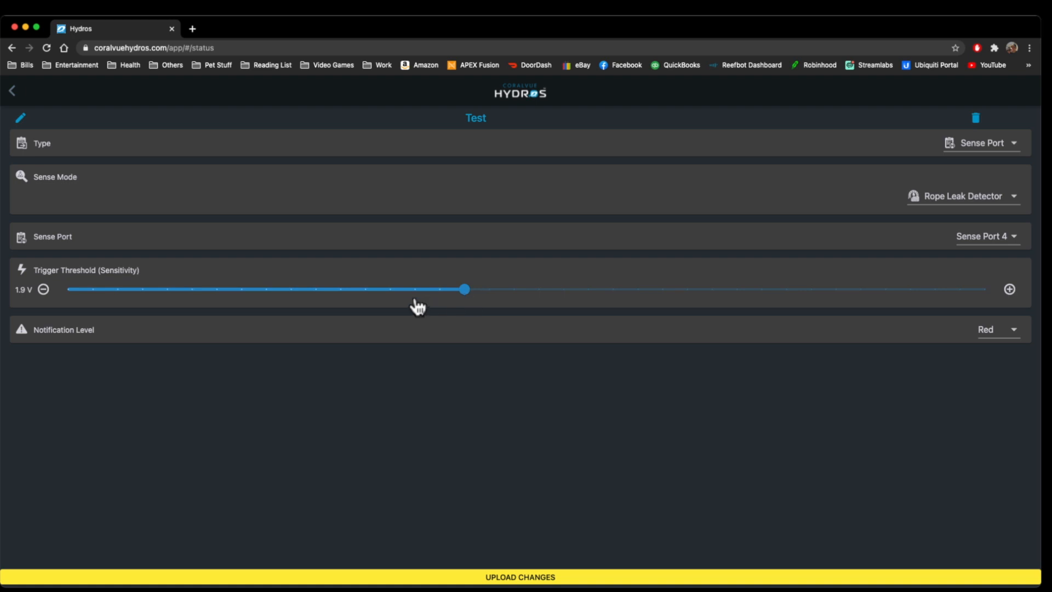
pyautogui.moveTo(999, 341)
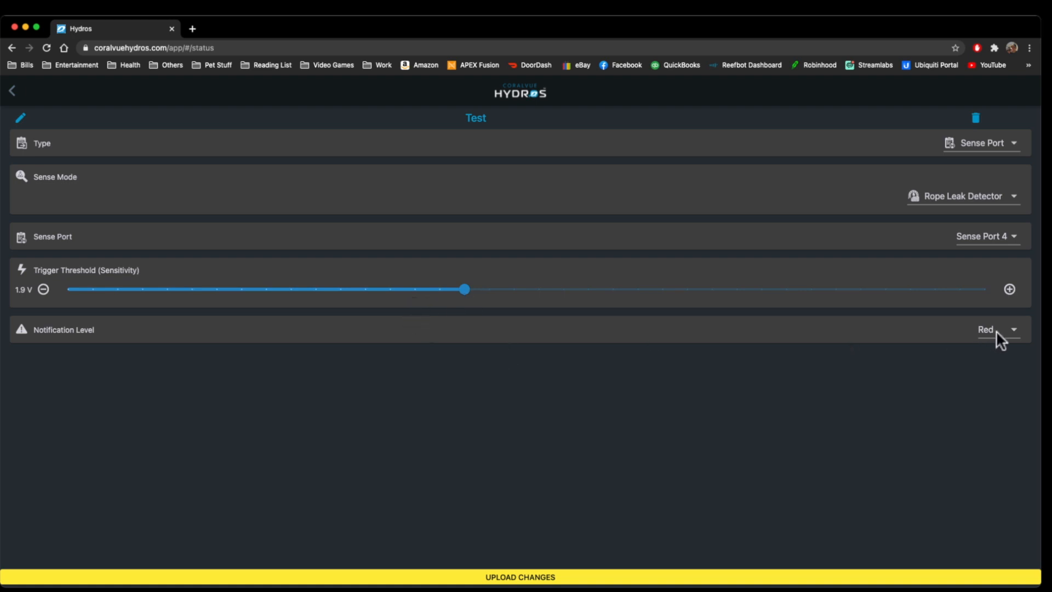
pyautogui.click(962, 195)
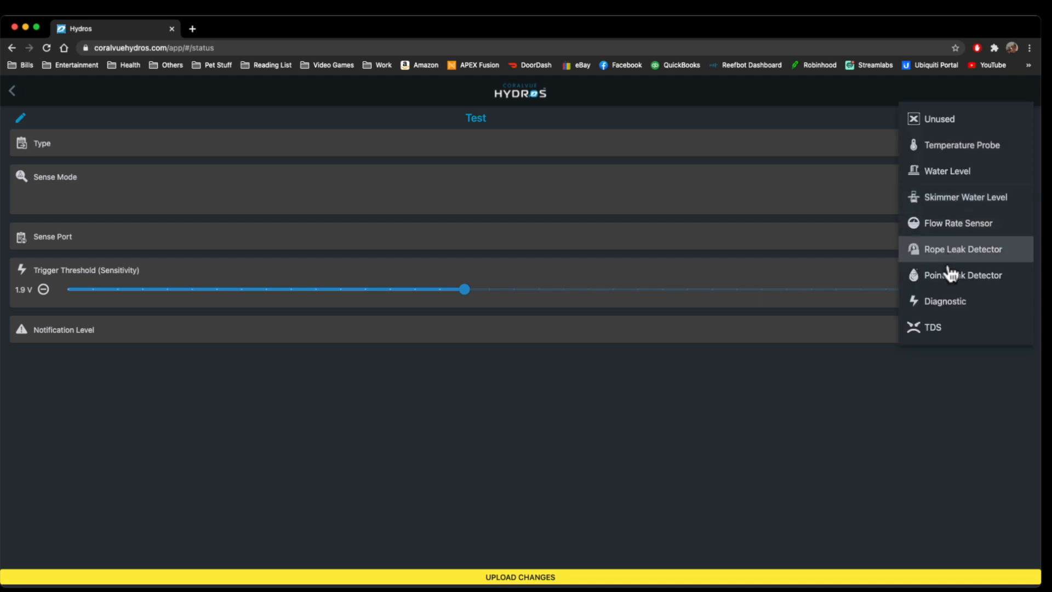
pyautogui.click(964, 275)
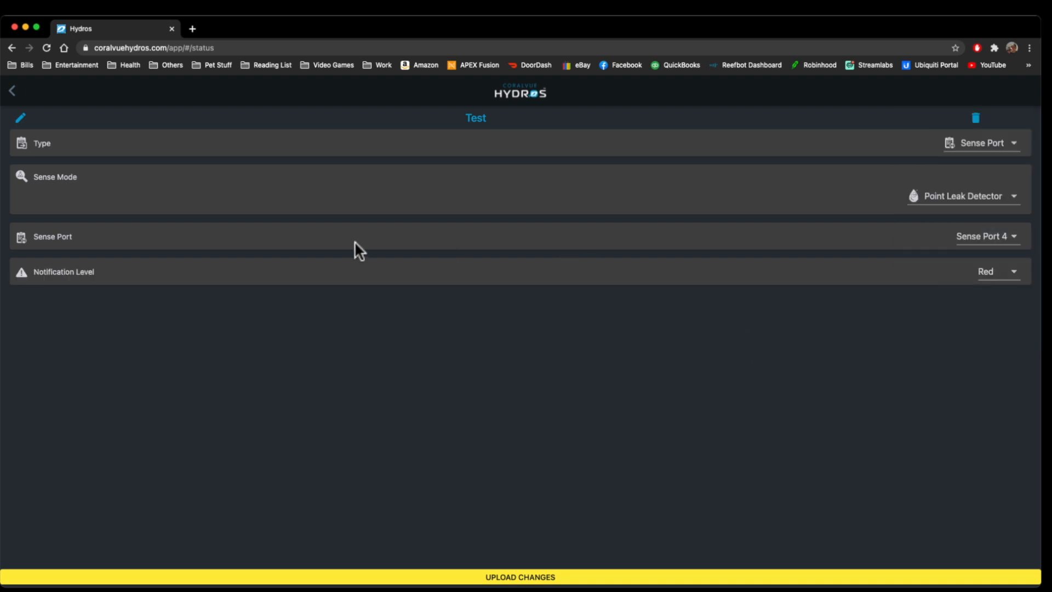
pyautogui.moveTo(393, 262)
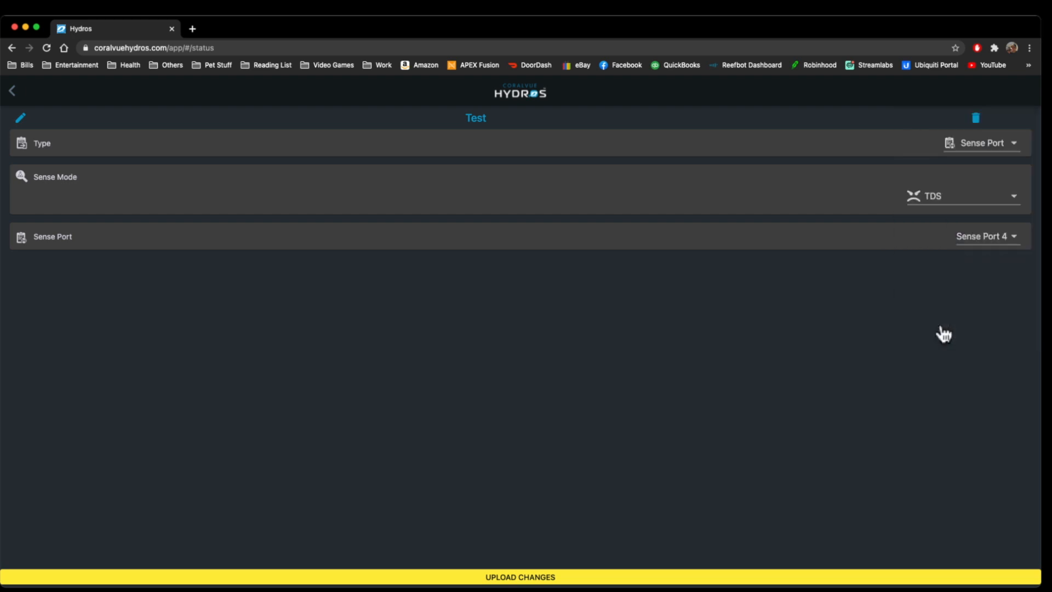
pyautogui.click(960, 196)
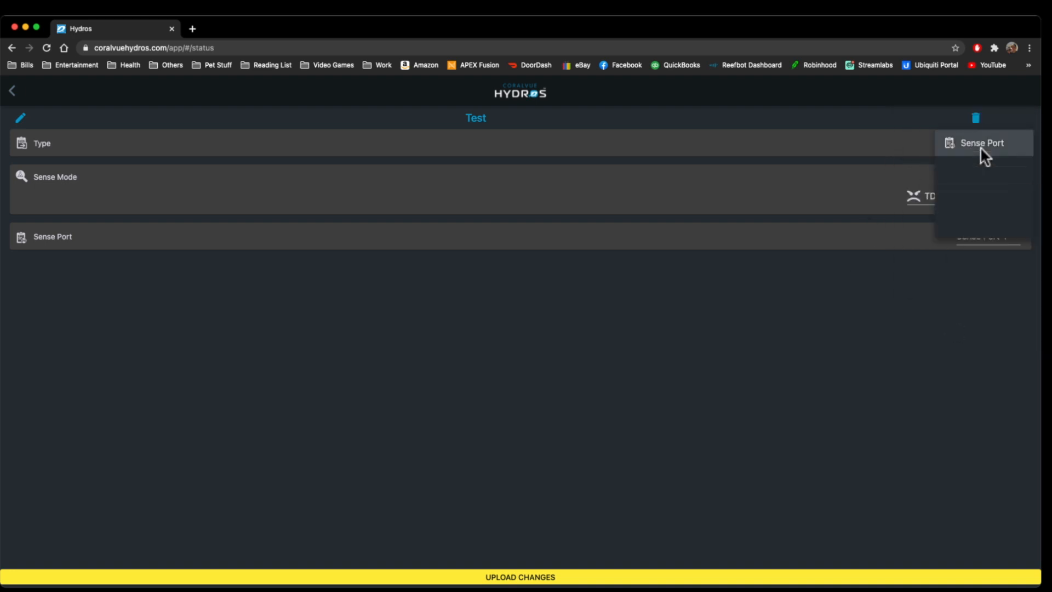
# Step: Change Type to Probe Port on Probe Port 2 and select Alkalinity probe mode
pyautogui.click(982, 142)
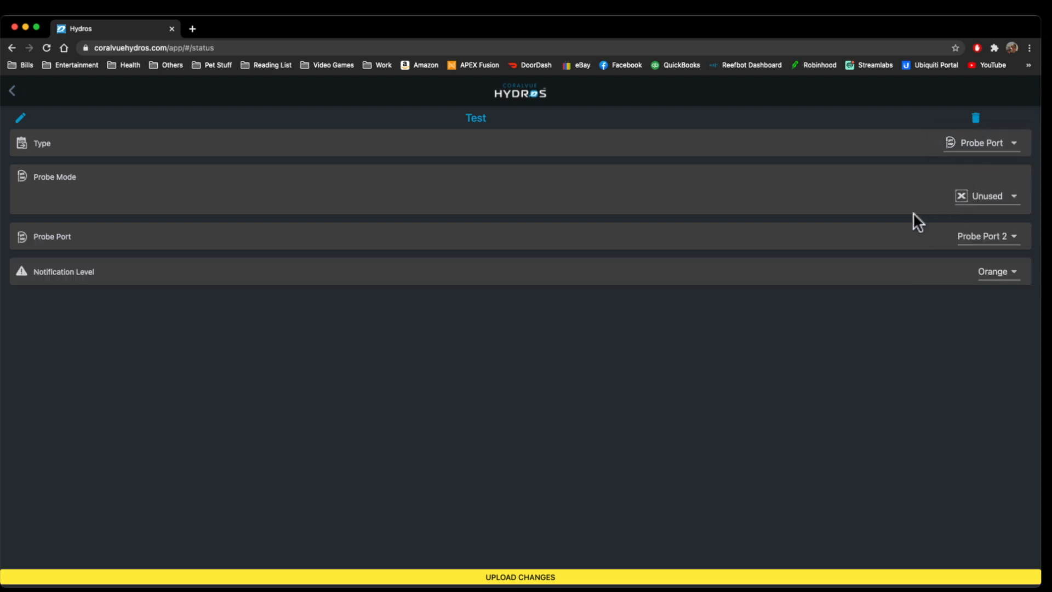
pyautogui.click(986, 195)
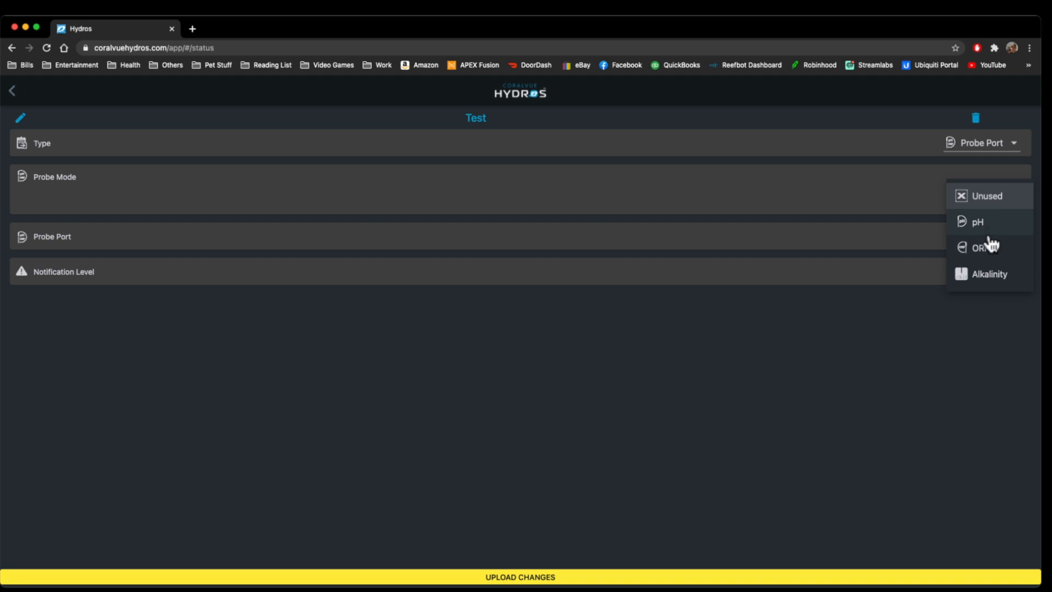
pyautogui.click(989, 274)
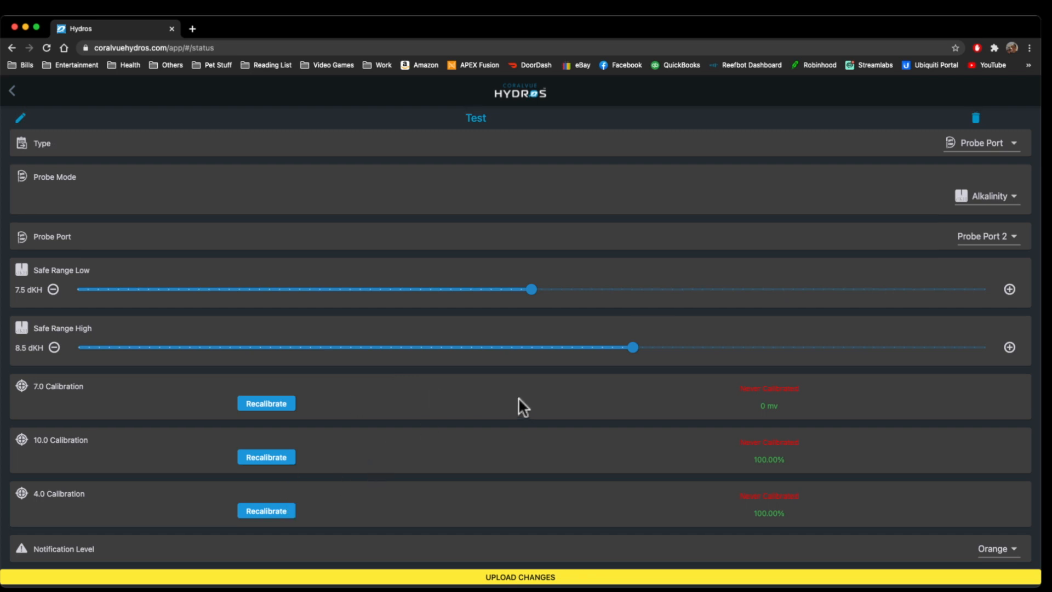
pyautogui.moveTo(996, 243)
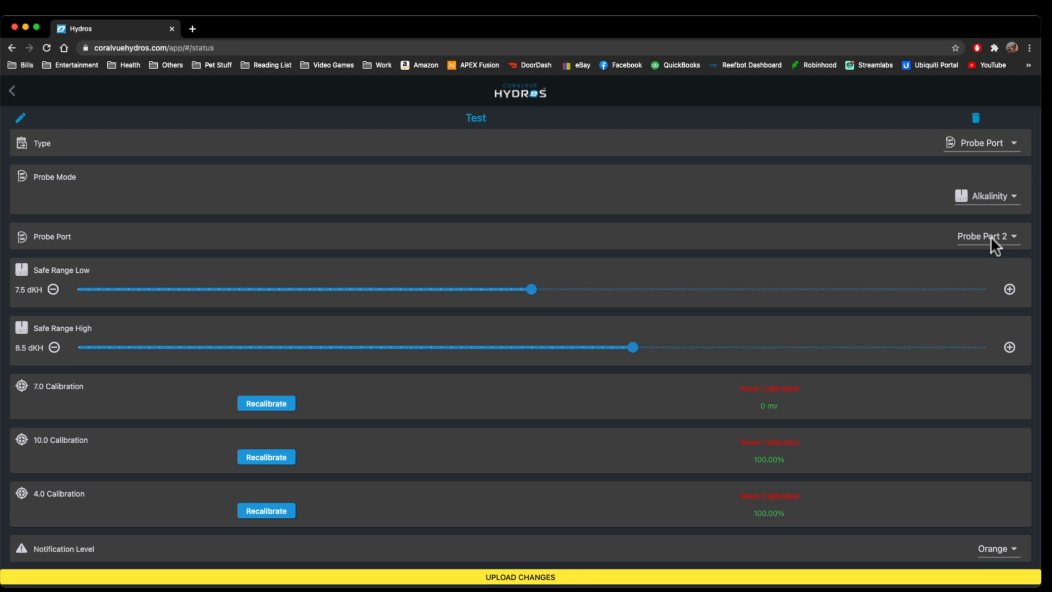
pyautogui.click(979, 142)
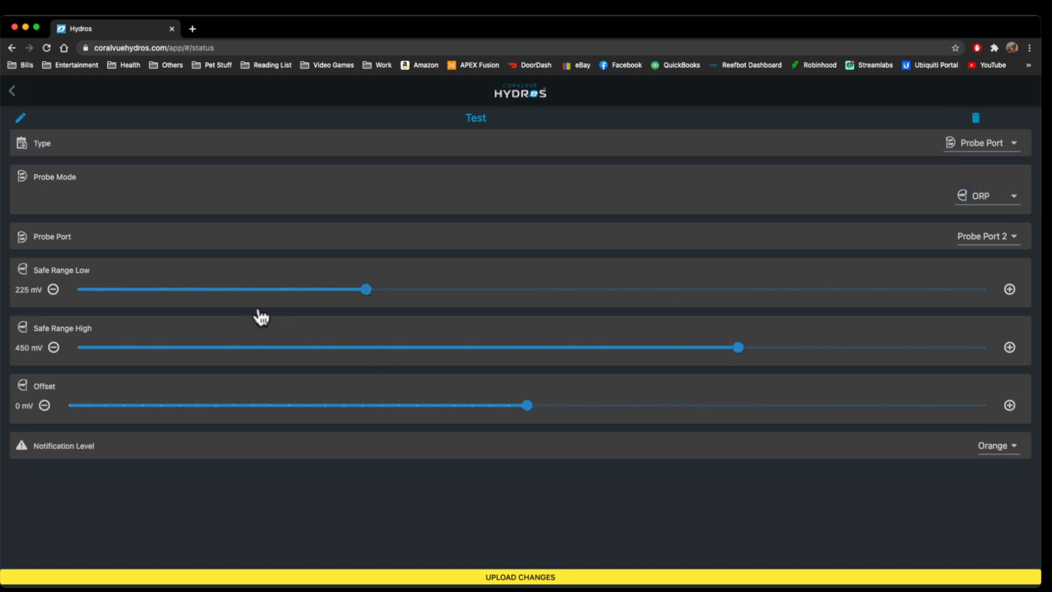
# Step: Switch the probe mode to pH and review its calibration section
pyautogui.click(981, 143)
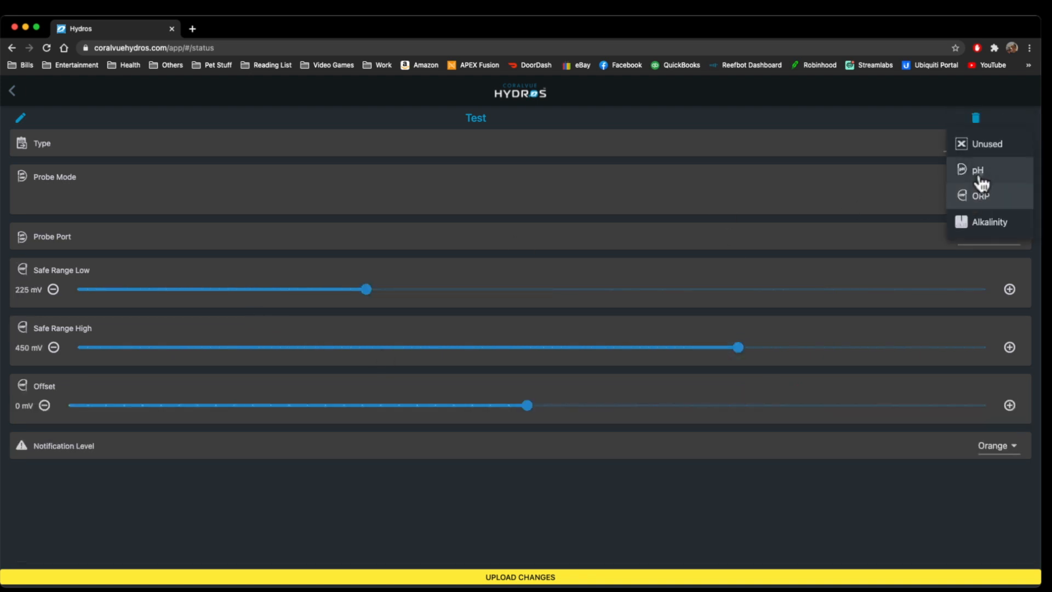
pyautogui.click(977, 169)
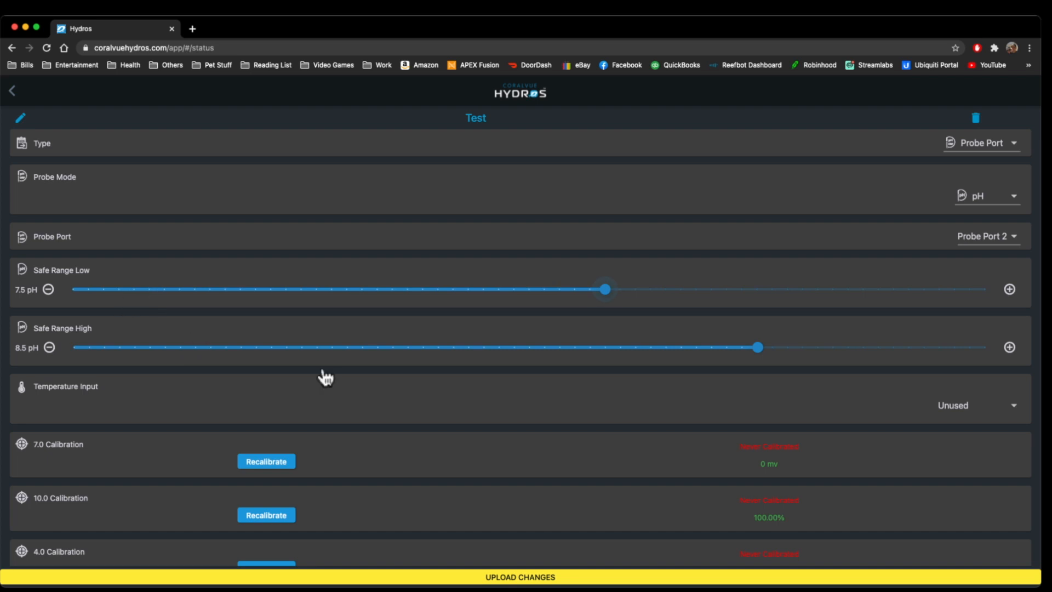
pyautogui.click(976, 404)
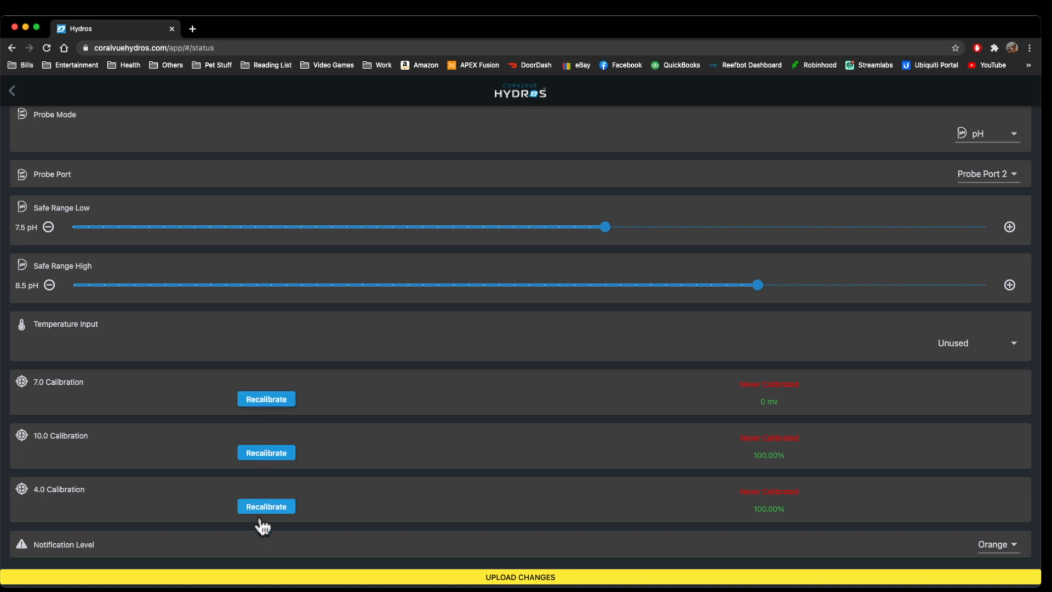
pyautogui.moveTo(266, 399)
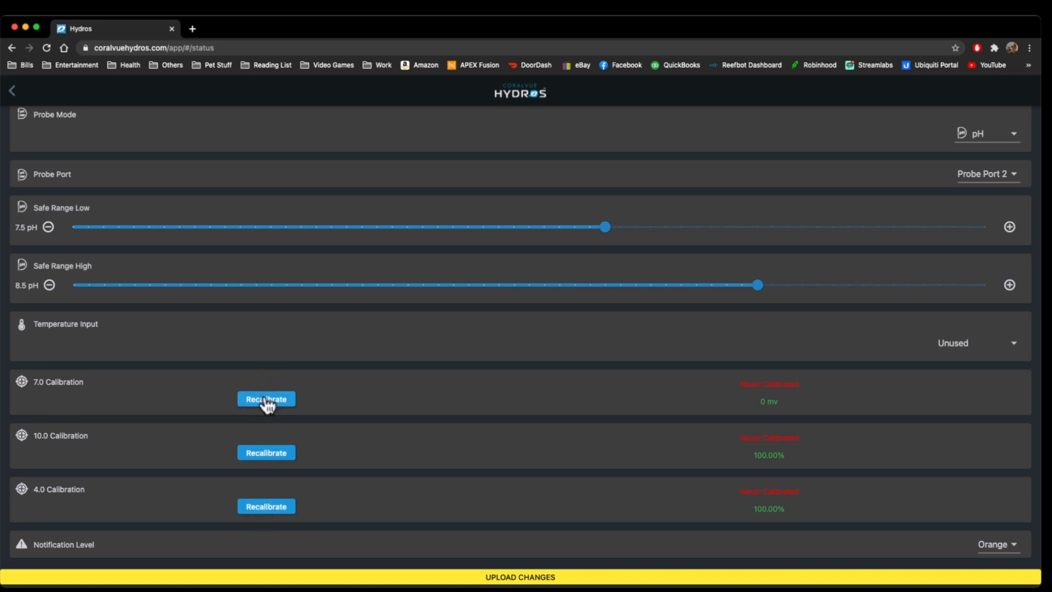
pyautogui.moveTo(599, 435)
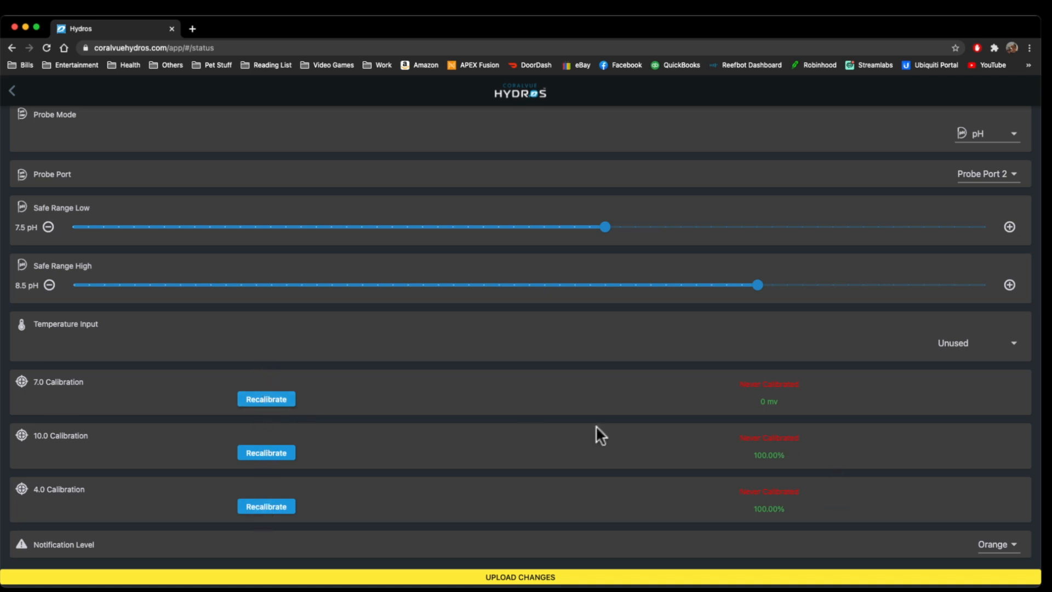
pyautogui.moveTo(720, 489)
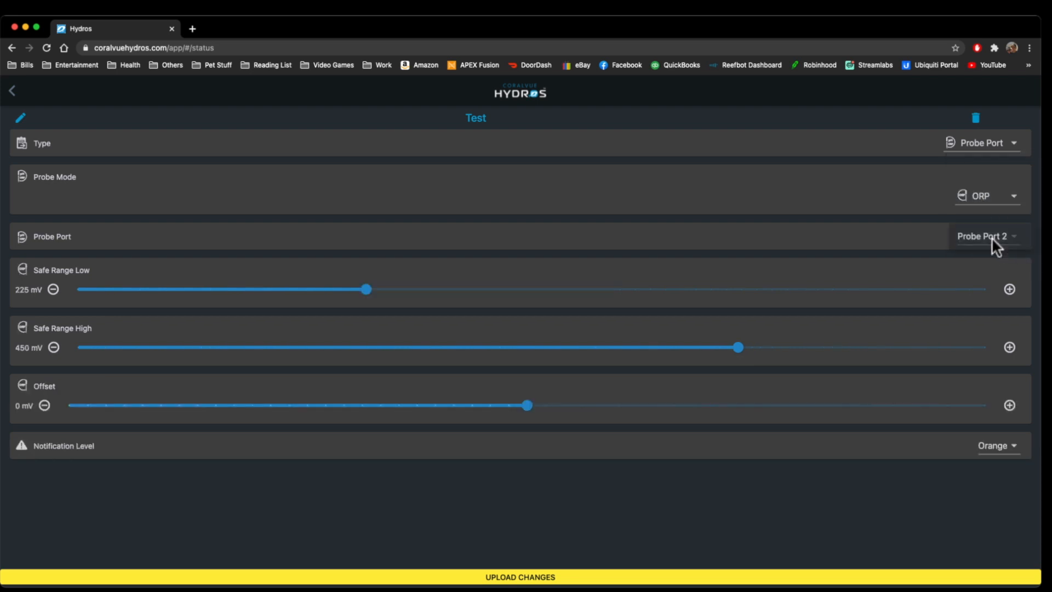
pyautogui.moveTo(96, 425)
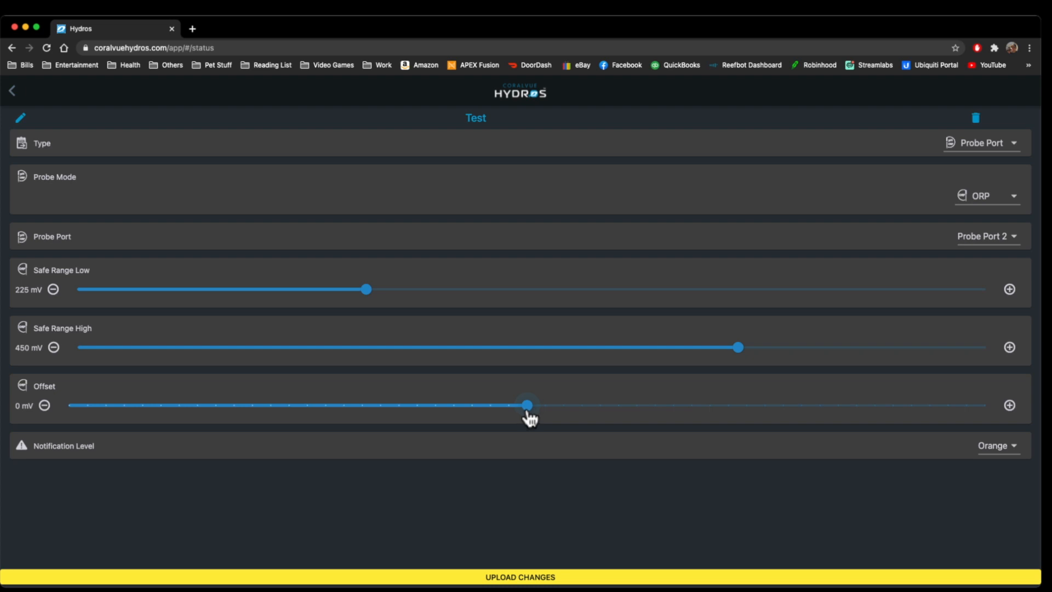
pyautogui.moveTo(553, 282)
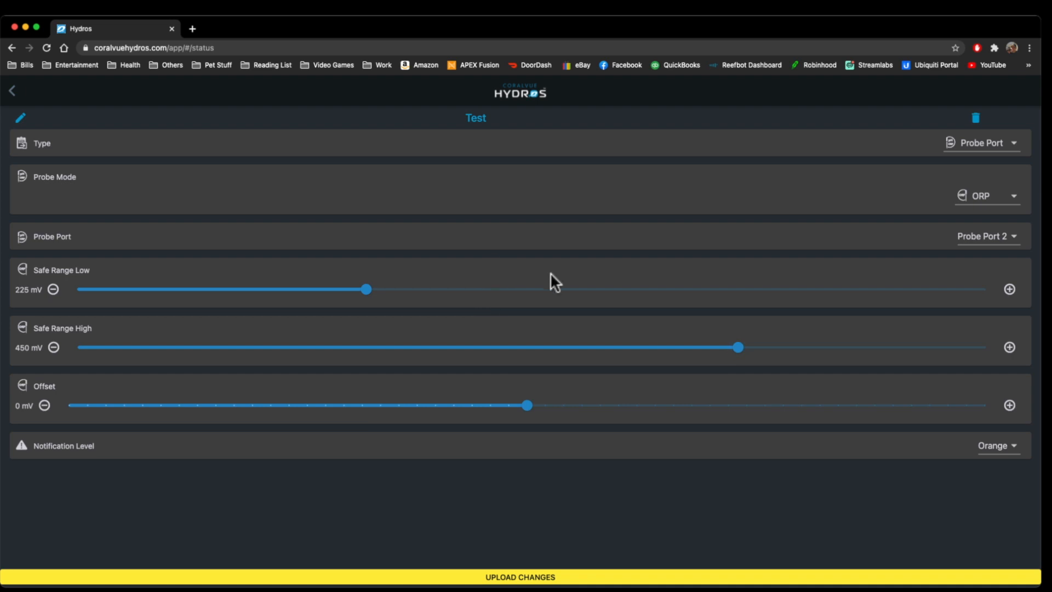
pyautogui.moveTo(998, 245)
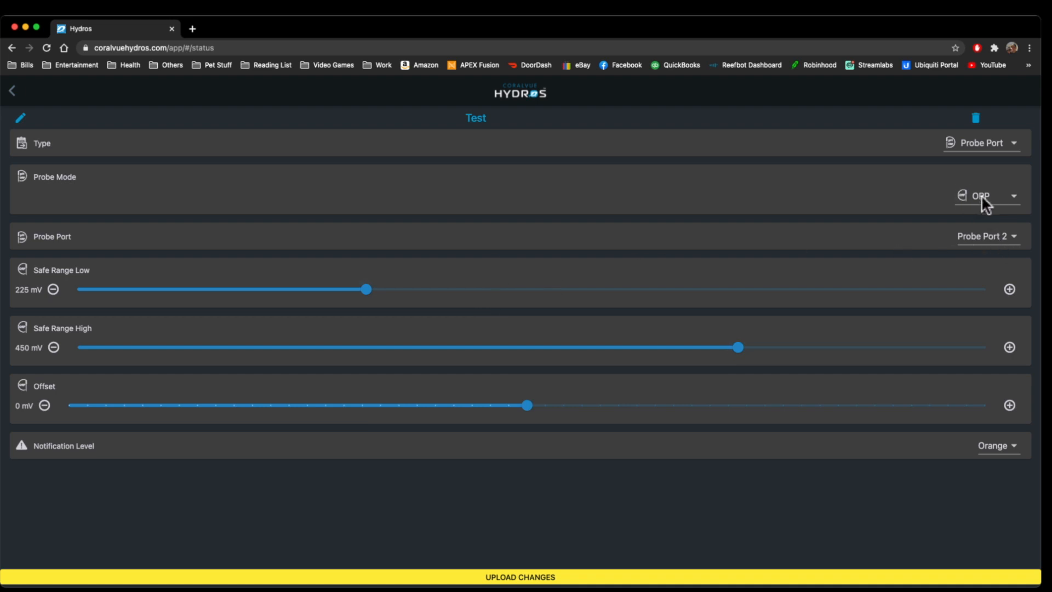
pyautogui.click(986, 195)
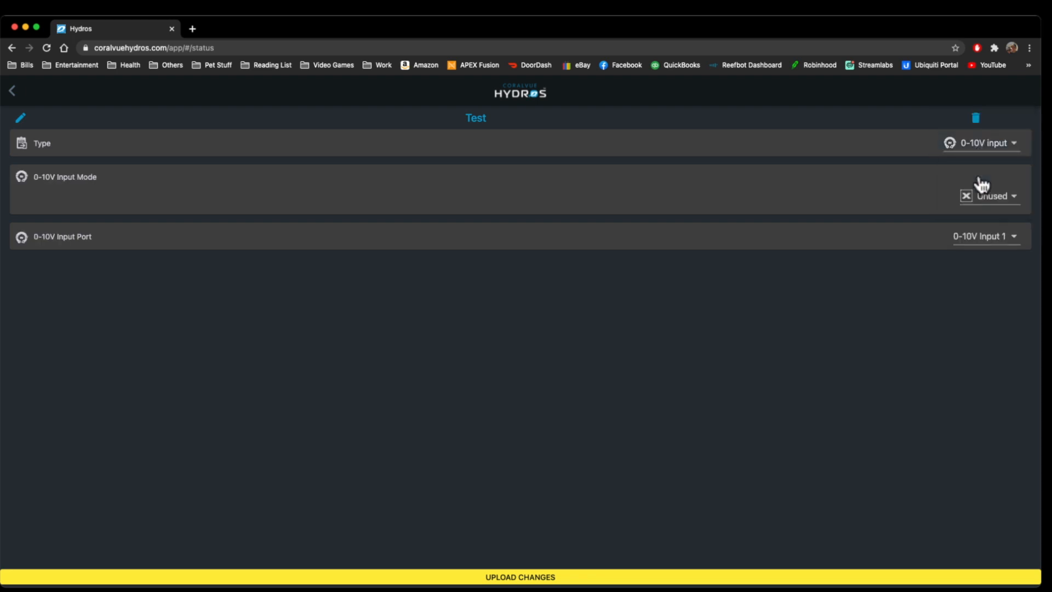
pyautogui.moveTo(1013, 151)
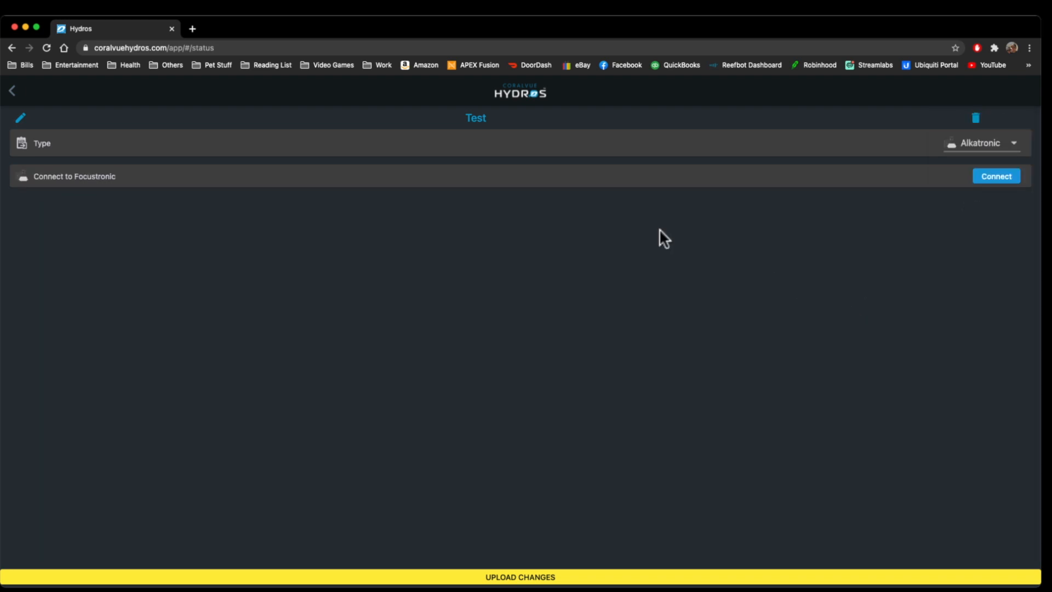
pyautogui.moveTo(959, 187)
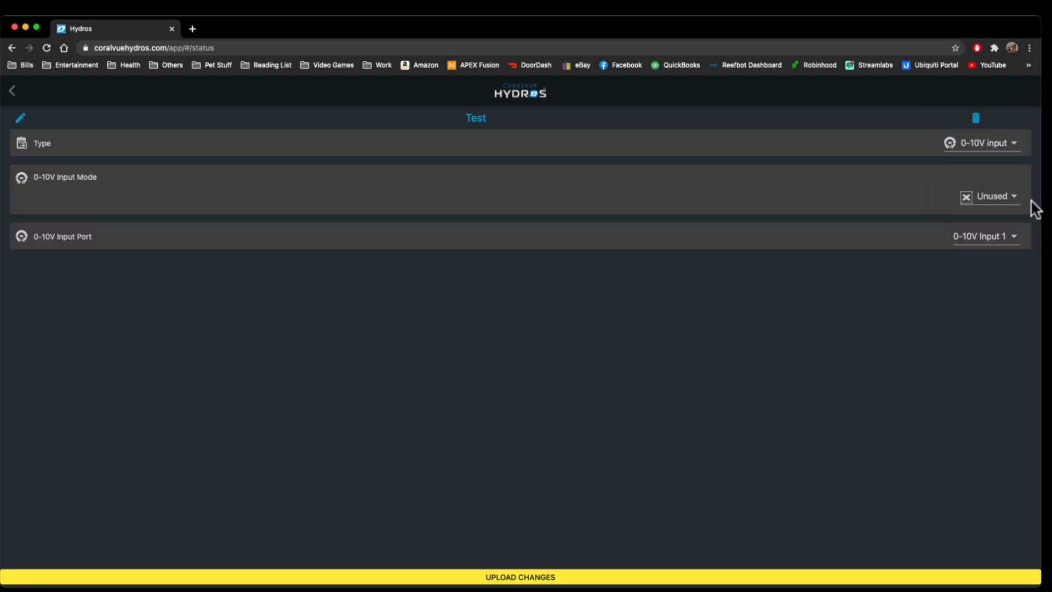
# Step: Check the 0-10V input port, then set the 0-10V input mode to Button
pyautogui.click(993, 196)
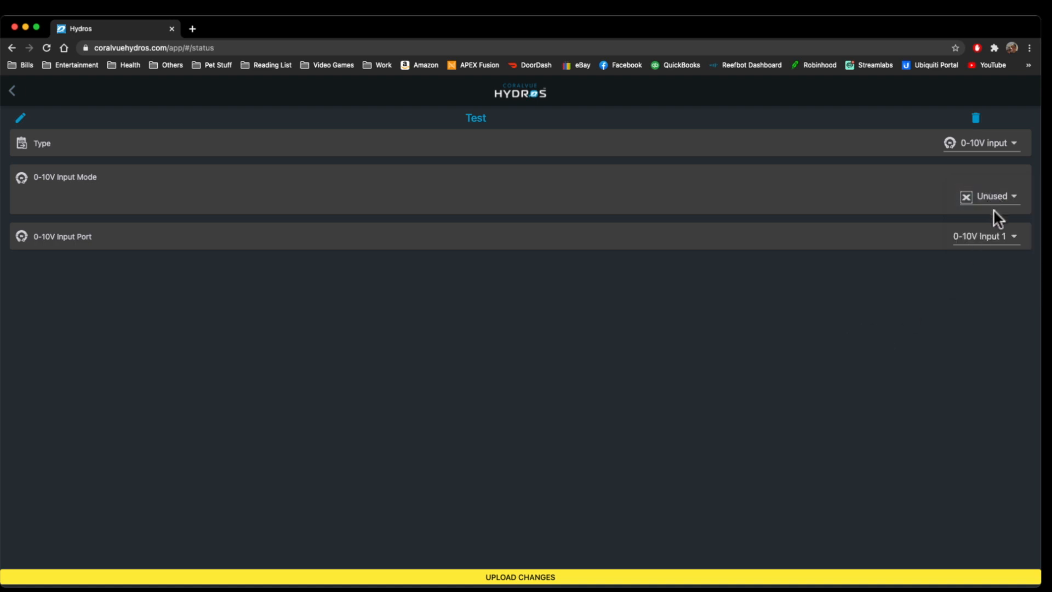
pyautogui.click(984, 235)
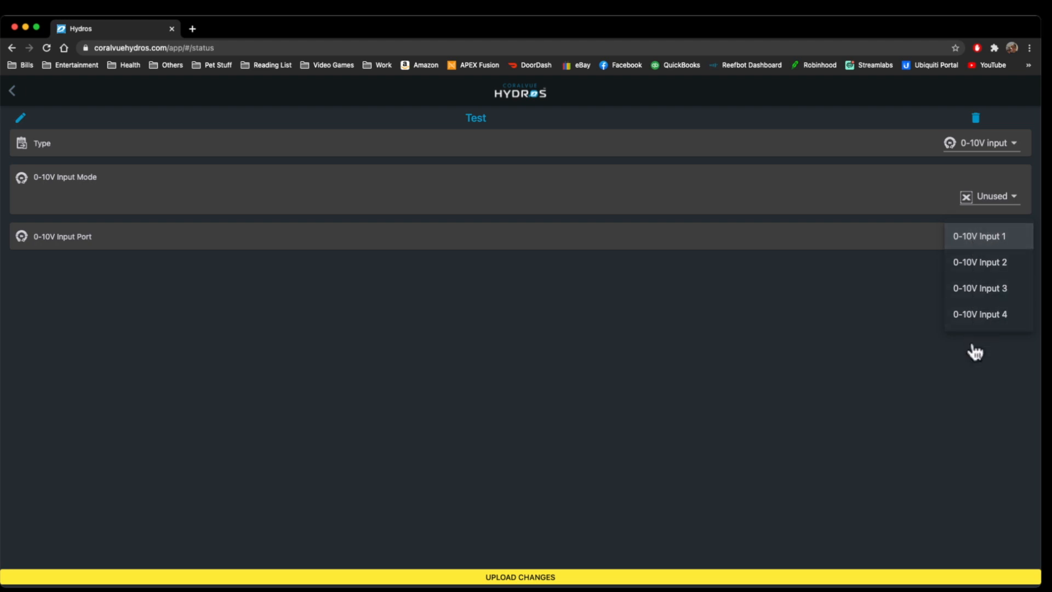
pyautogui.click(992, 196)
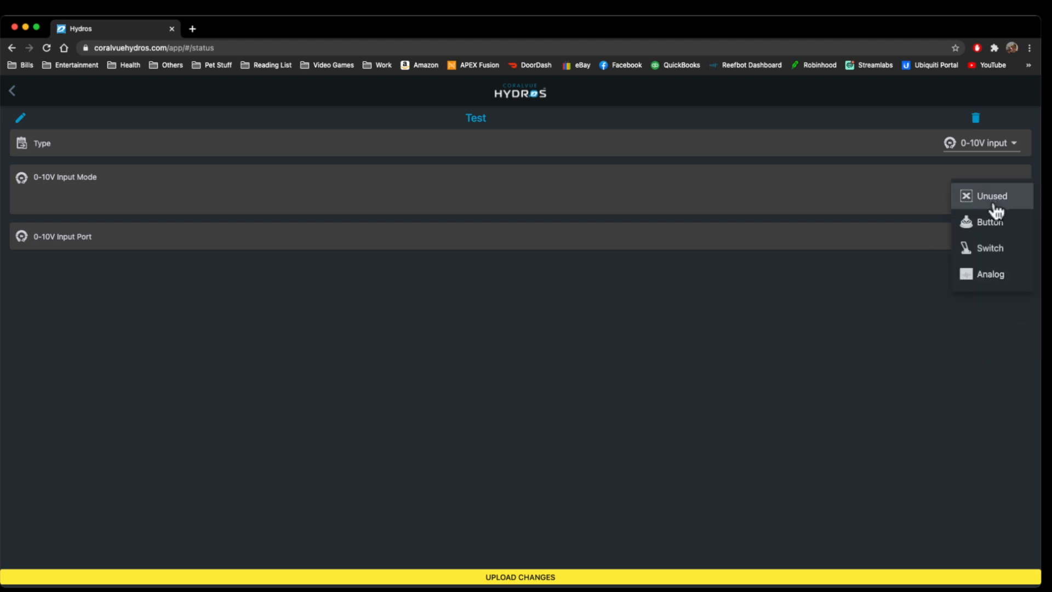
pyautogui.click(989, 222)
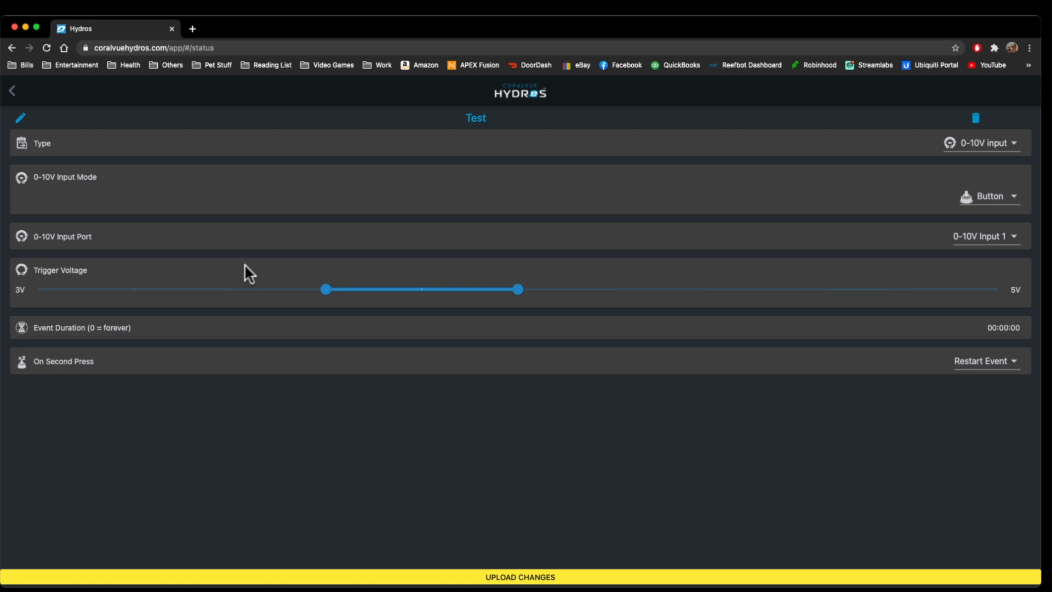
pyautogui.moveTo(562, 291)
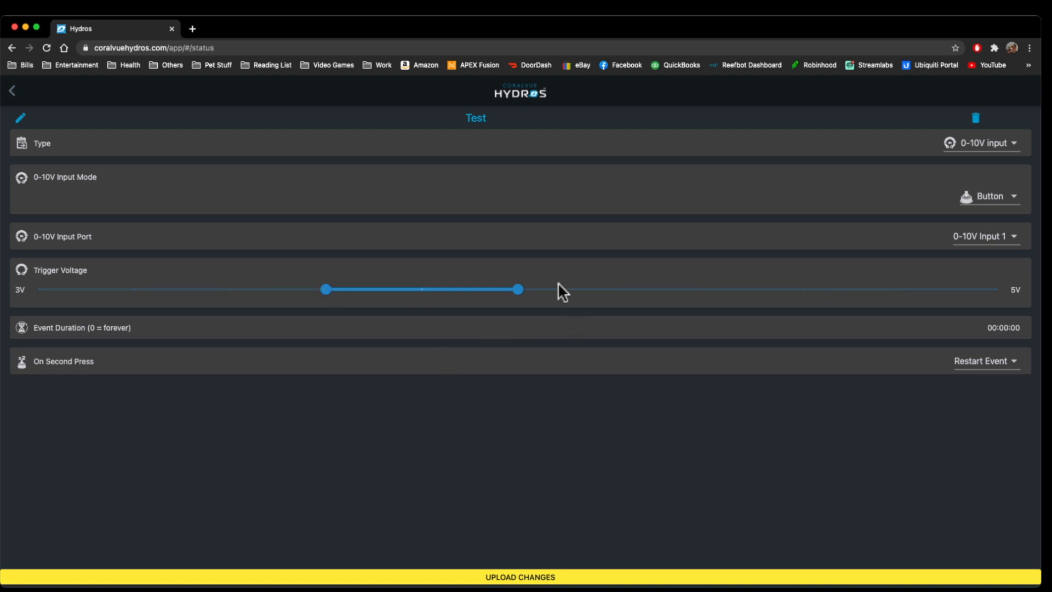
pyautogui.moveTo(1024, 271)
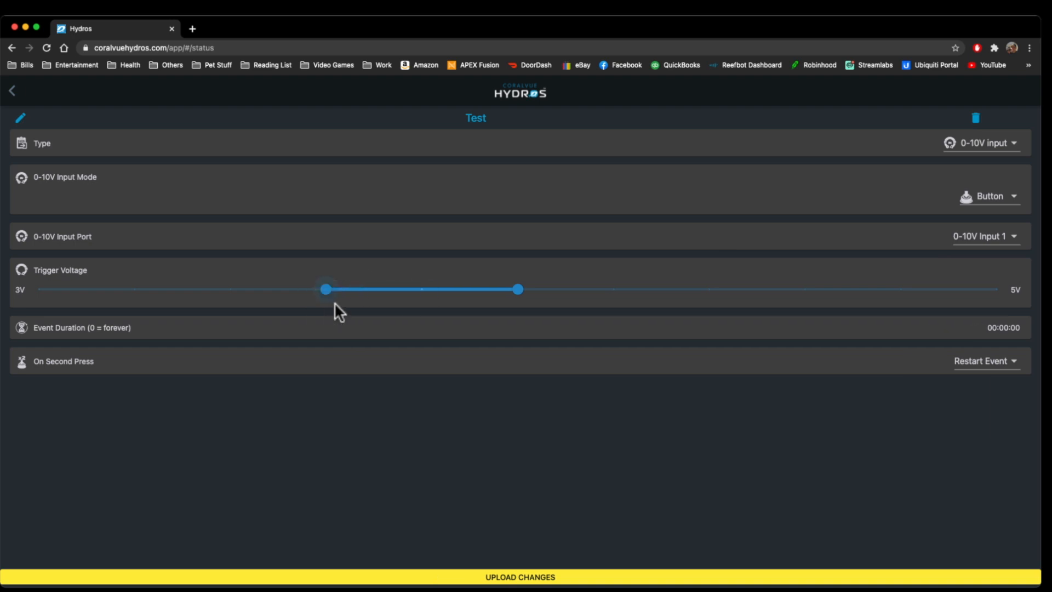
# Step: Drag the trigger voltage handles around, finishing with the range at 2V–3V
pyautogui.moveTo(519, 289); pyautogui.dragTo(421, 290)
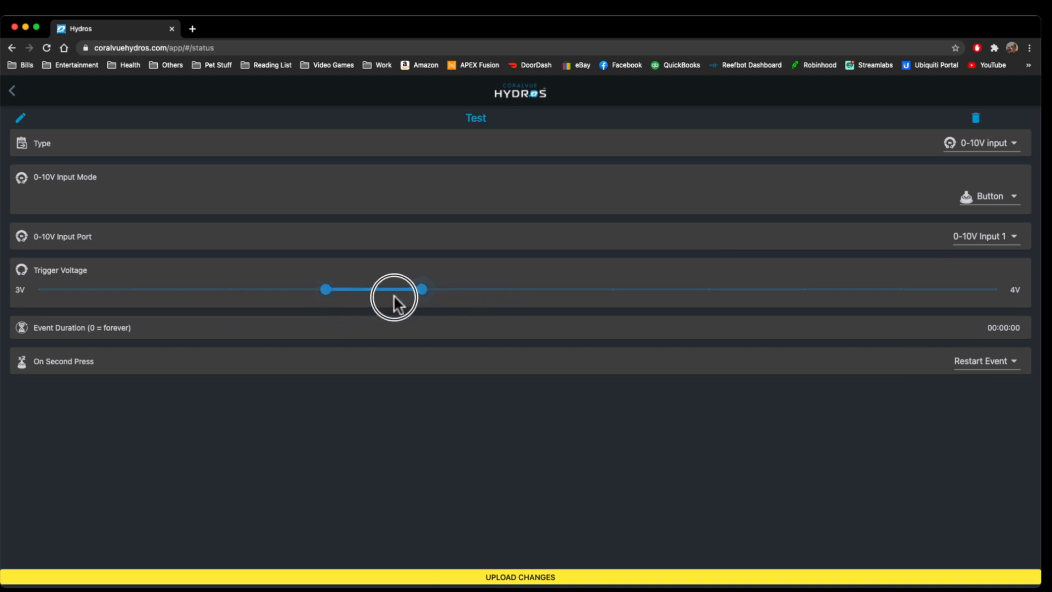
pyautogui.moveTo(421, 290); pyautogui.dragTo(612, 289)
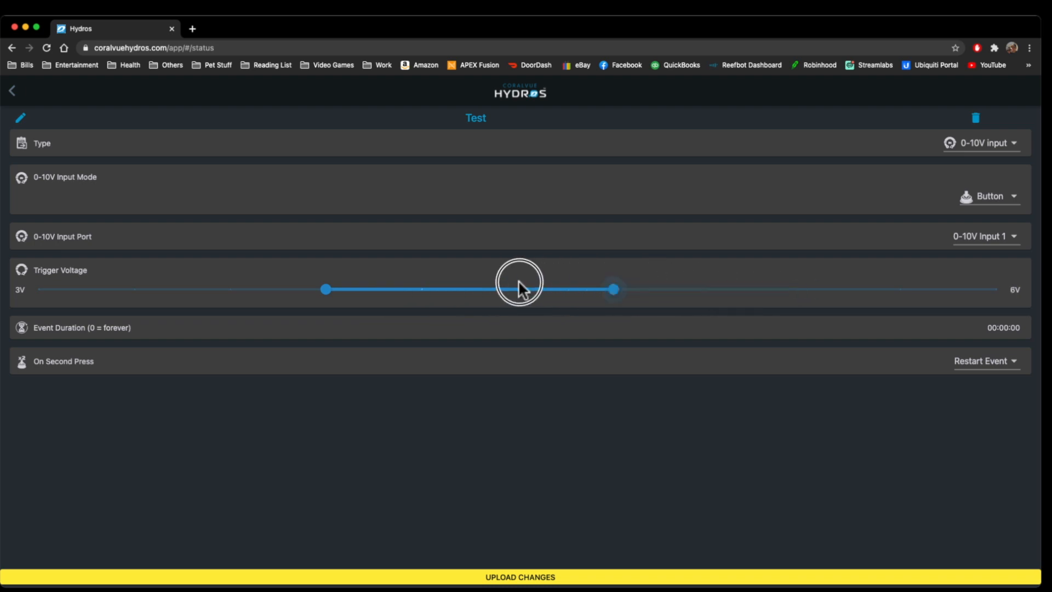
pyautogui.moveTo(613, 289); pyautogui.dragTo(421, 289)
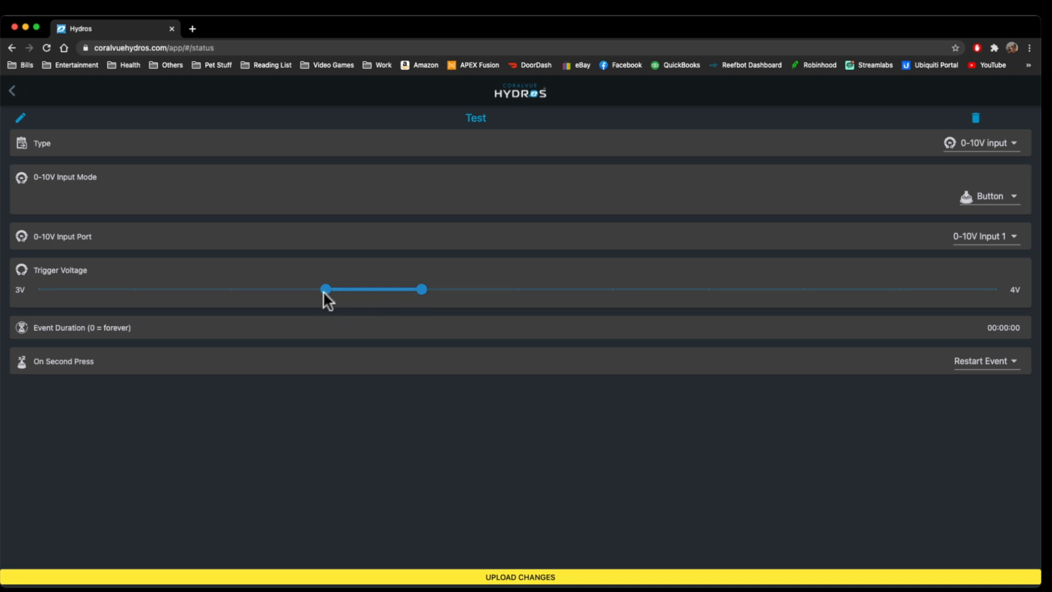
pyautogui.moveTo(326, 289); pyautogui.dragTo(228, 290)
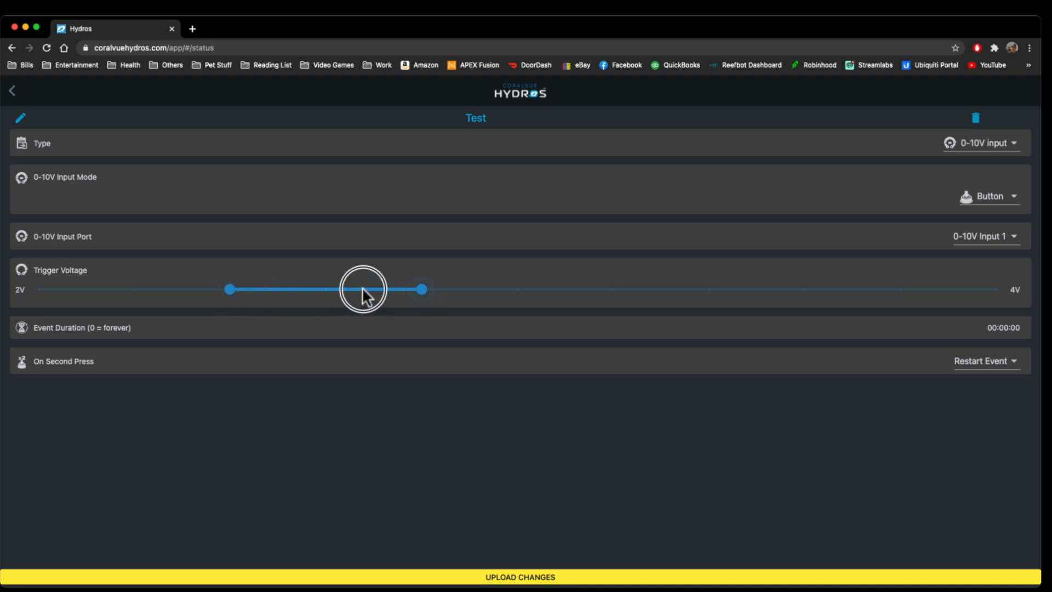
pyautogui.moveTo(228, 288); pyautogui.dragTo(133, 289)
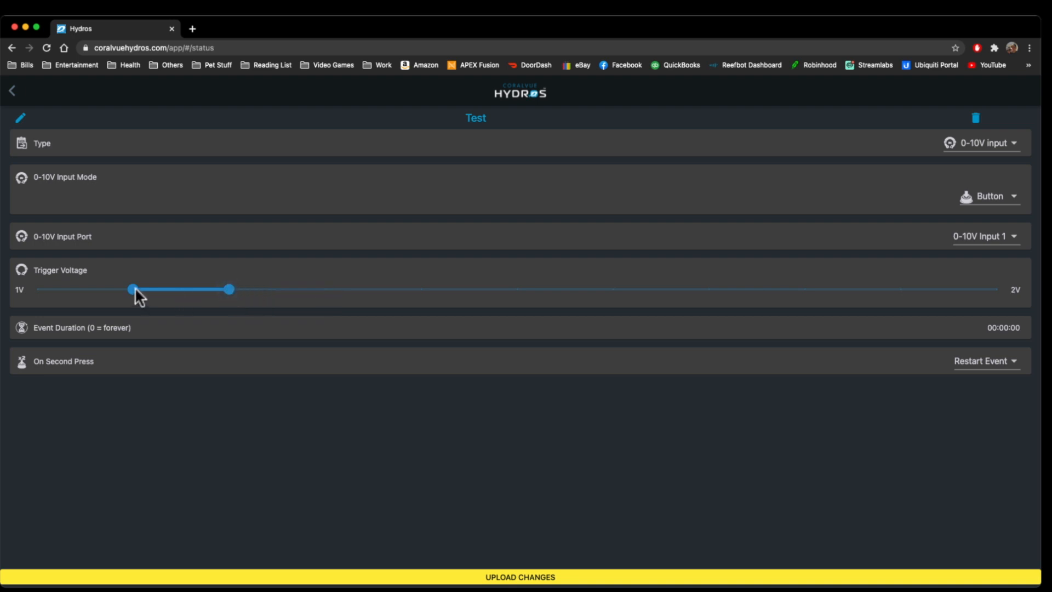
pyautogui.moveTo(230, 288); pyautogui.dragTo(326, 288)
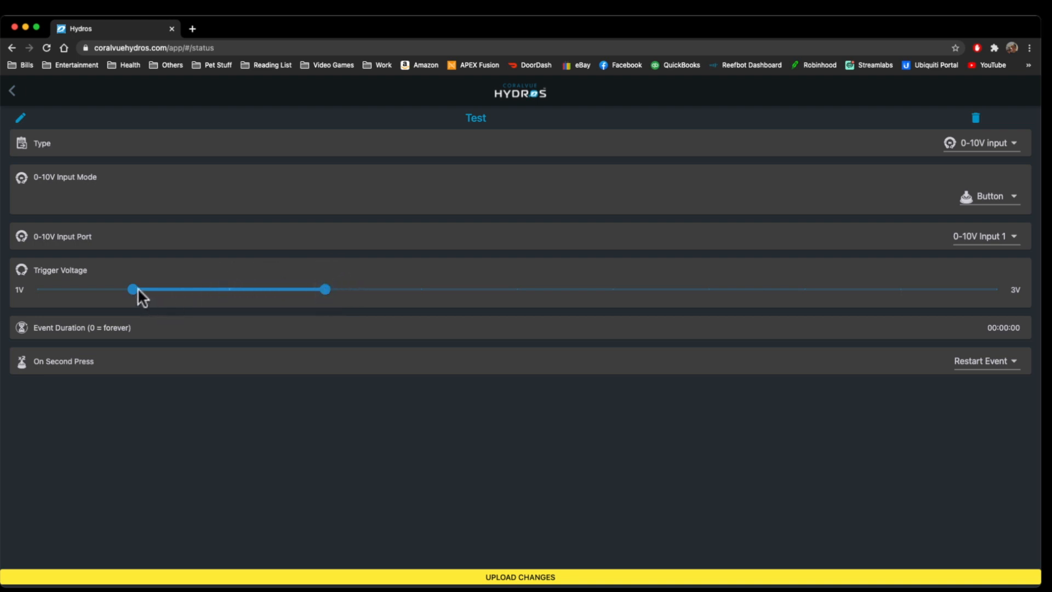
pyautogui.moveTo(130, 290); pyautogui.dragTo(228, 289)
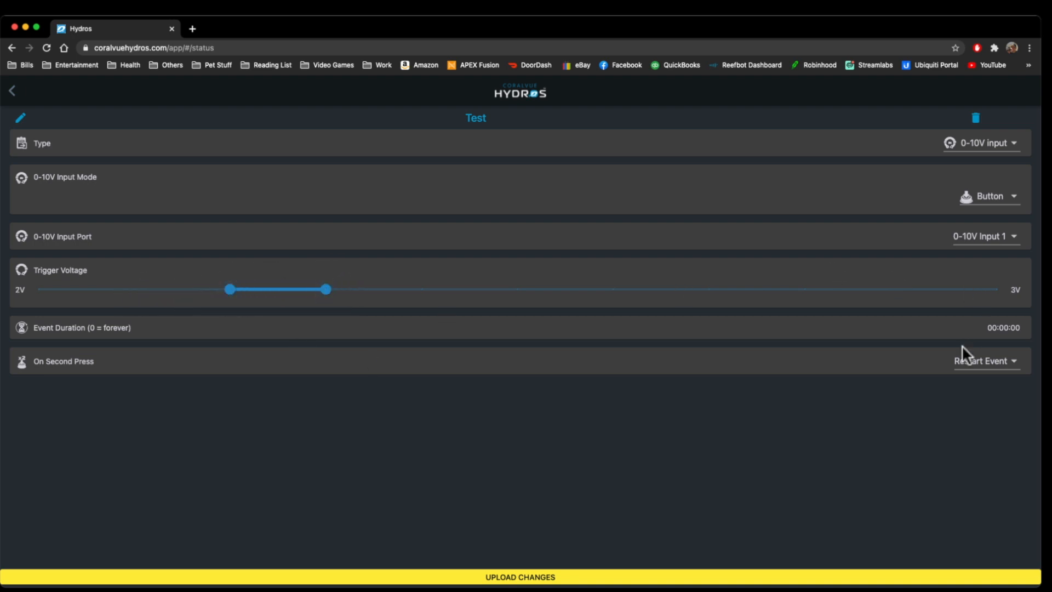
pyautogui.moveTo(1010, 335)
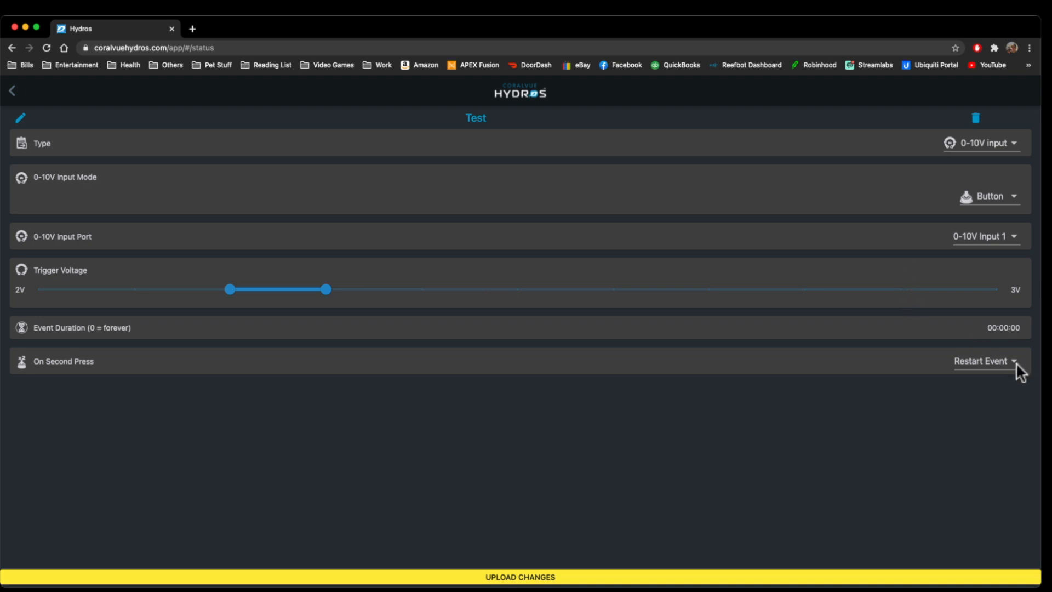
# Step: Review the On Second Press choices (Restart Event, End Event) and keep Restart Event
pyautogui.click(983, 360)
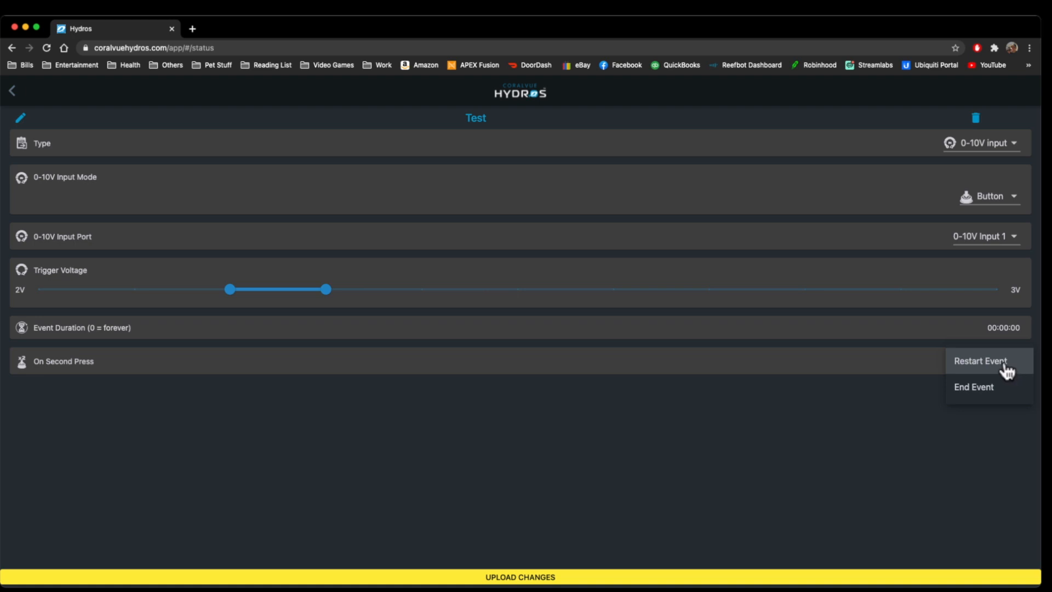
pyautogui.moveTo(797, 437)
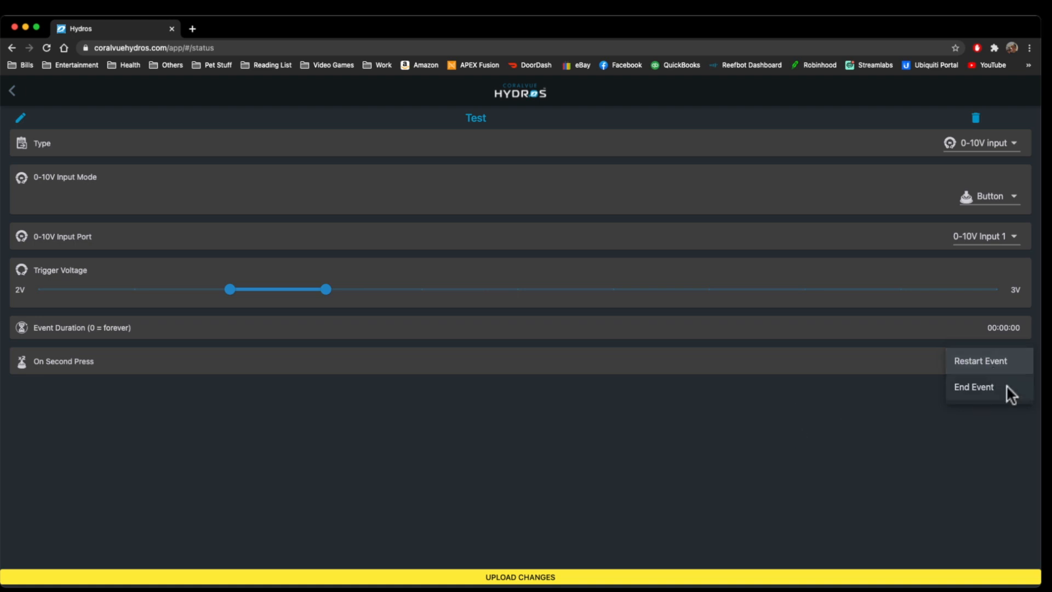
pyautogui.click(980, 360)
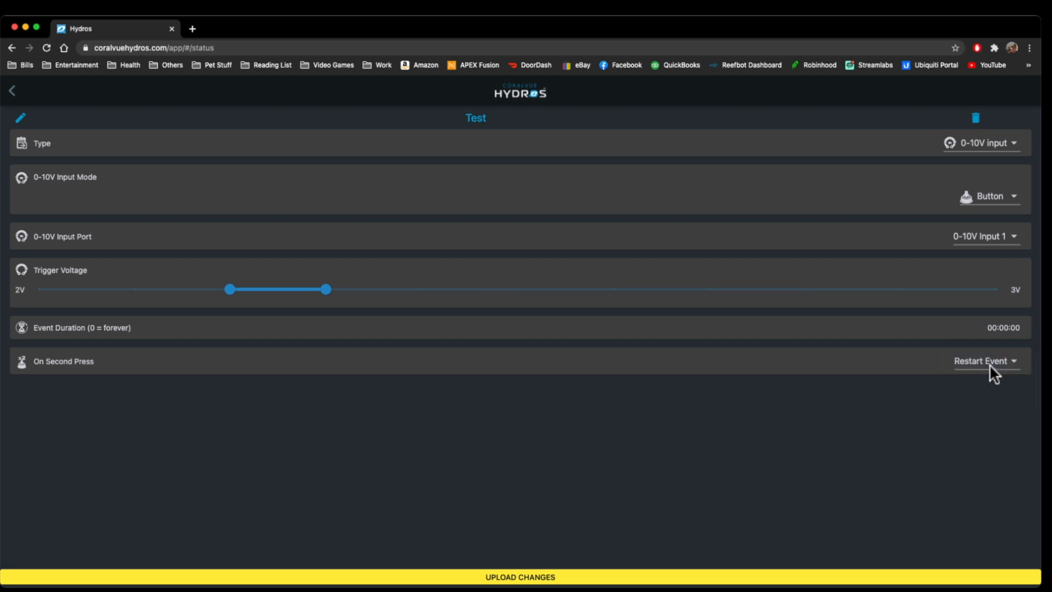
pyautogui.click(984, 360)
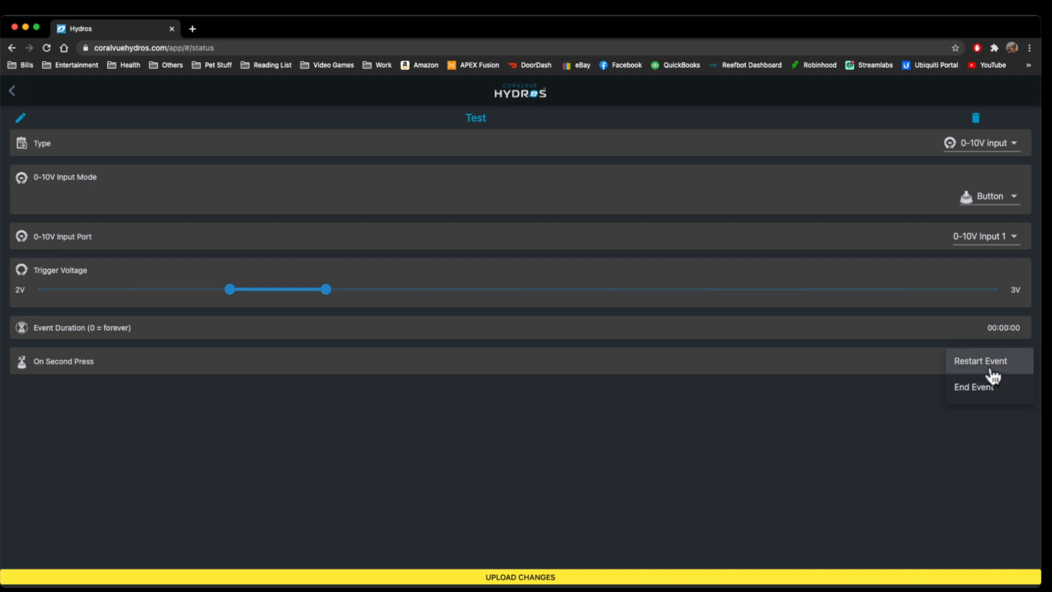
pyautogui.click(980, 361)
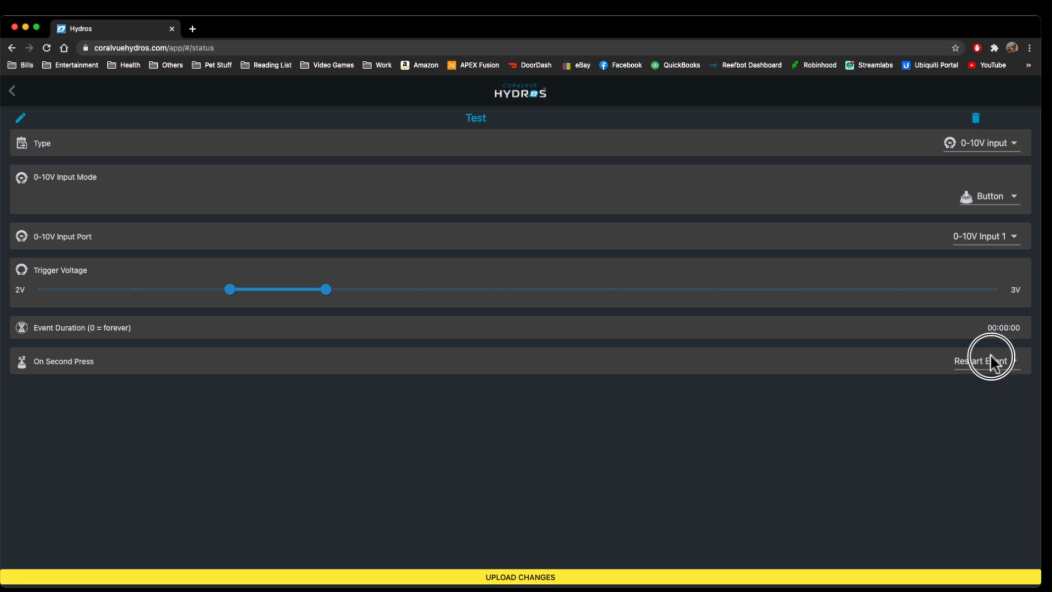
pyautogui.moveTo(993, 205)
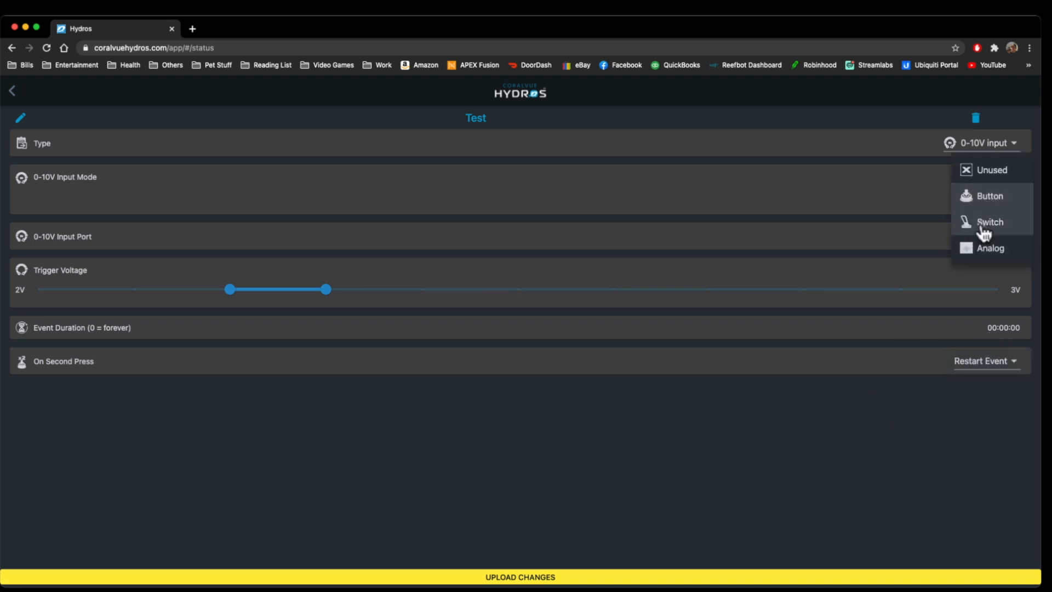
# Step: Put the Test input in Switch mode, widen its range to 2–4 V, active inside the range
pyautogui.click(990, 222)
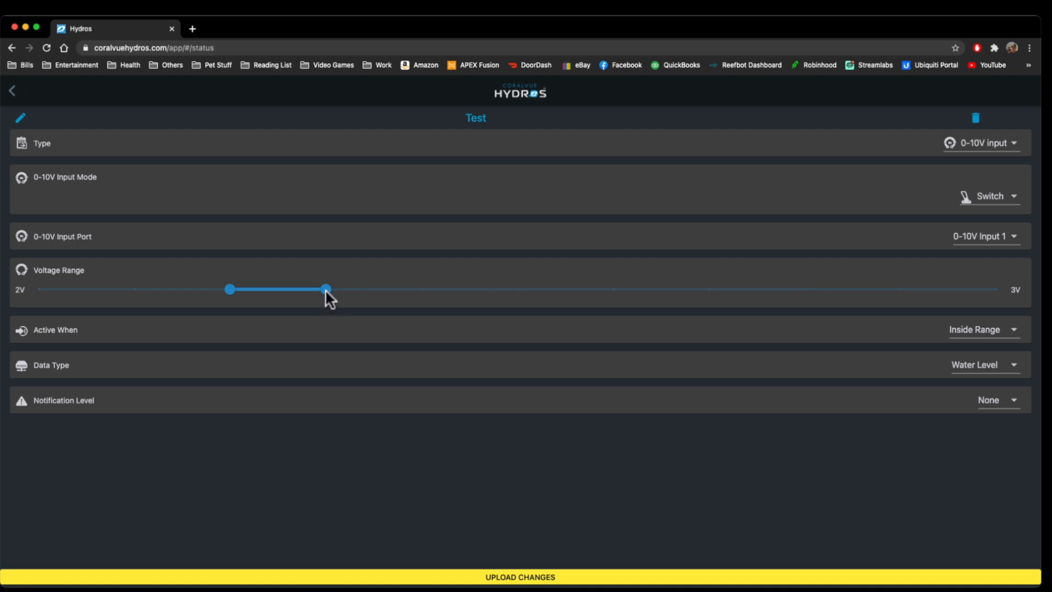
pyautogui.moveTo(326, 290); pyautogui.dragTo(420, 289)
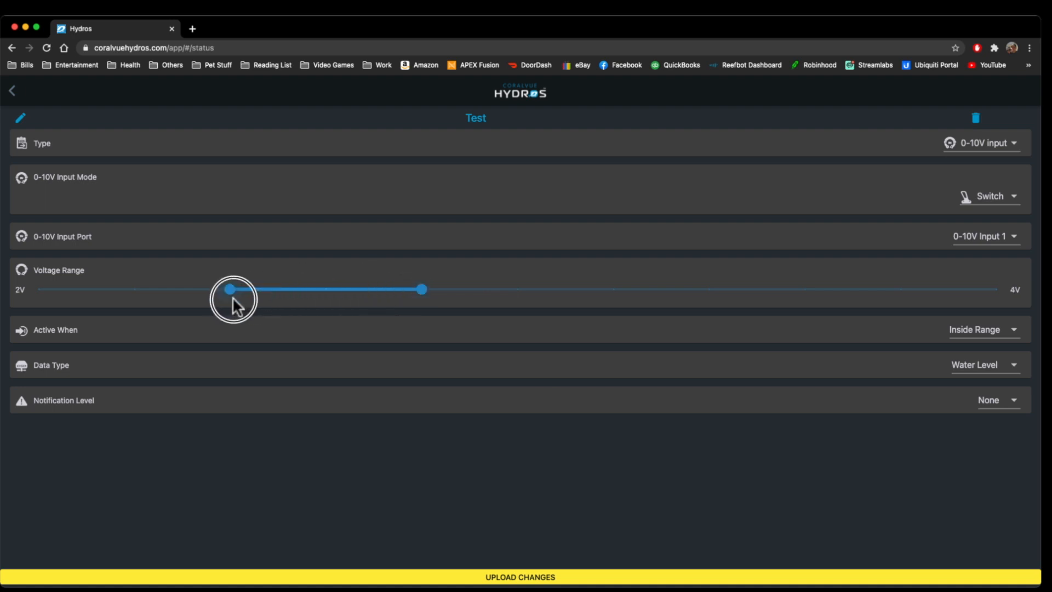
pyautogui.click(973, 328)
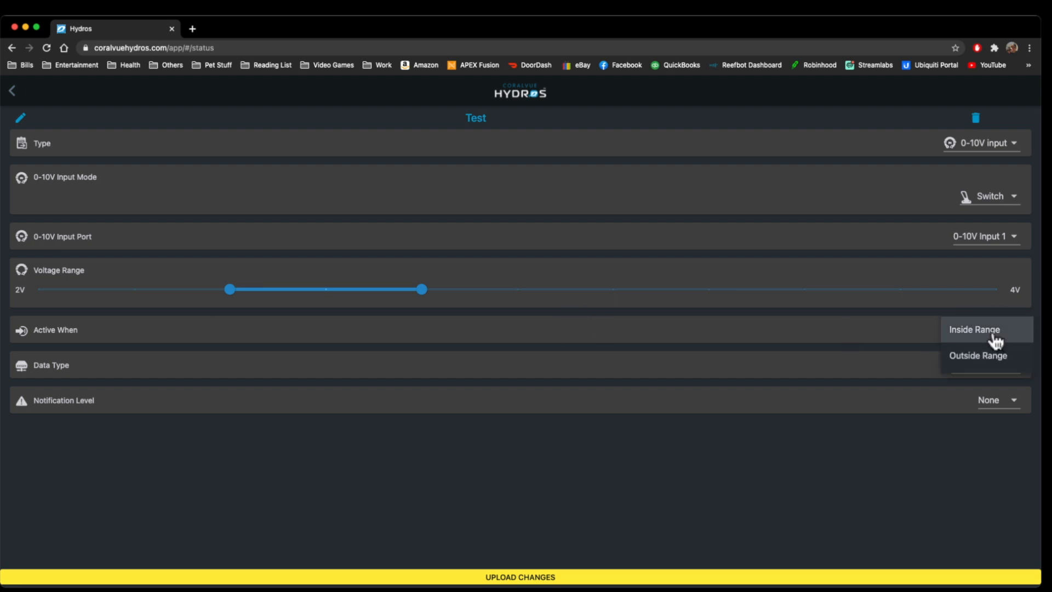
pyautogui.click(973, 329)
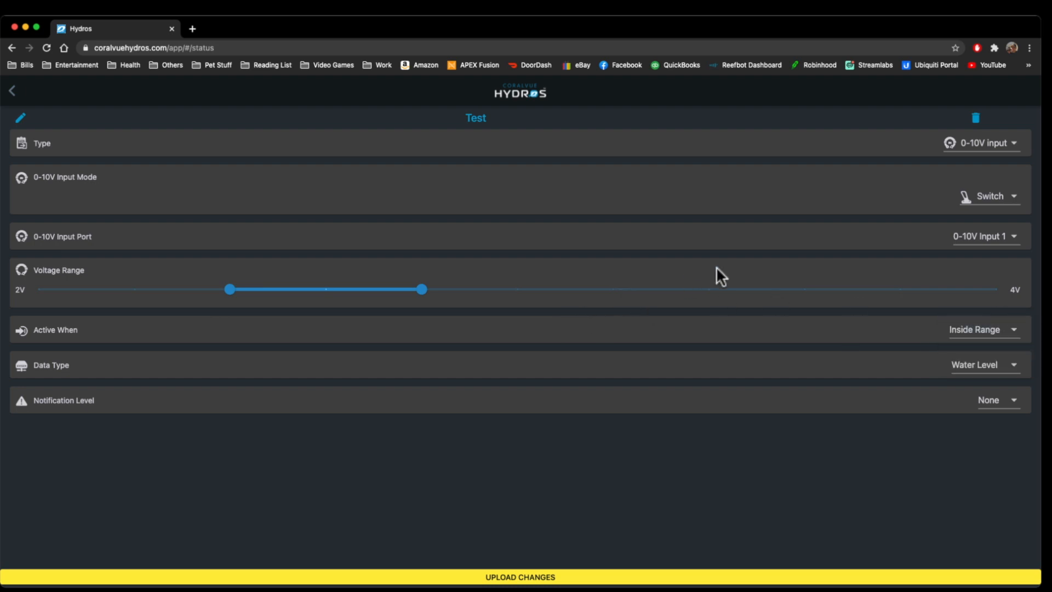
pyautogui.moveTo(777, 321)
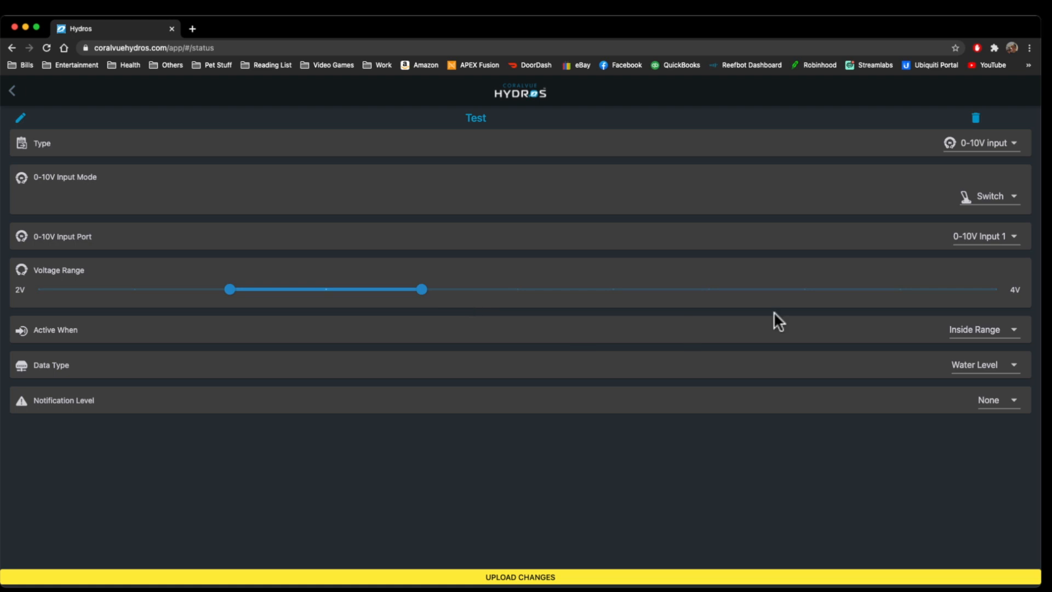
# Step: Cycle the data type through Generic, Off/On, Closed/Open and settle on Water Level
pyautogui.click(982, 363)
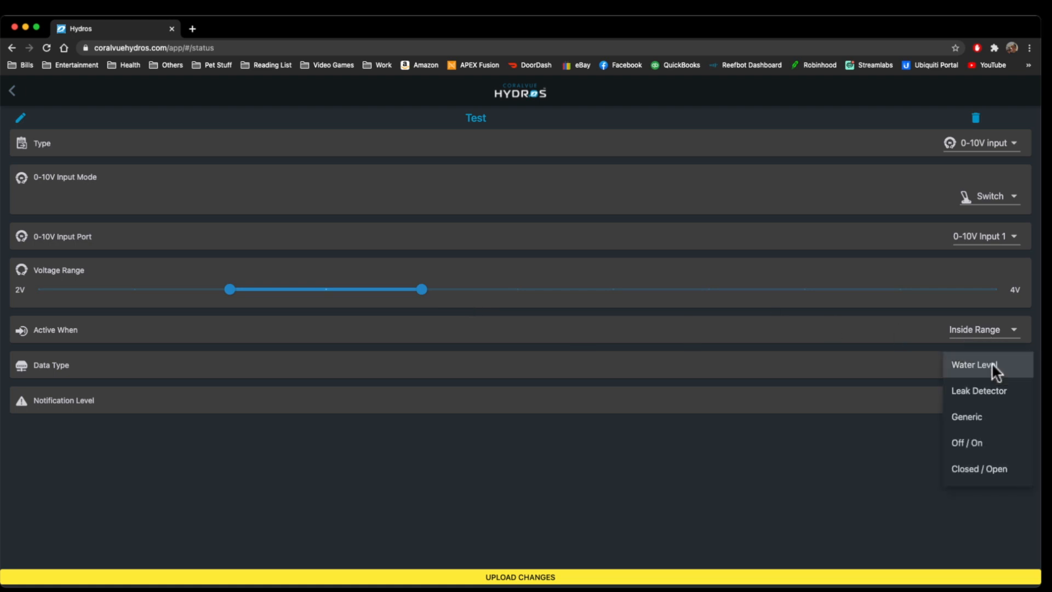
pyautogui.moveTo(984, 368)
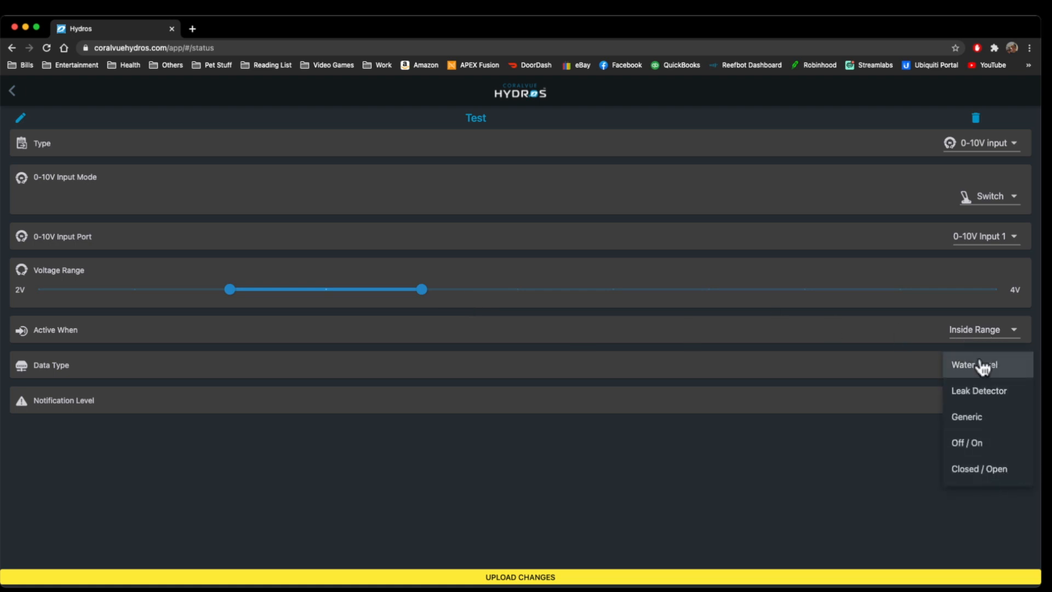
pyautogui.click(966, 416)
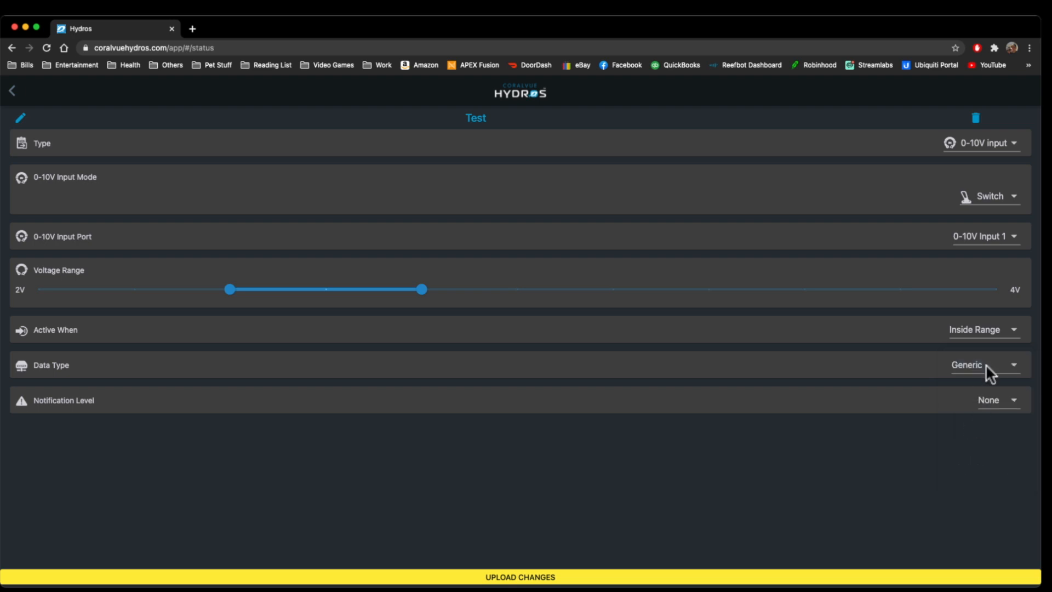
pyautogui.click(984, 364)
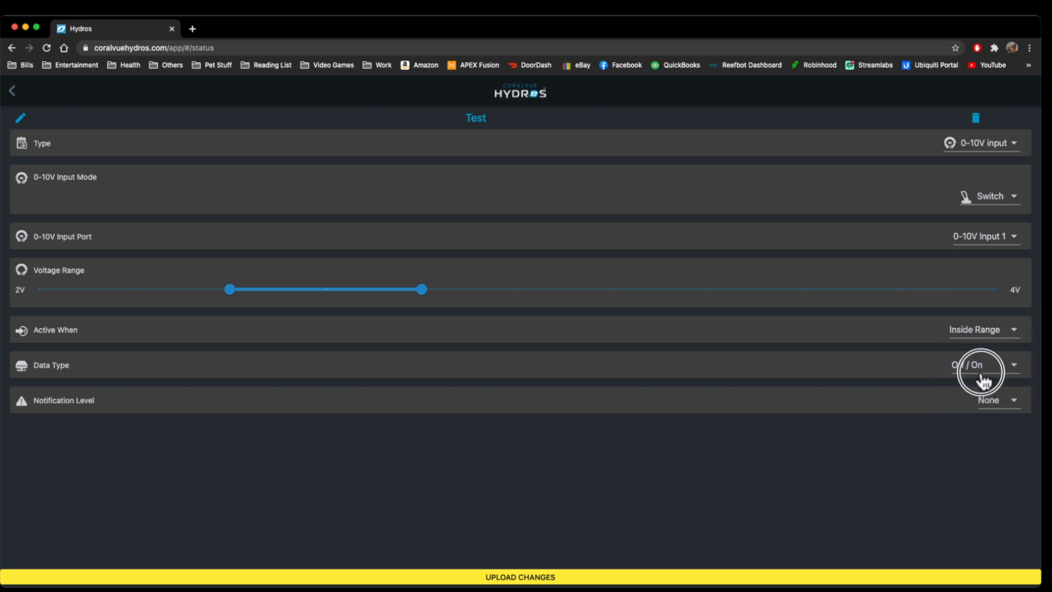
pyautogui.click(982, 363)
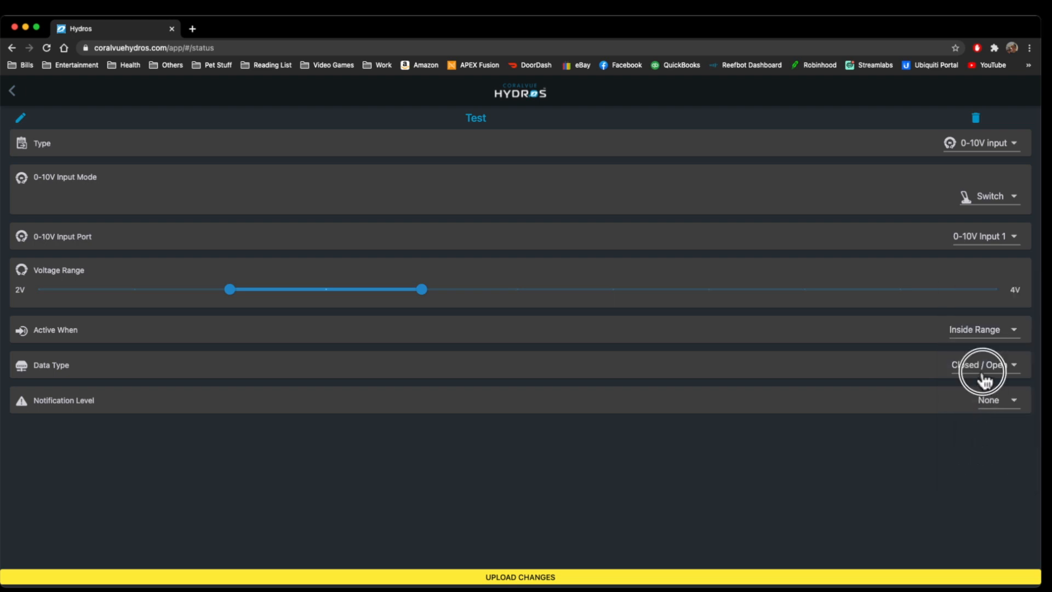
pyautogui.click(980, 364)
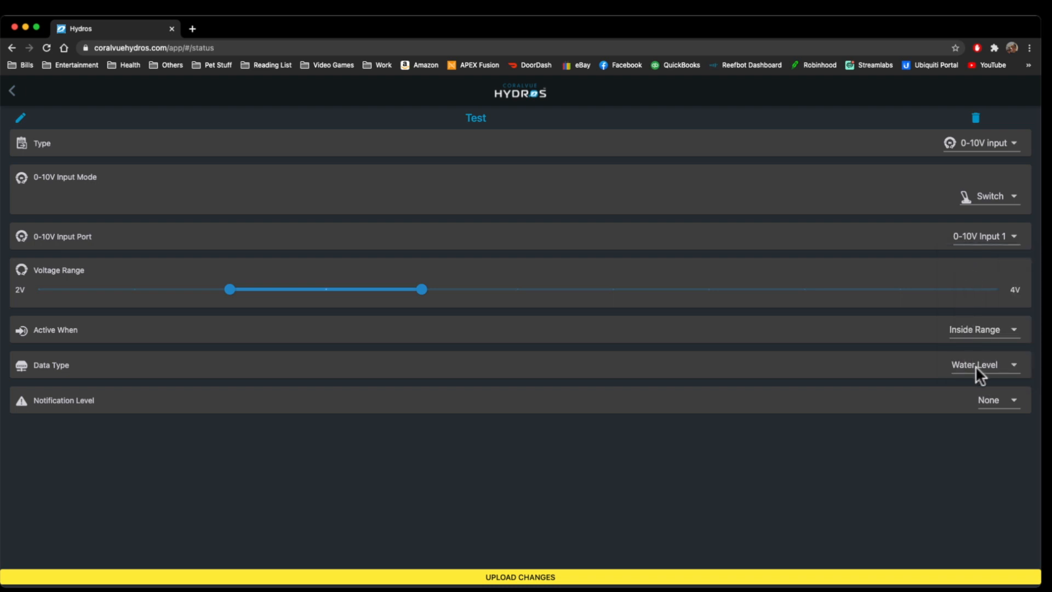
pyautogui.click(984, 364)
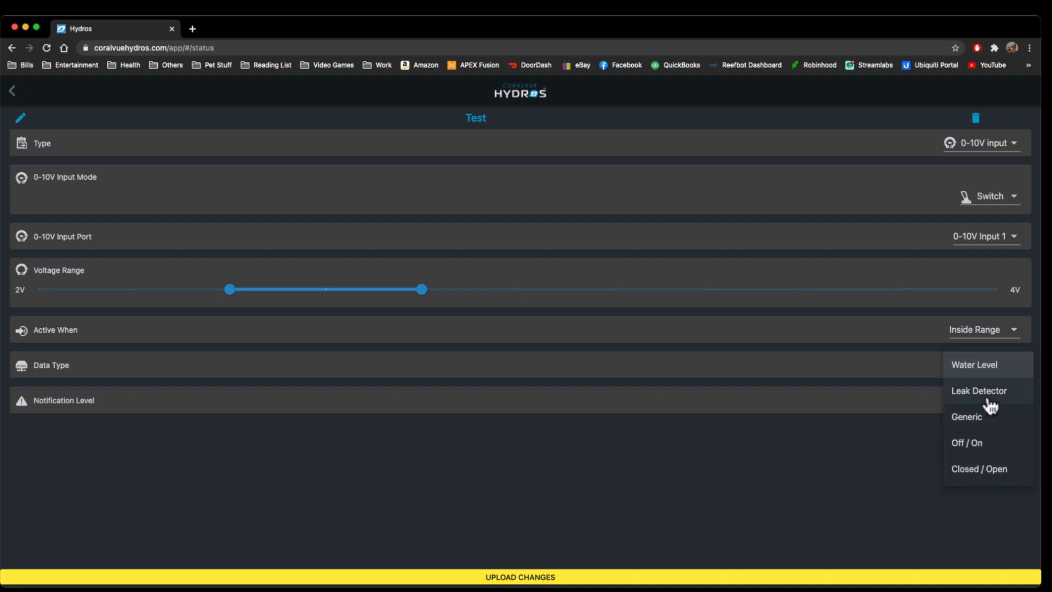
pyautogui.moveTo(983, 450)
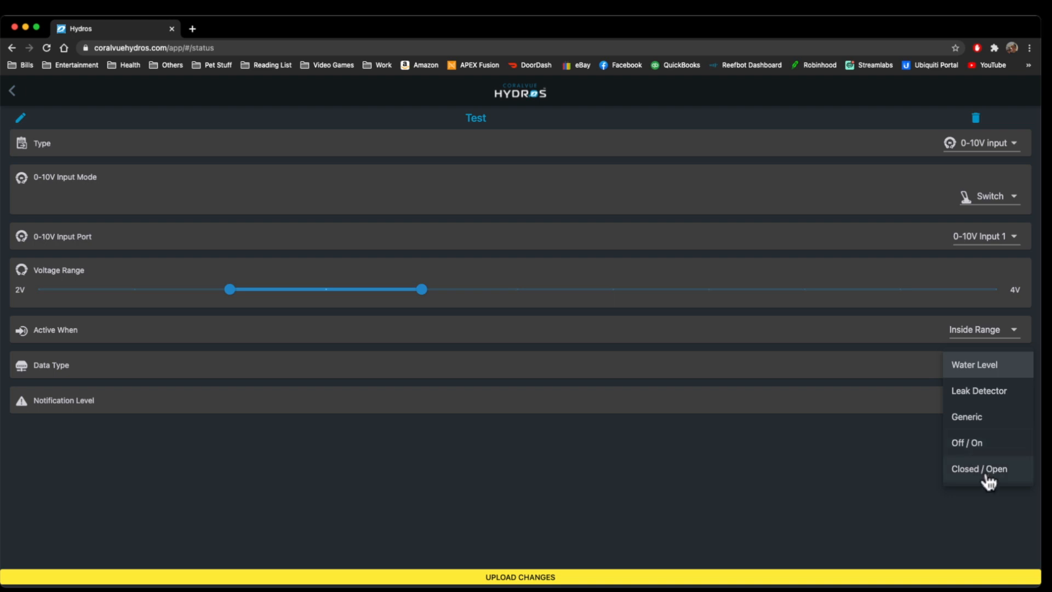
pyautogui.click(974, 364)
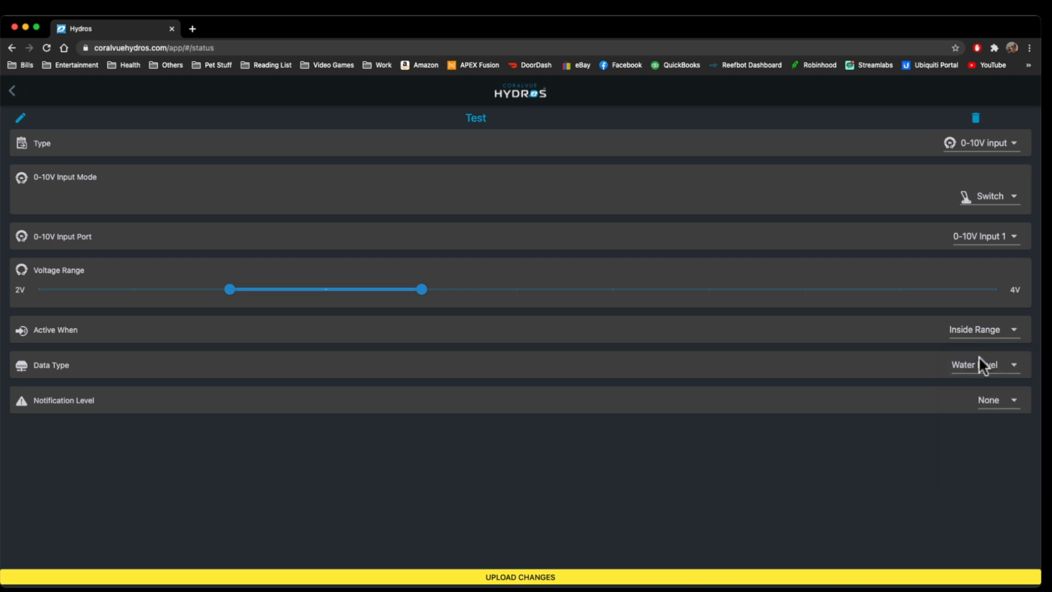
# Step: Raise the notification level to Orange, notifying when outside range
pyautogui.click(996, 400)
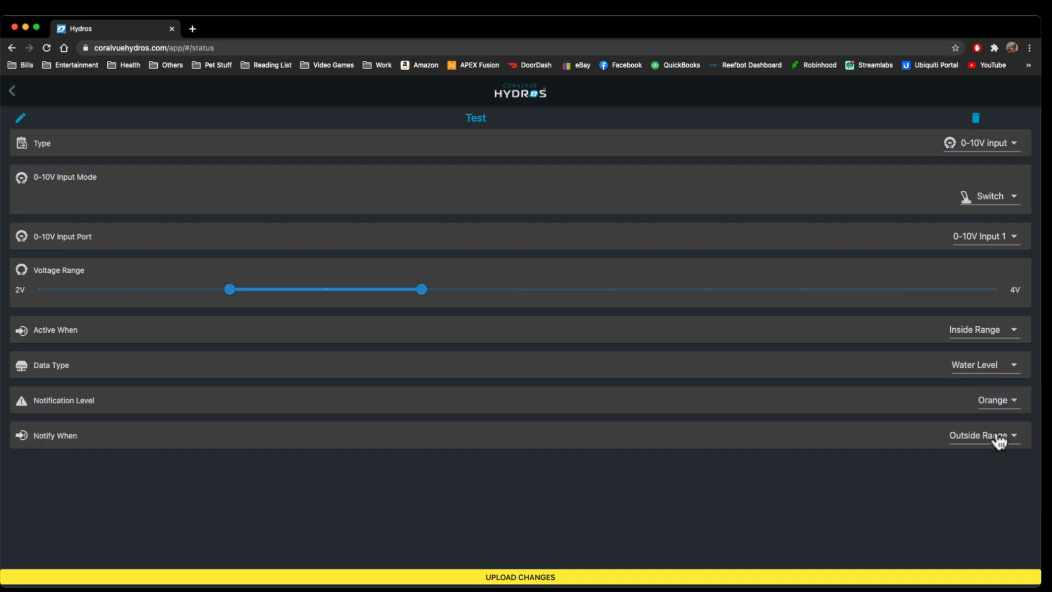
pyautogui.moveTo(899, 410)
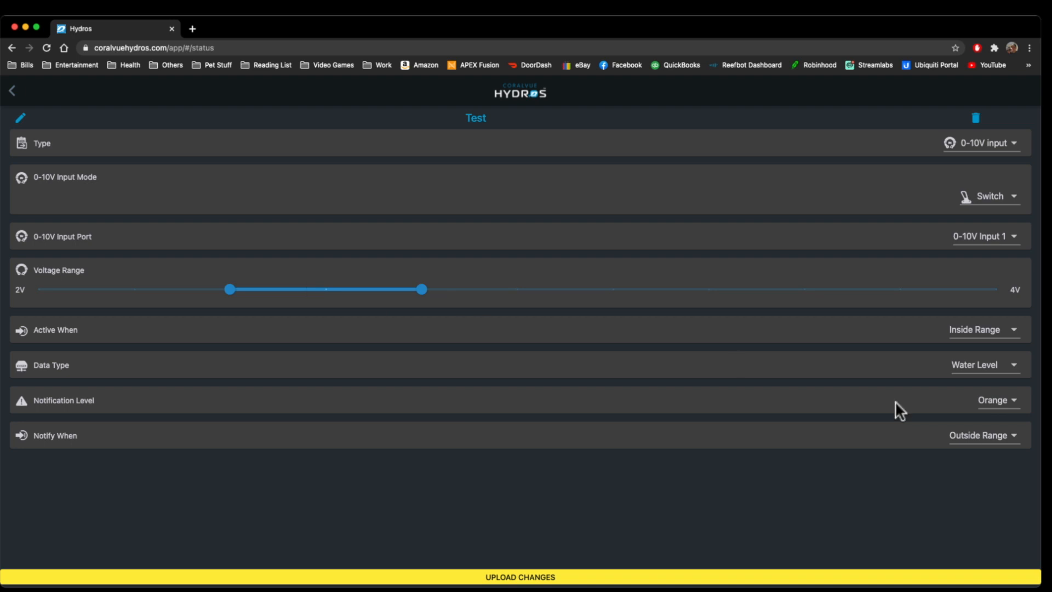
pyautogui.click(996, 400)
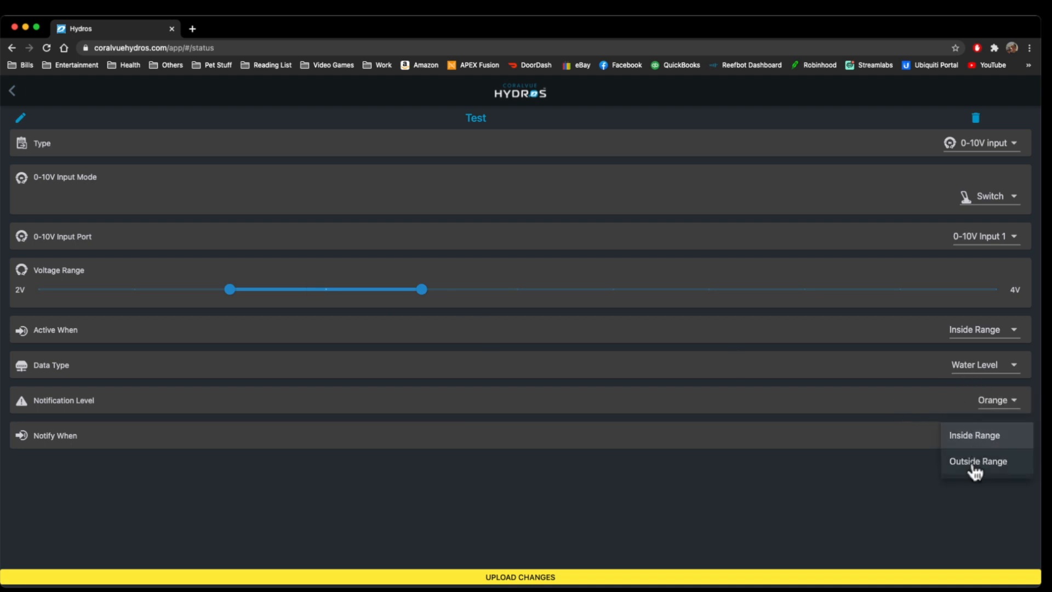
pyautogui.click(978, 461)
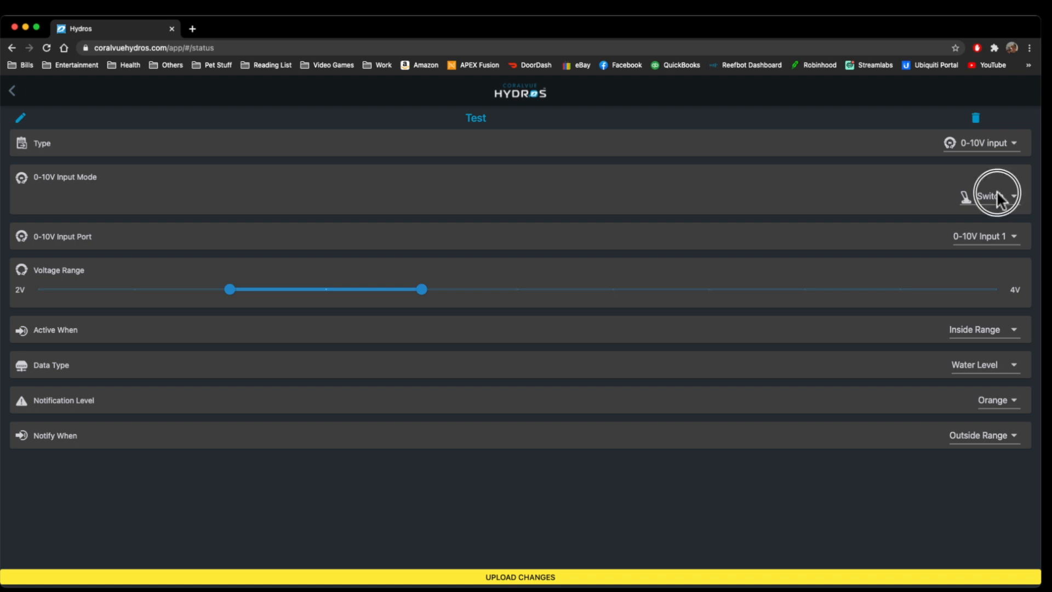
# Step: Switch the input mode to Analog, review the scale factor, and set the data type to pH
pyautogui.click(996, 195)
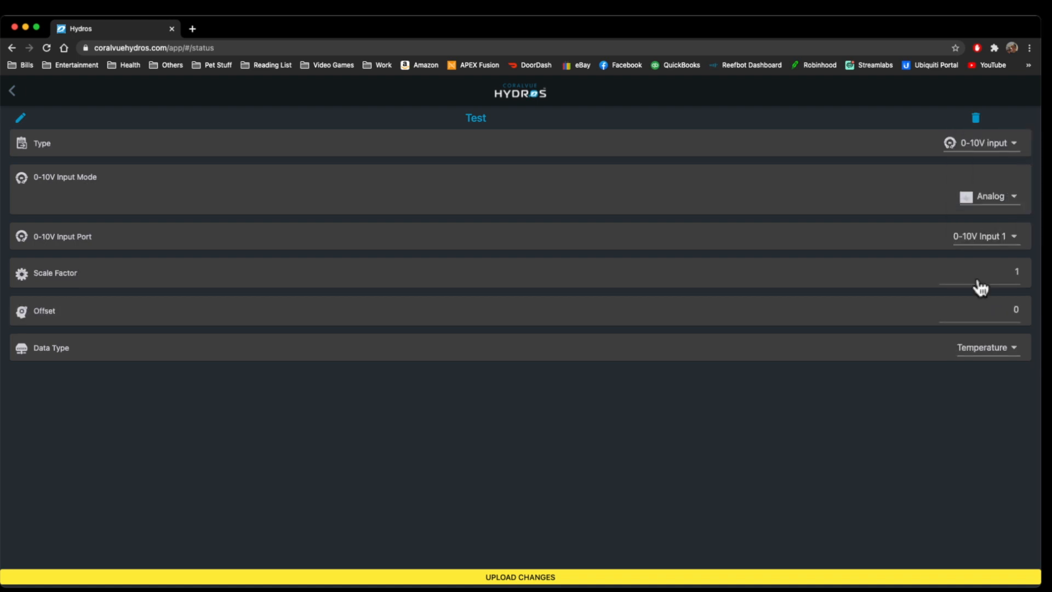
pyautogui.moveTo(774, 129)
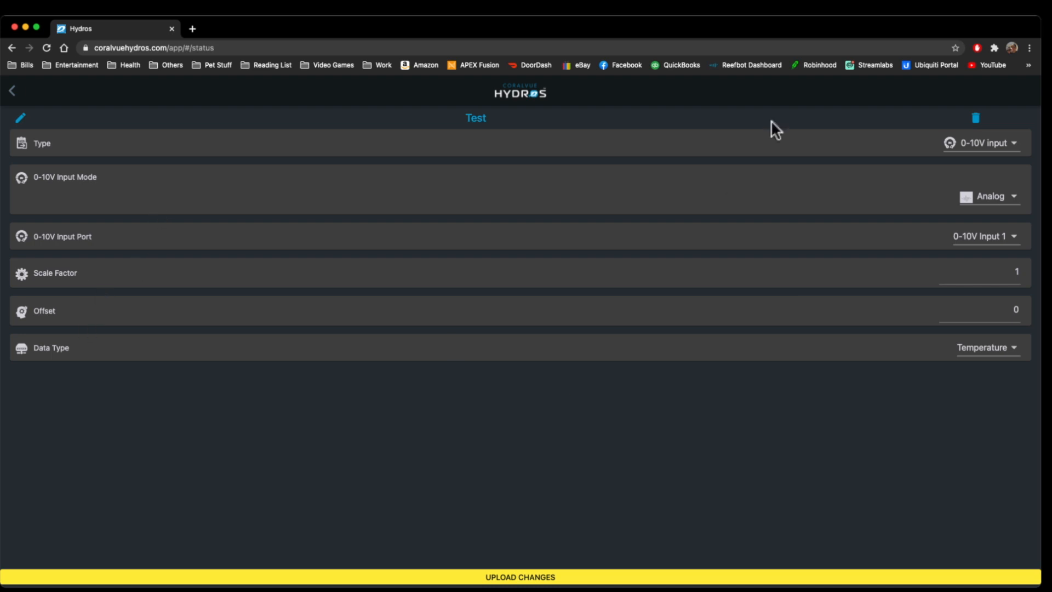
pyautogui.click(1000, 273)
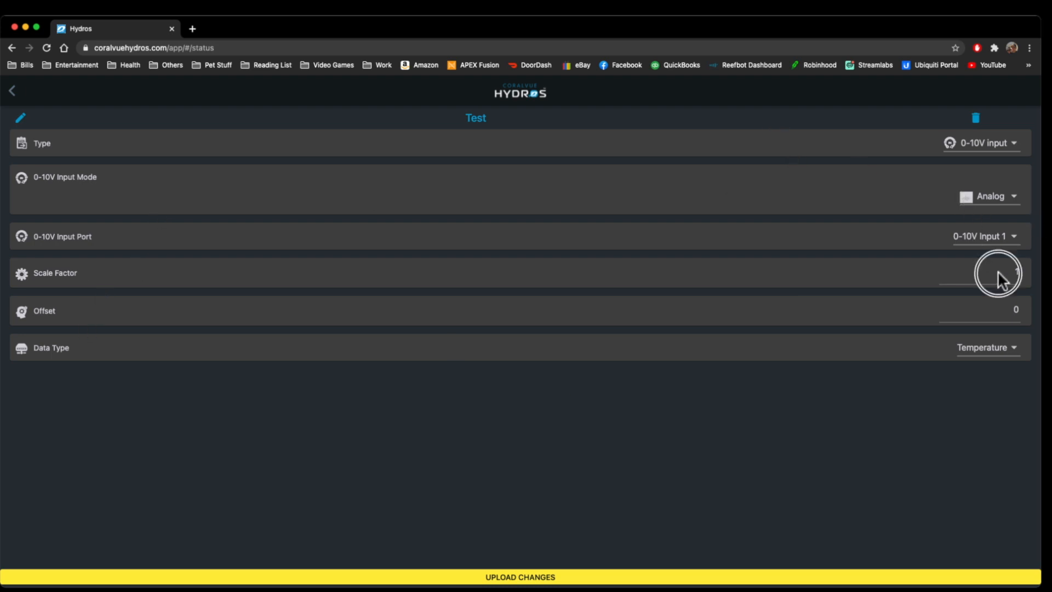
pyautogui.click(996, 272)
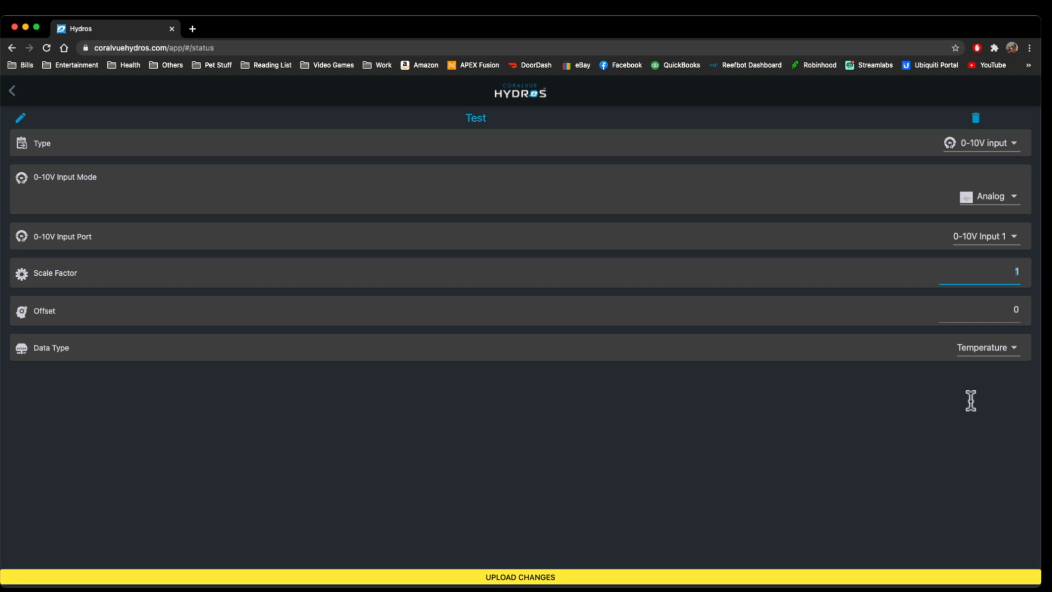
pyautogui.moveTo(971, 405)
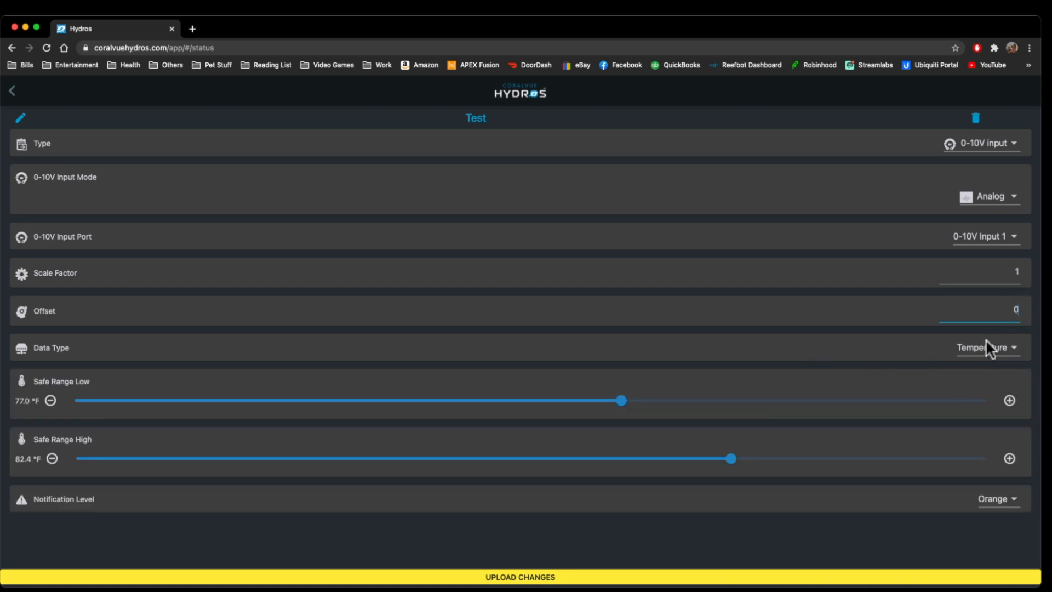
pyautogui.click(986, 348)
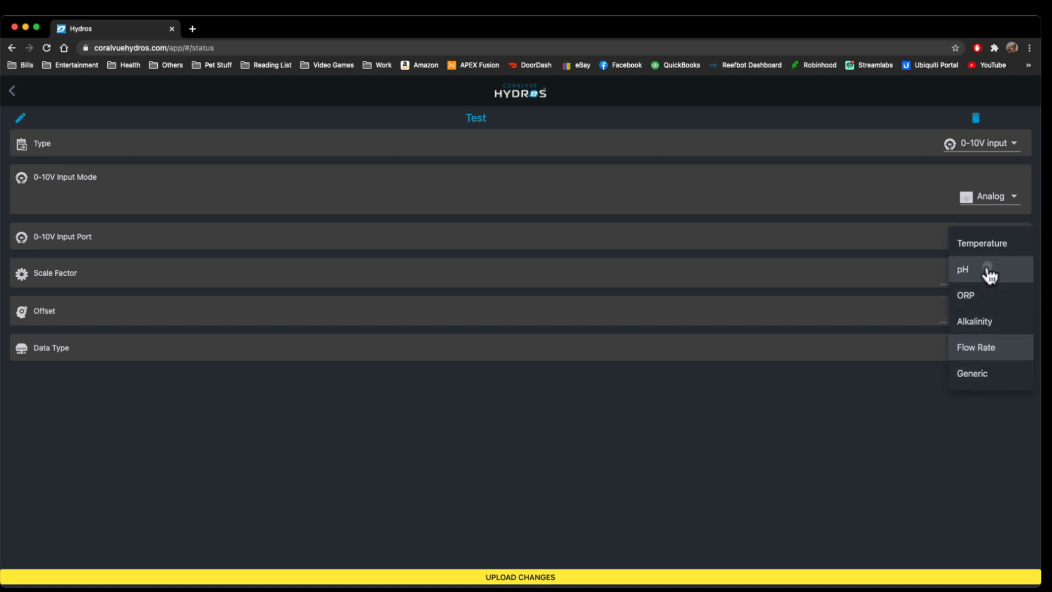
pyautogui.click(962, 269)
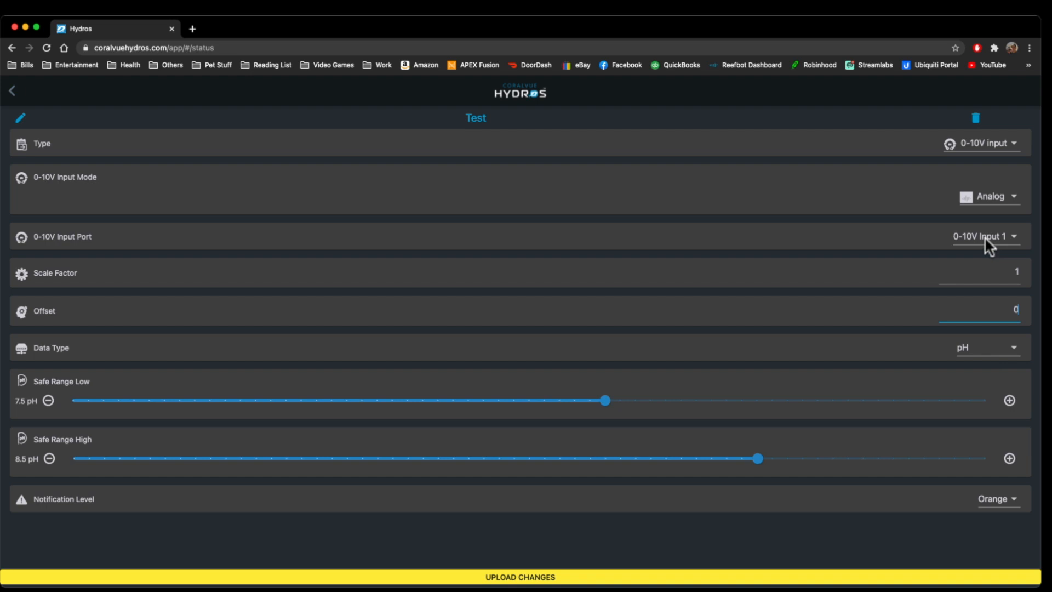
# Step: Keep the type as 0-10V input, then change the mode from Analog to Unused
pyautogui.click(980, 142)
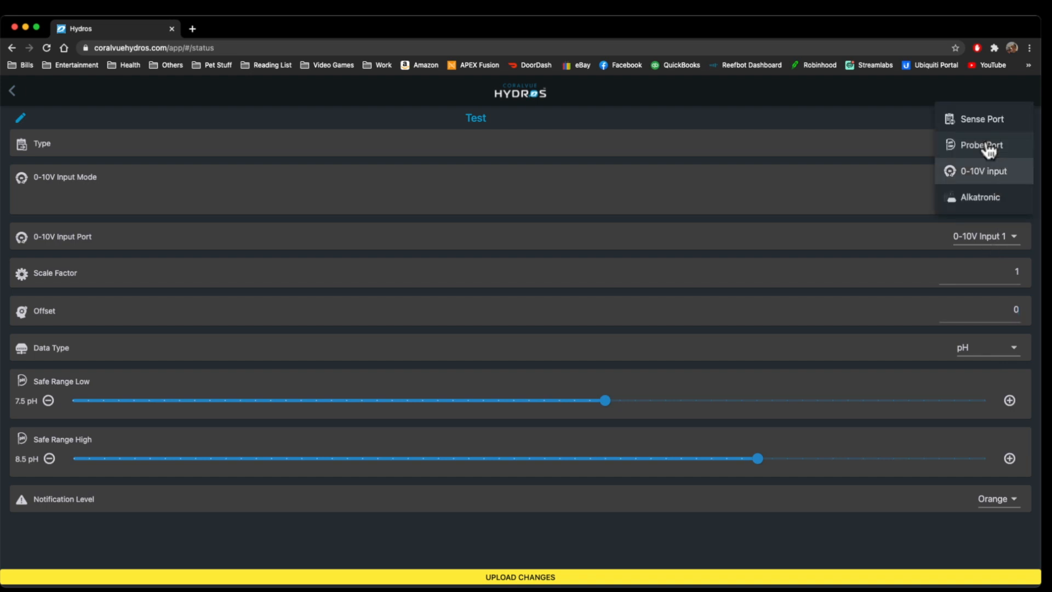
pyautogui.click(982, 171)
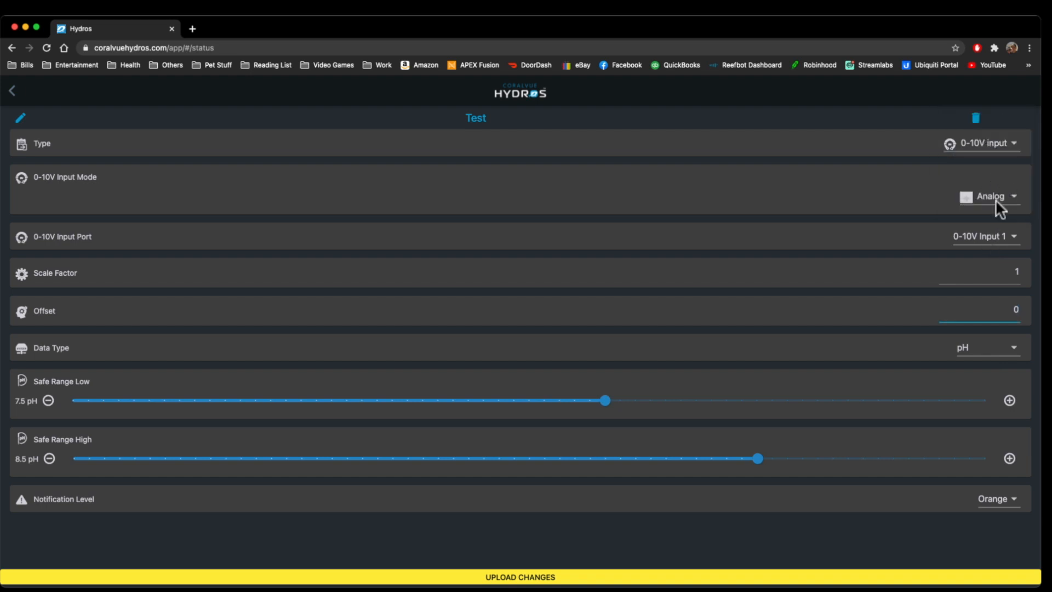
pyautogui.click(989, 196)
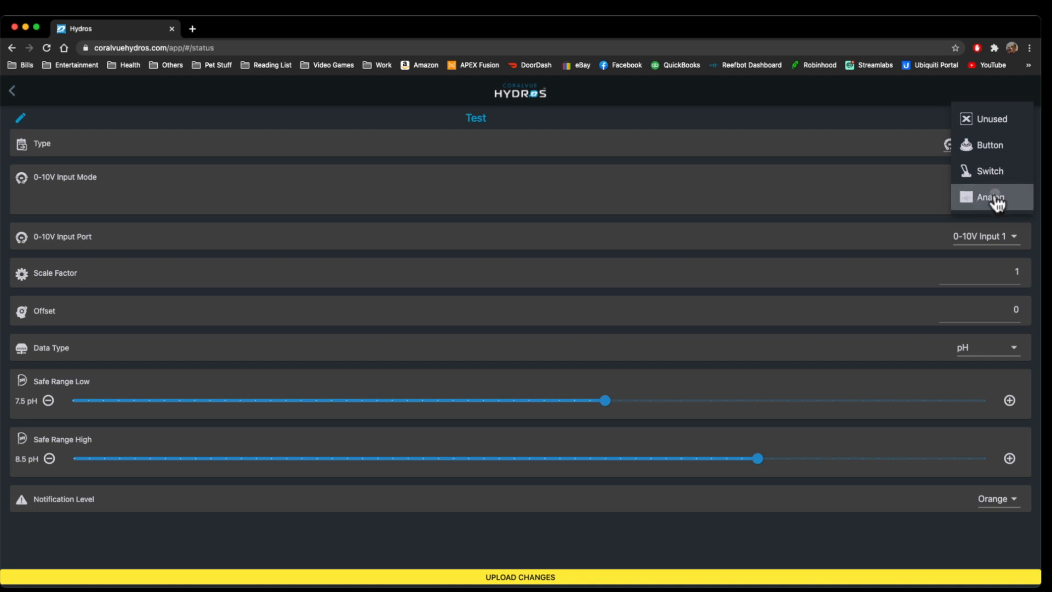
pyautogui.click(991, 196)
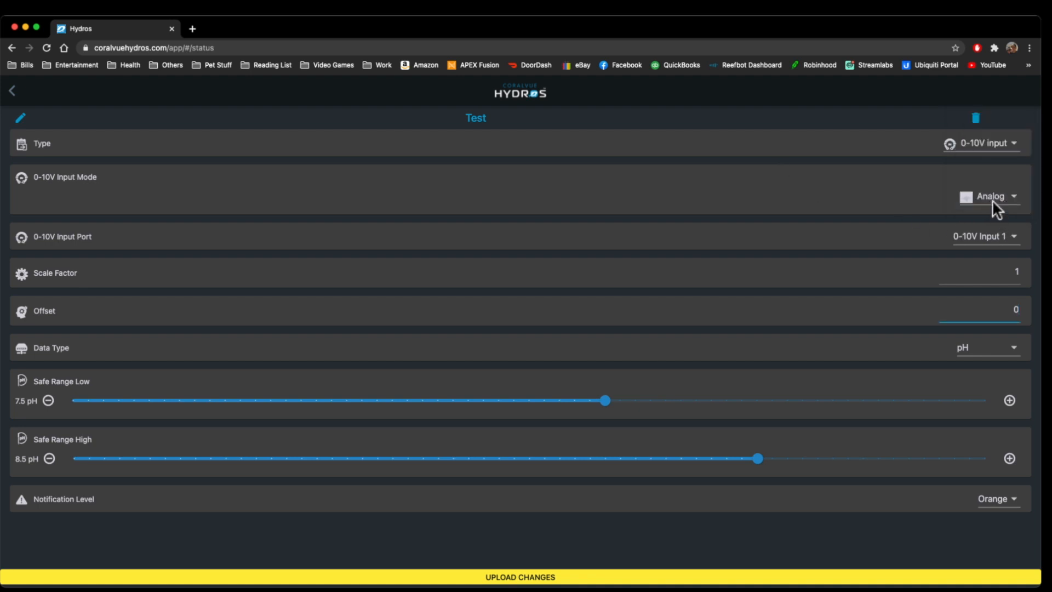
pyautogui.click(989, 196)
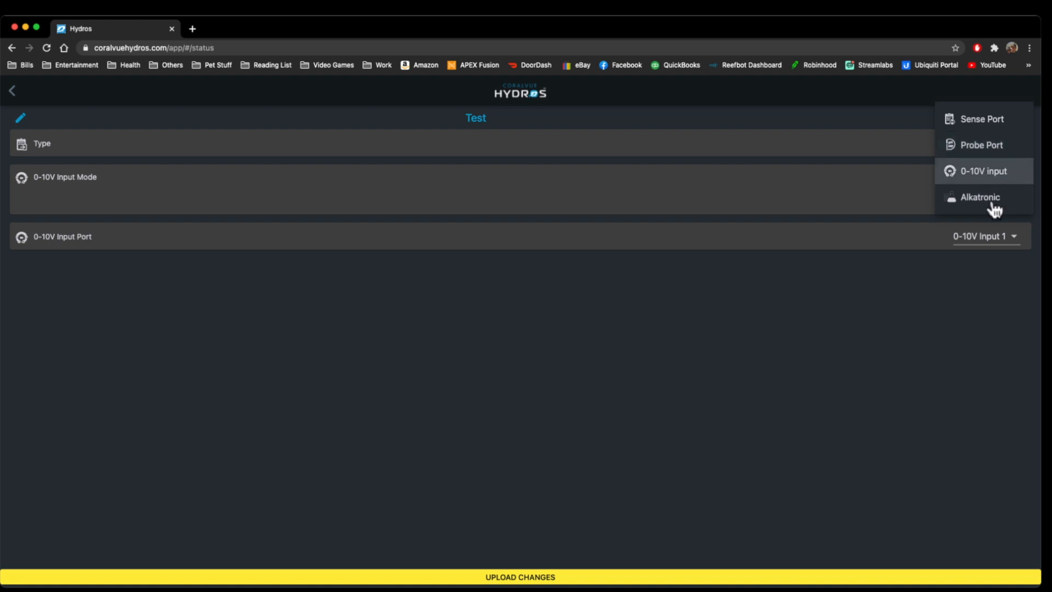
# Step: Keep the 0-10V input type and return to the inputs list
pyautogui.click(982, 171)
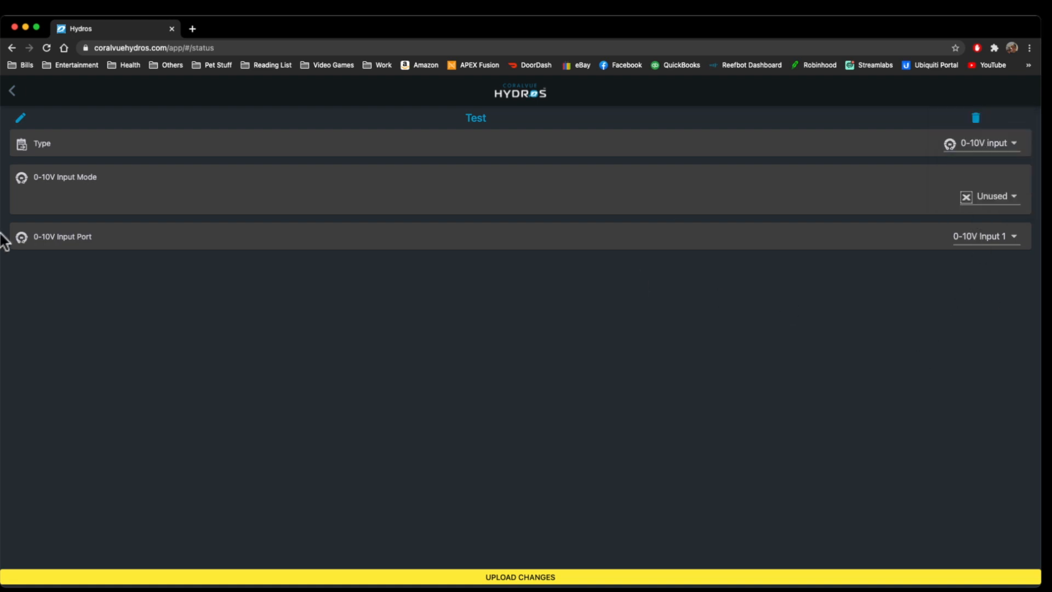
pyautogui.moveTo(512, 129)
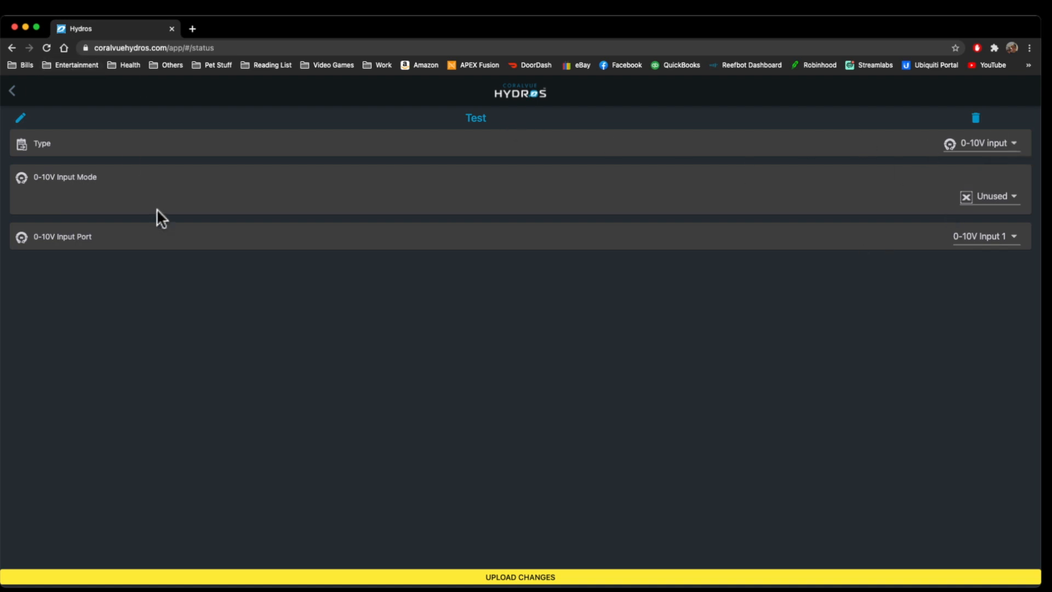
pyautogui.click(12, 91)
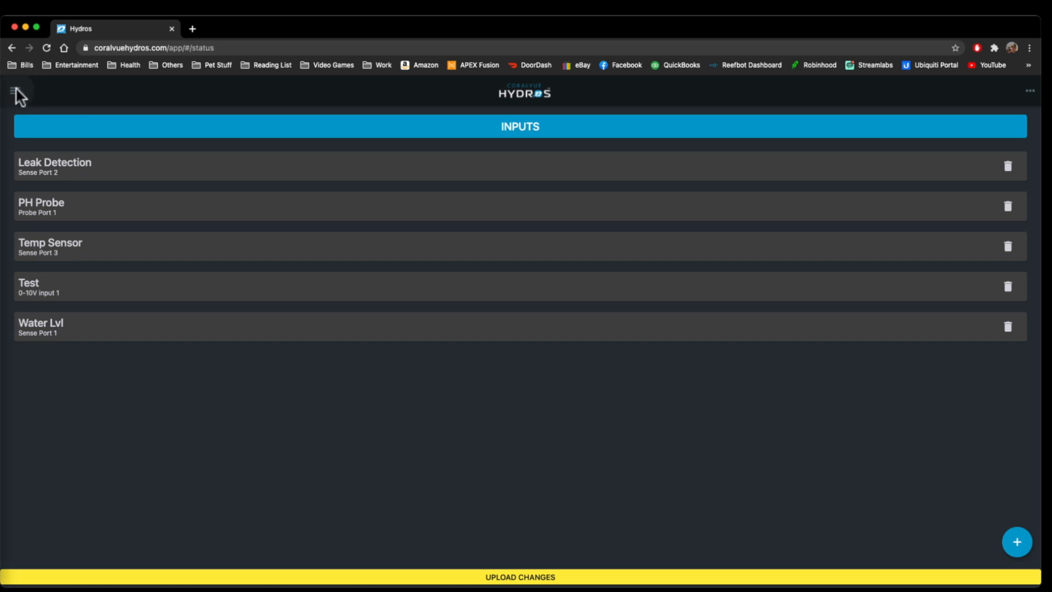
# Step: Bring up the Status dashboard from the navigation menu
pyautogui.click(19, 92)
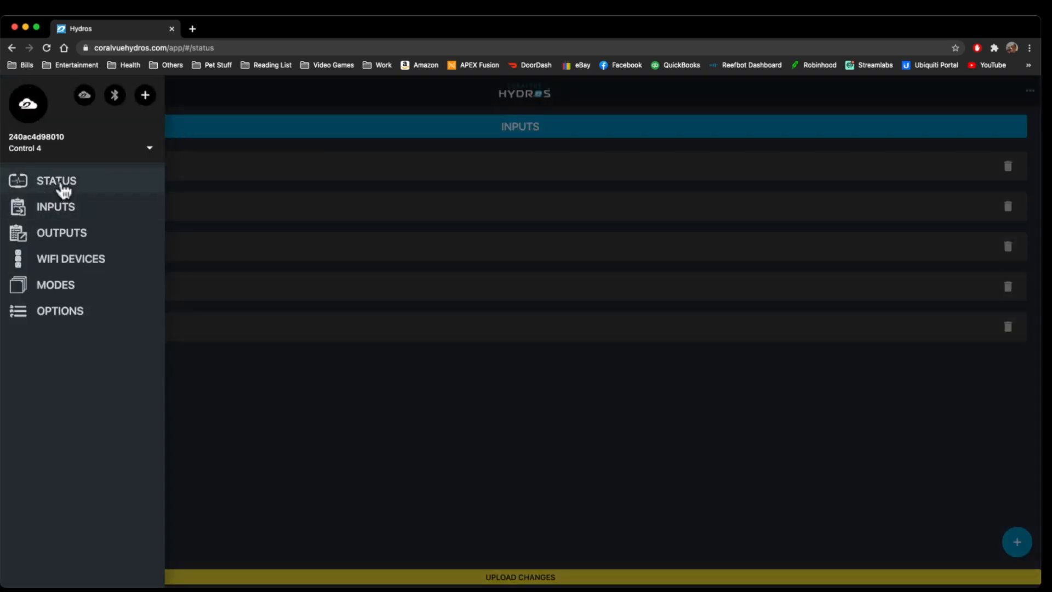
pyautogui.click(56, 181)
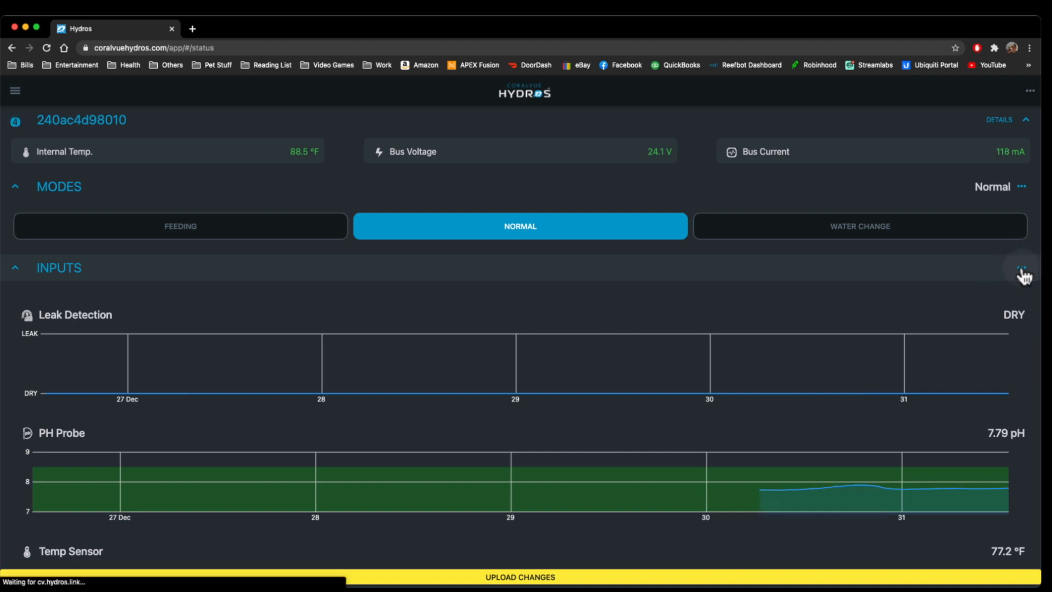
pyautogui.click(1022, 268)
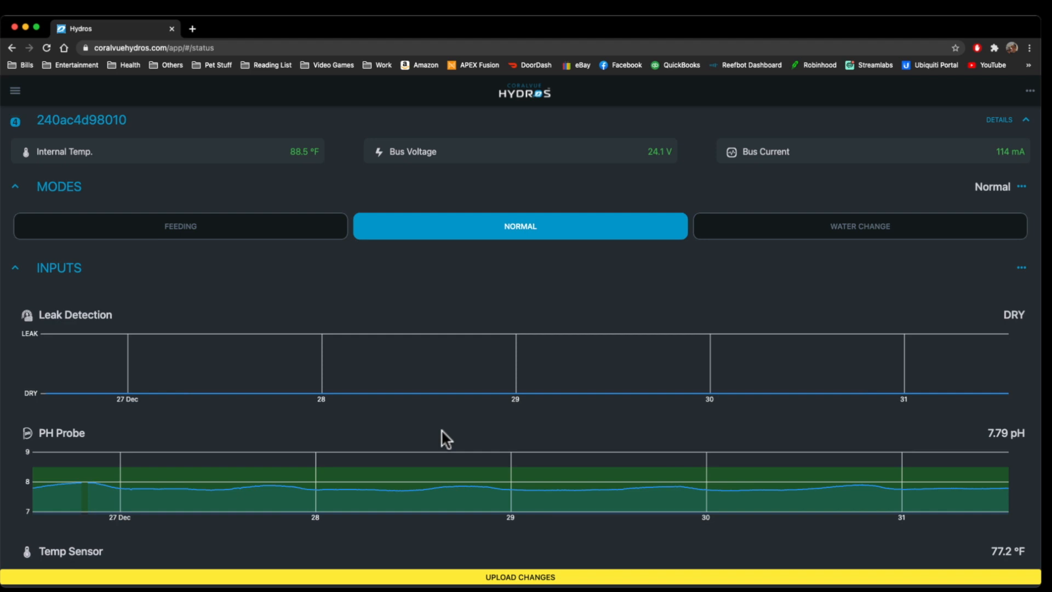
pyautogui.moveTo(743, 430)
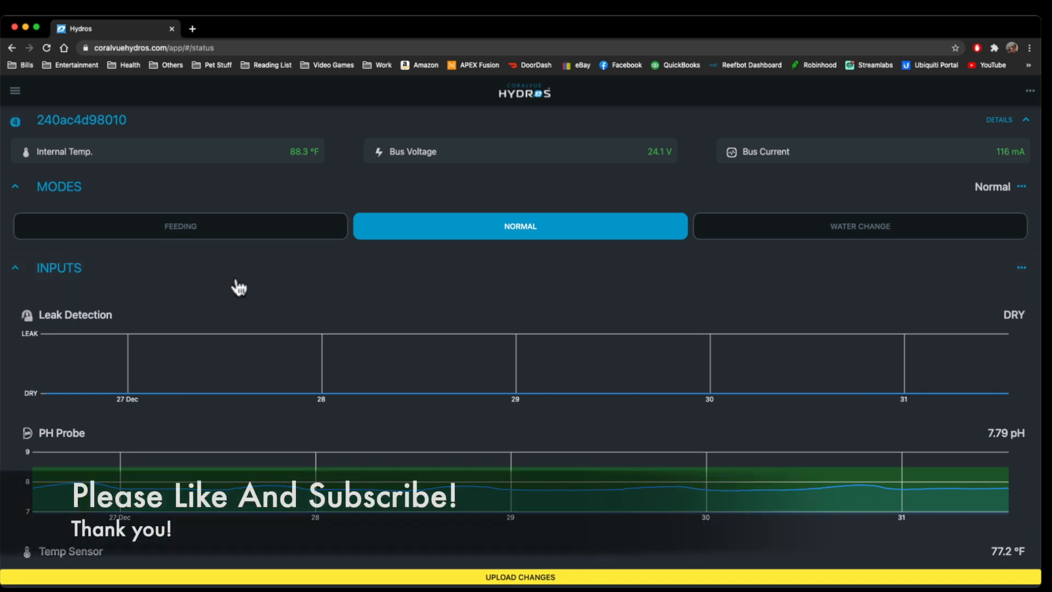
pyautogui.moveTo(449, 317)
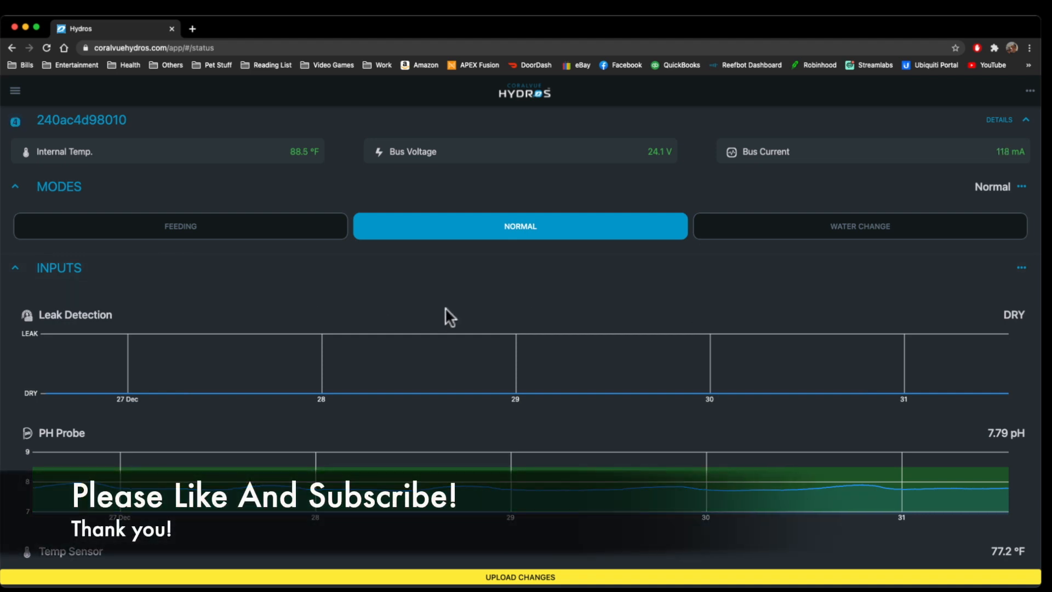